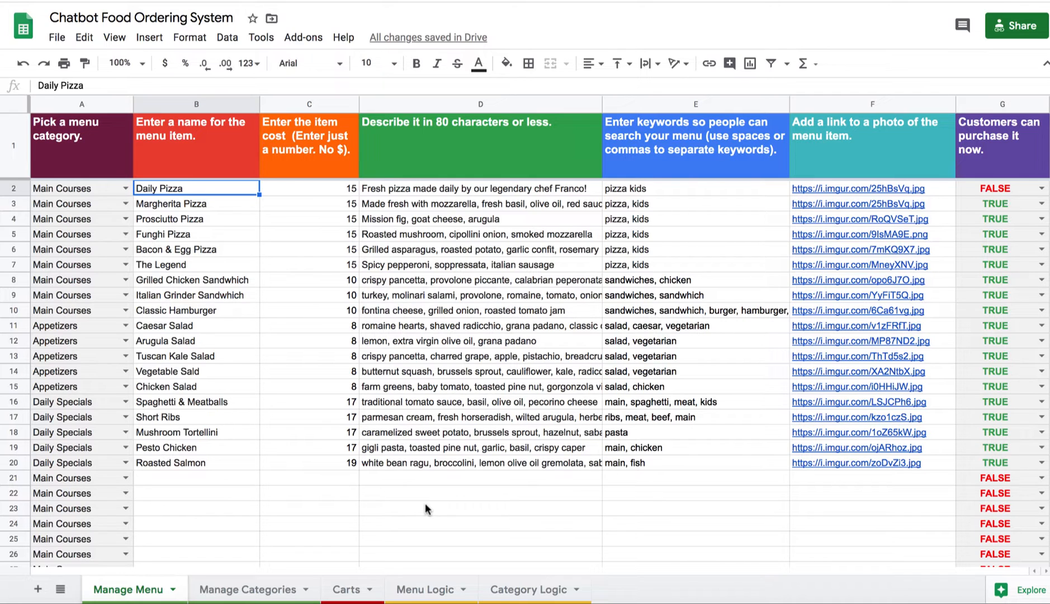
mouse_move(116, 169)
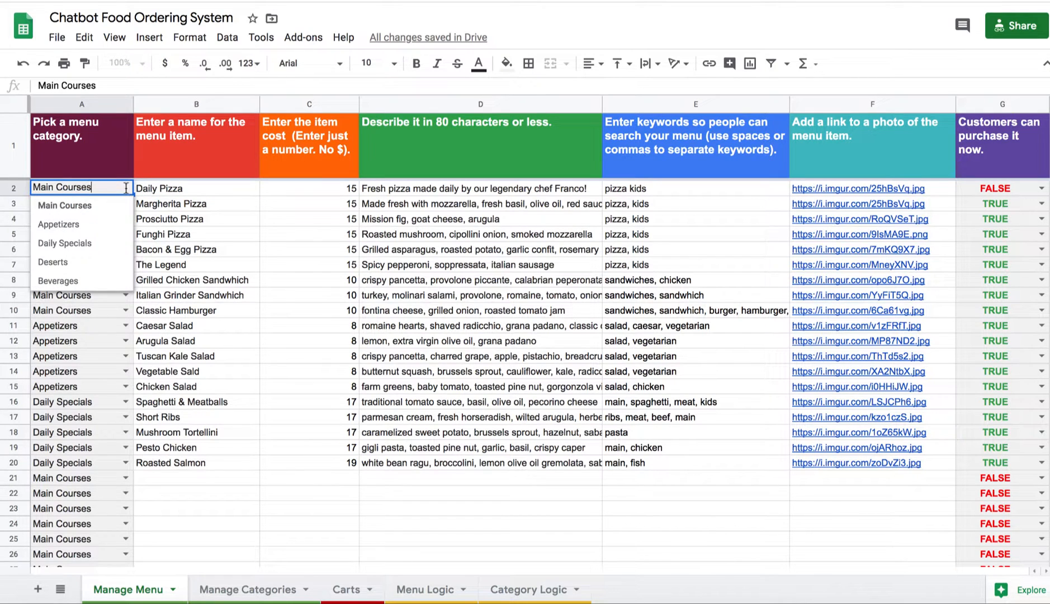
Review the Daily Pizza row's name, price, description, keywords, photo link and purchasable flags.
left_click(196, 188)
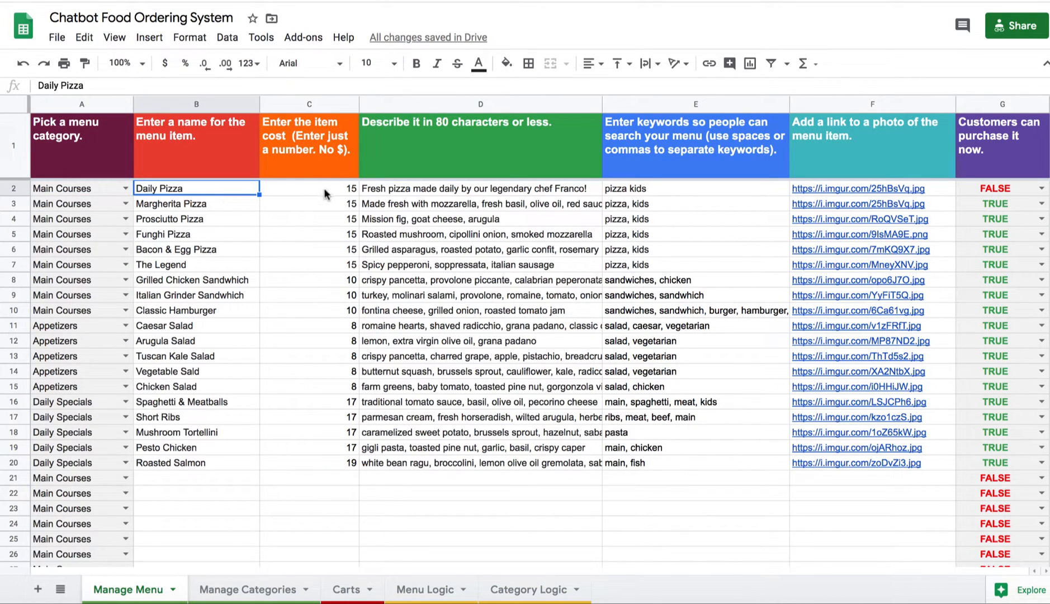
left_click(310, 188)
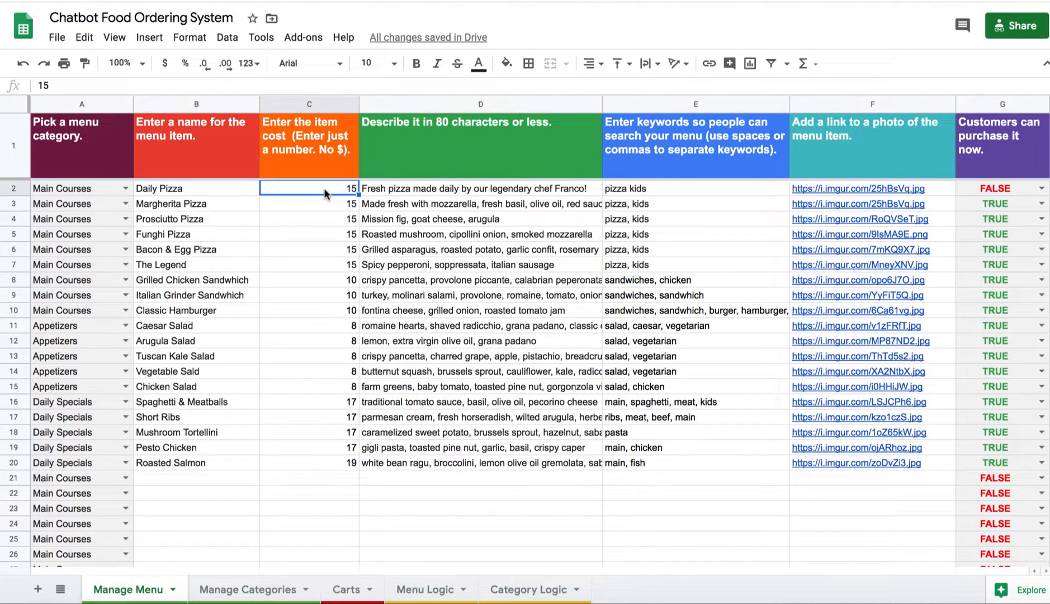
left_click(480, 188)
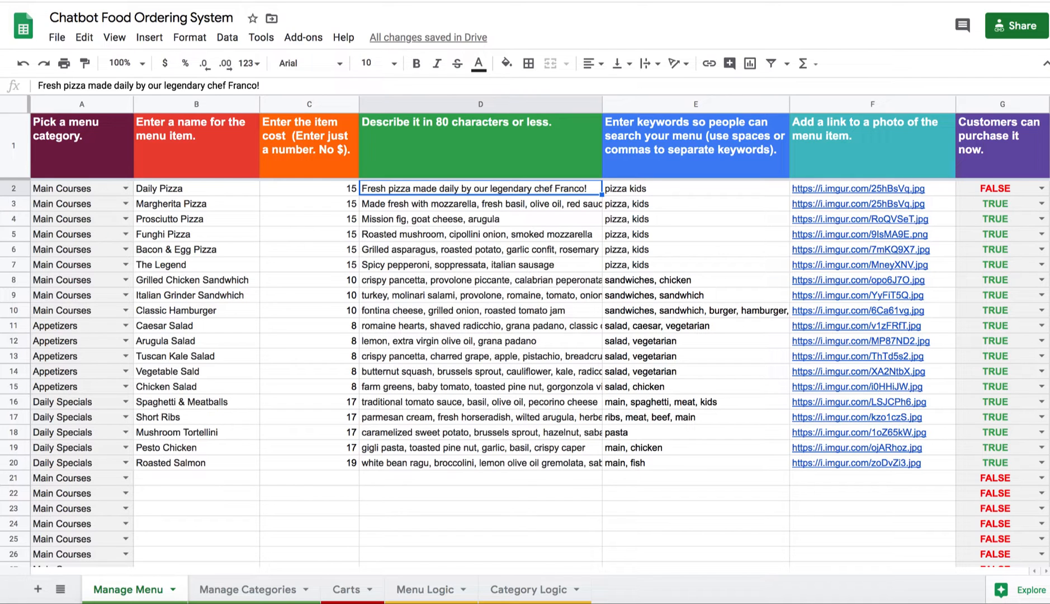
left_click(696, 188)
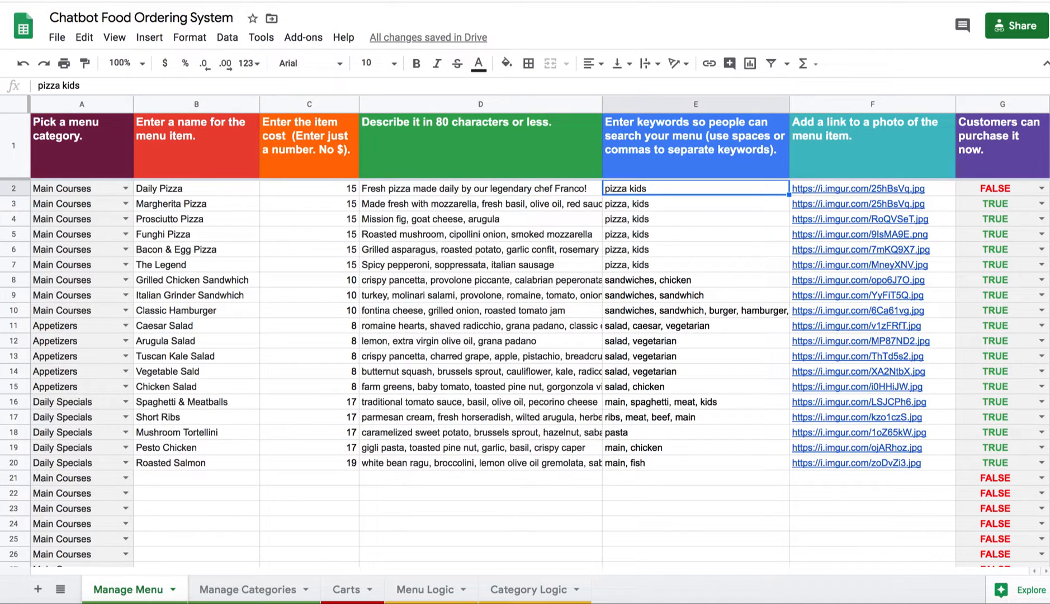
left_click(871, 188)
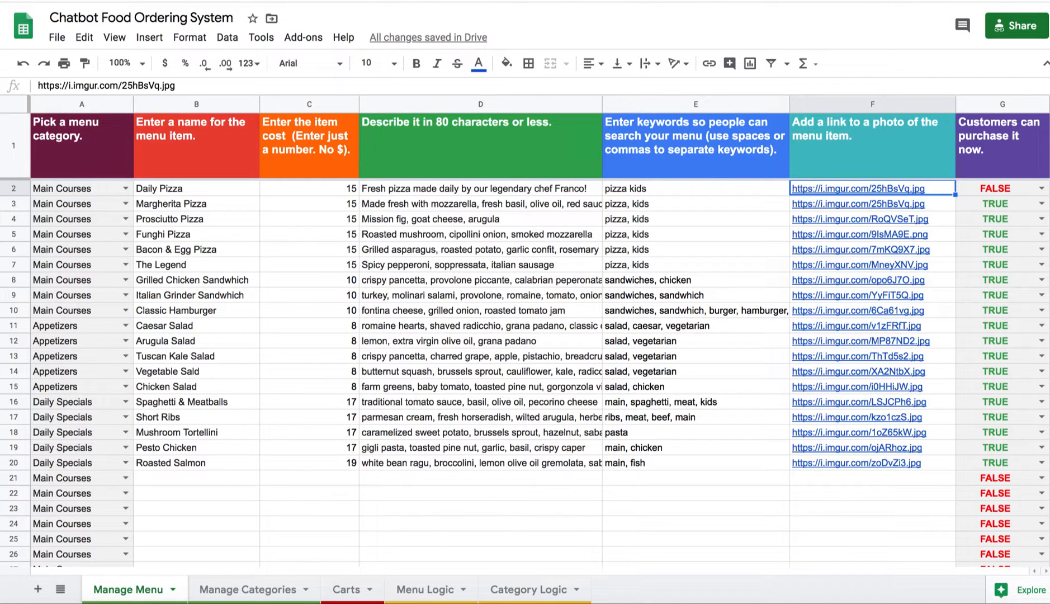
left_click(1001, 188)
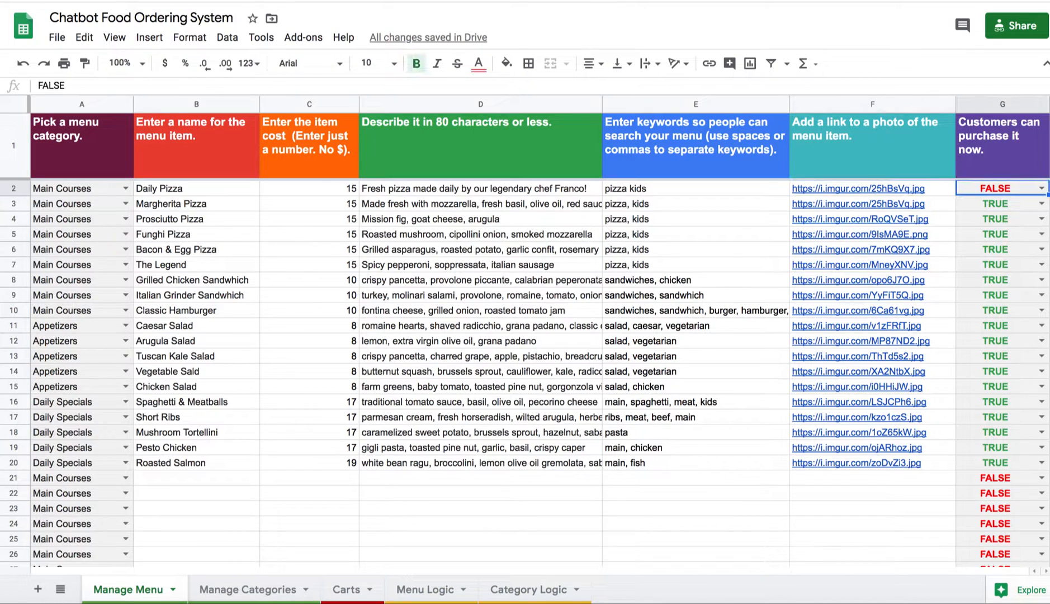
left_click(999, 204)
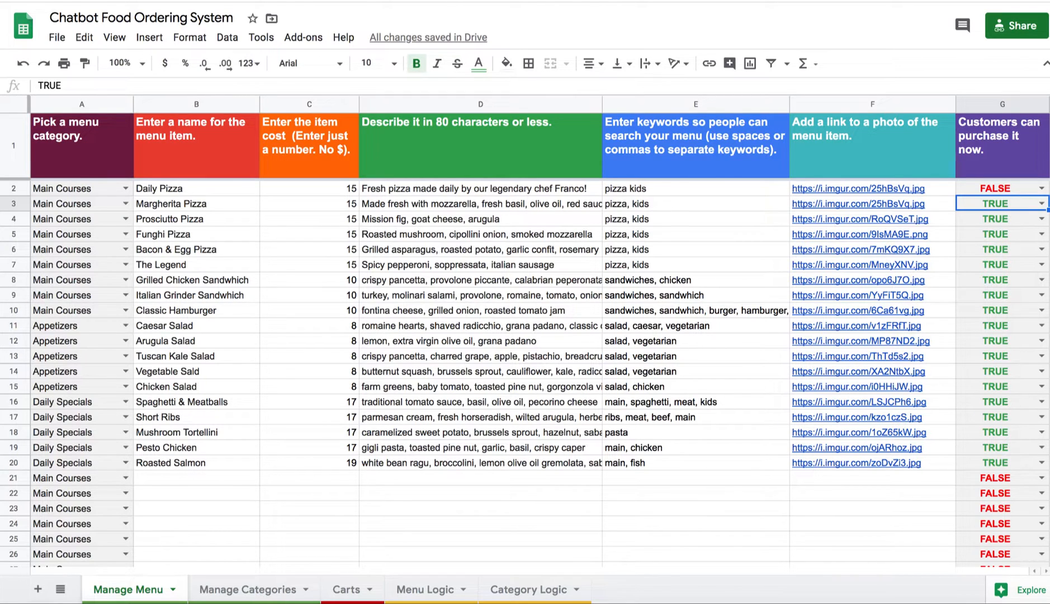
mouse_move(155, 483)
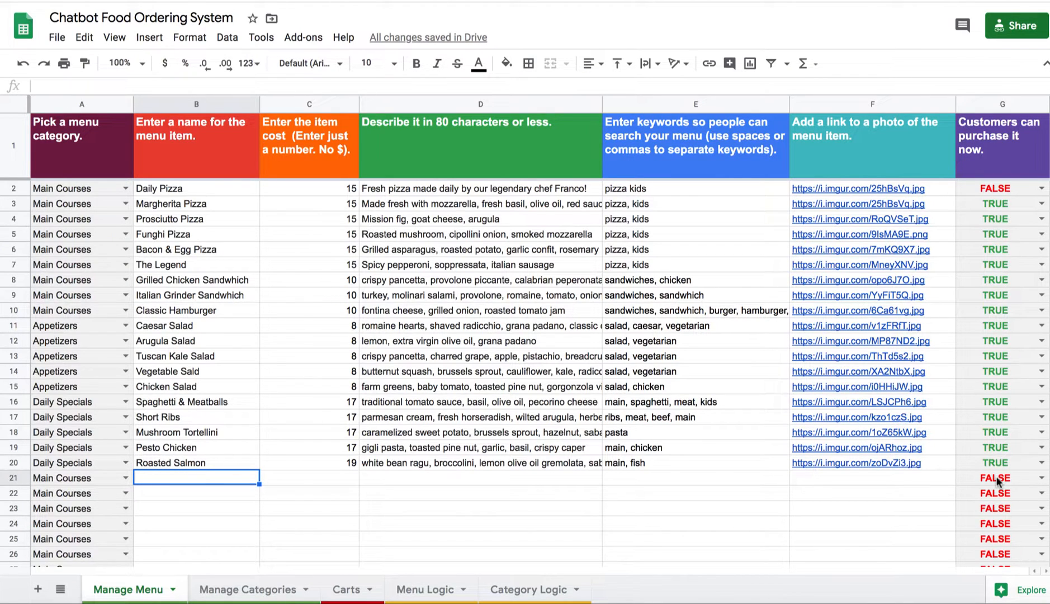
mouse_move(856, 463)
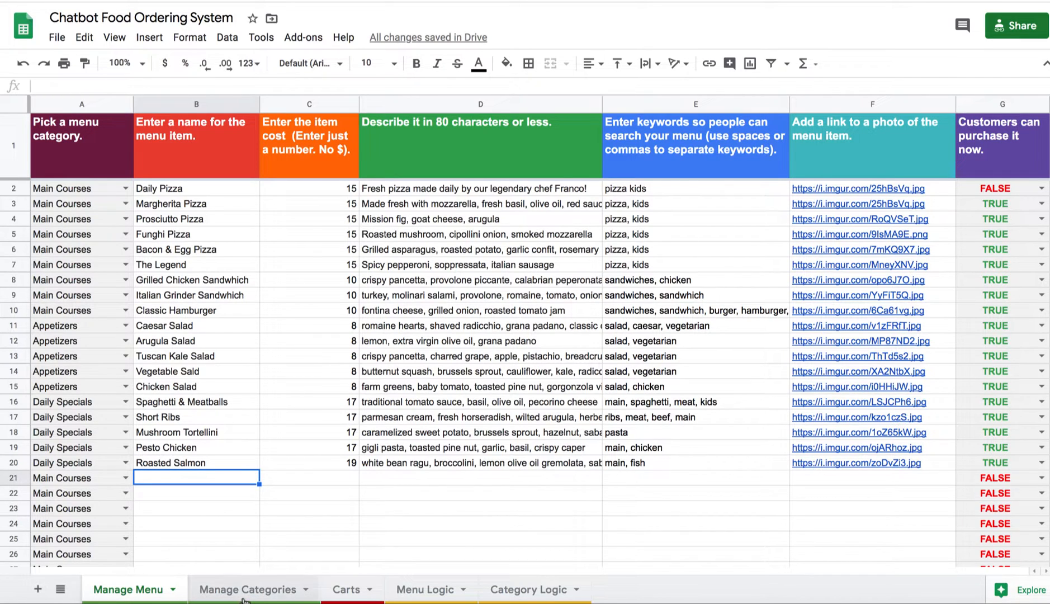
Switch to Manage Categories and check the Appetizers category's active status.
left_click(247, 589)
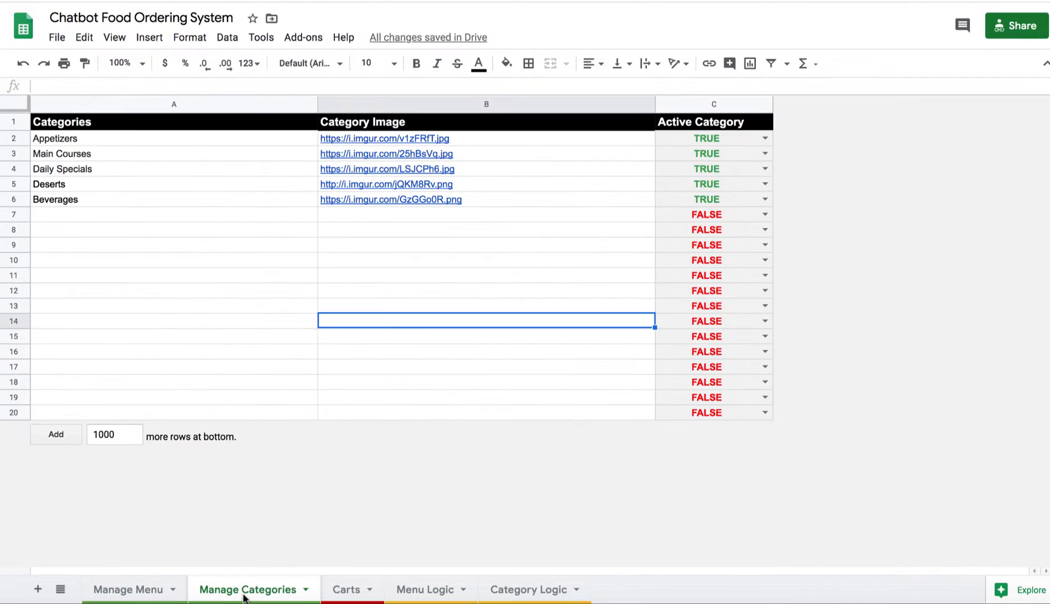
mouse_move(466, 152)
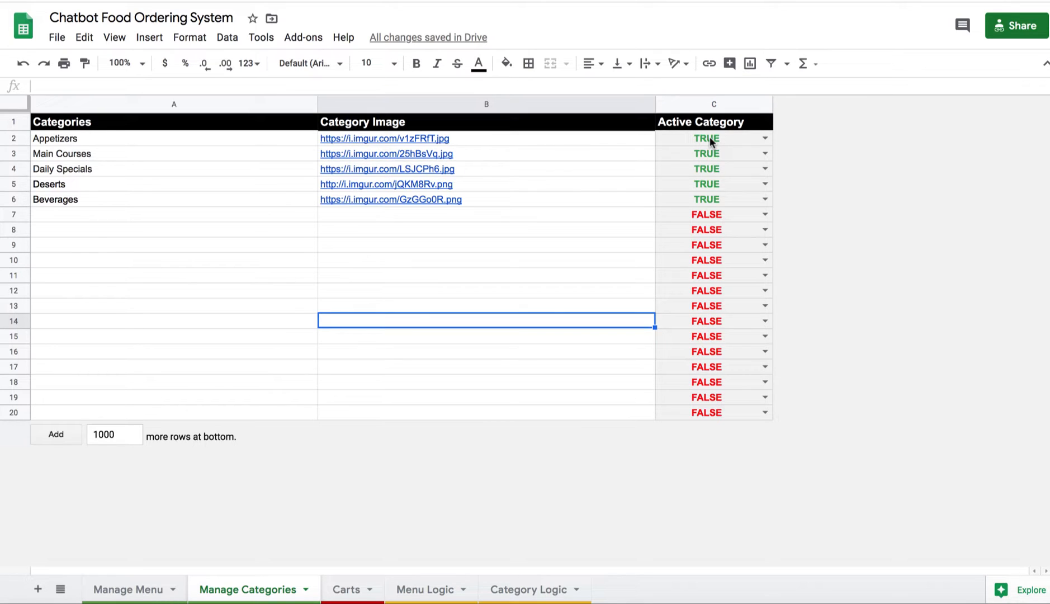
left_click(128, 590)
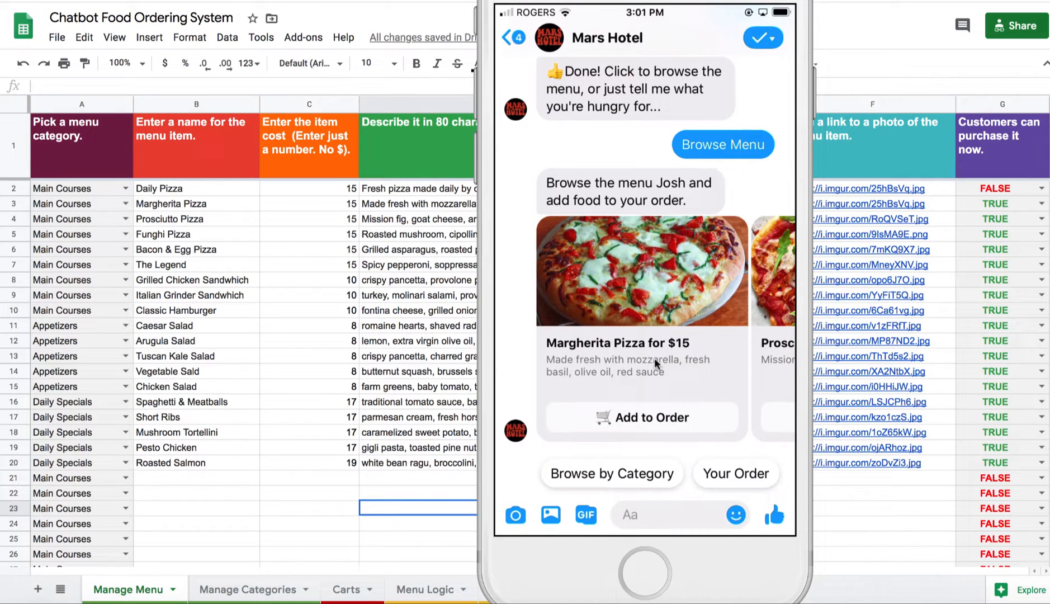
mouse_move(209, 206)
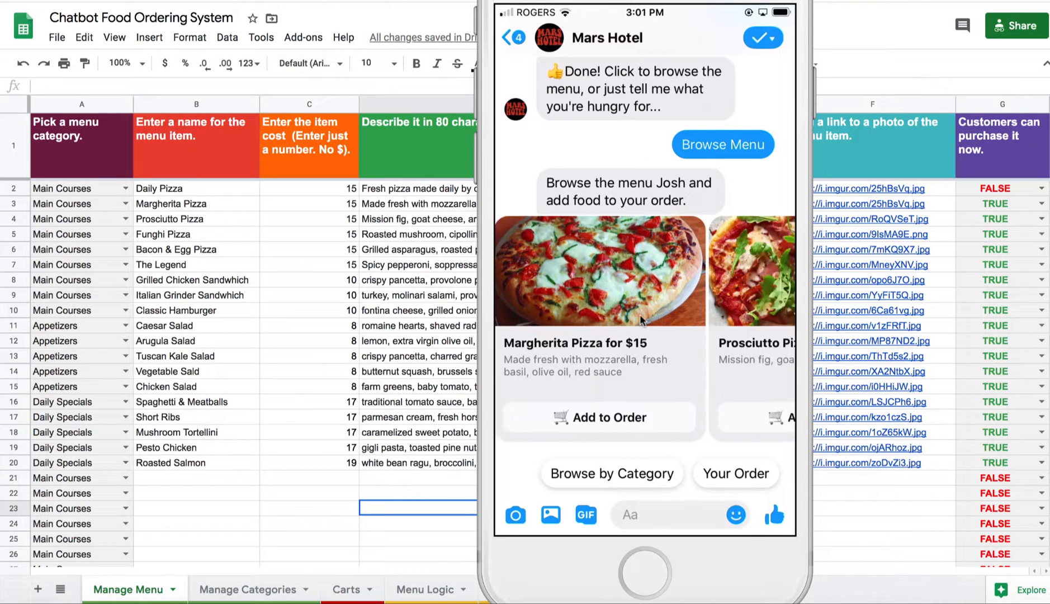
Swipe through the Mars Hotel menu carousel to its last card.
scroll("left", 3)
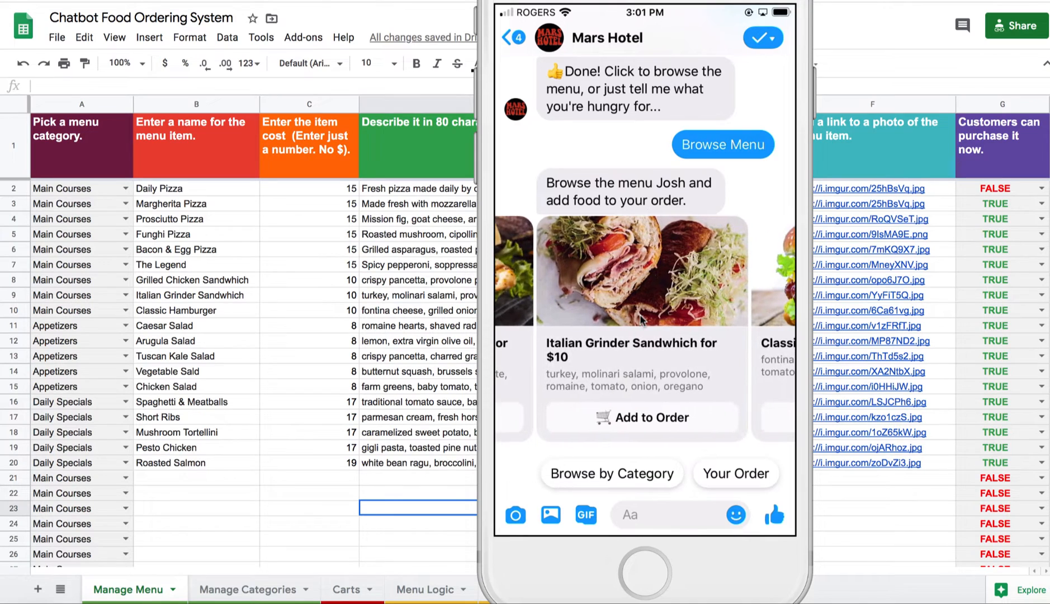
mouse_move(611, 384)
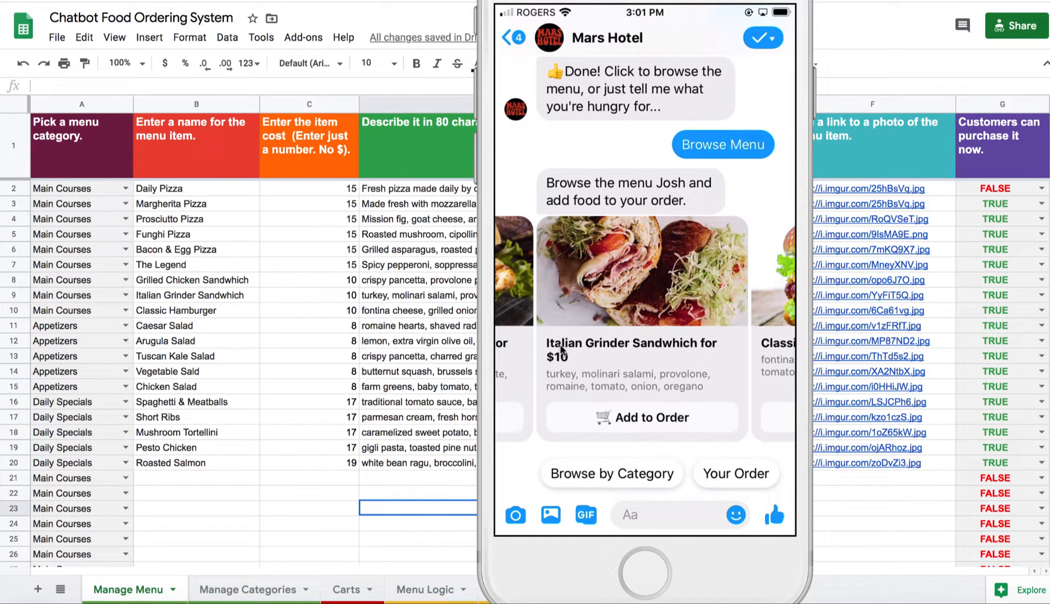
mouse_move(709, 354)
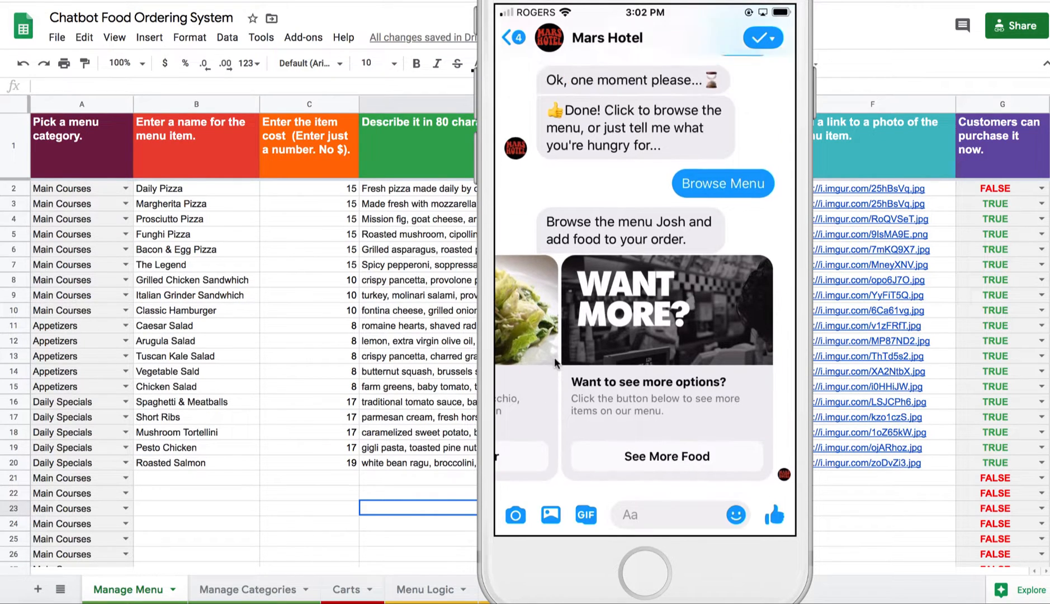
Load more food, browse by category and swipe through the Main Courses items.
left_click(667, 457)
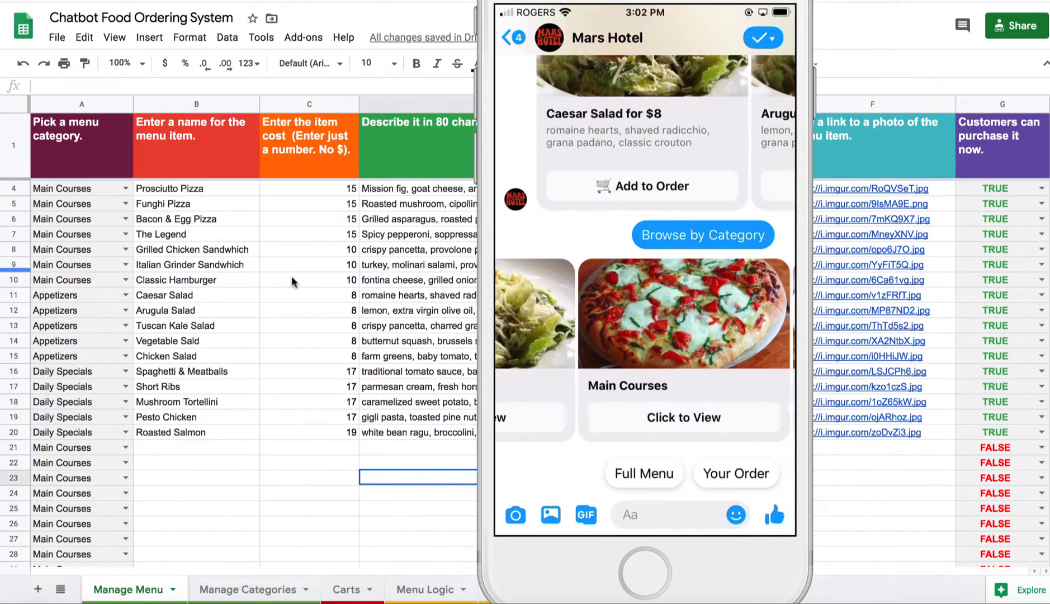
scroll("left", 3)
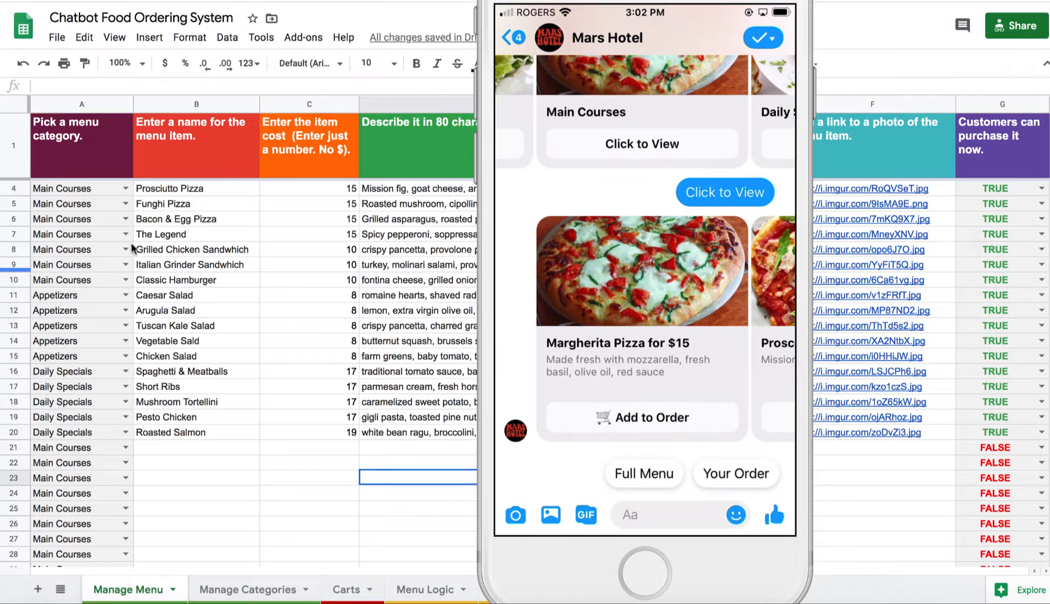
mouse_move(380, 395)
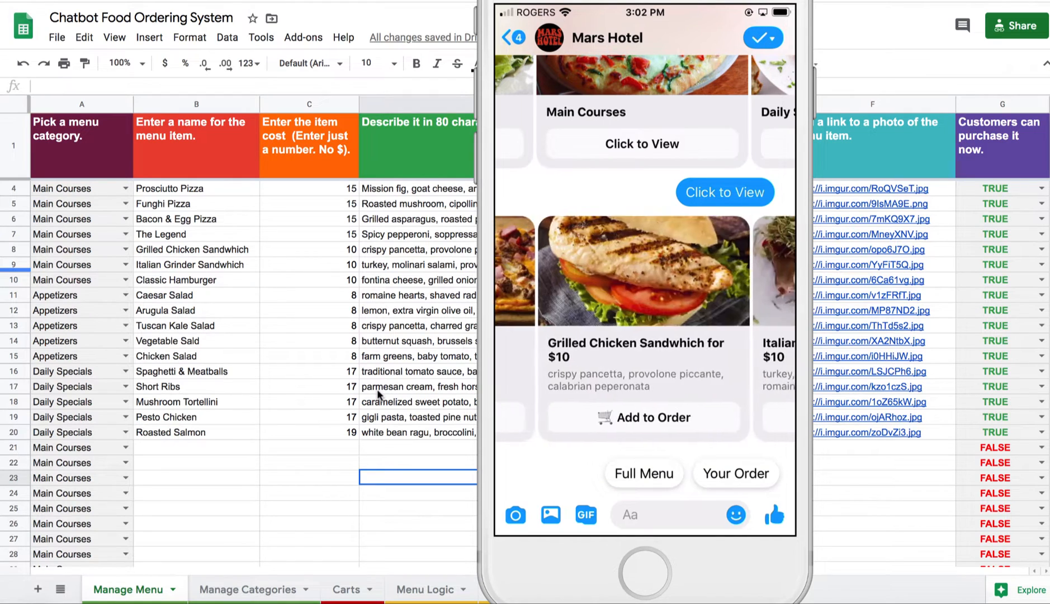
Add the Classic Hamburger to the order, then browse categories into Appetizers.
left_click_drag(723, 268, 556, 267)
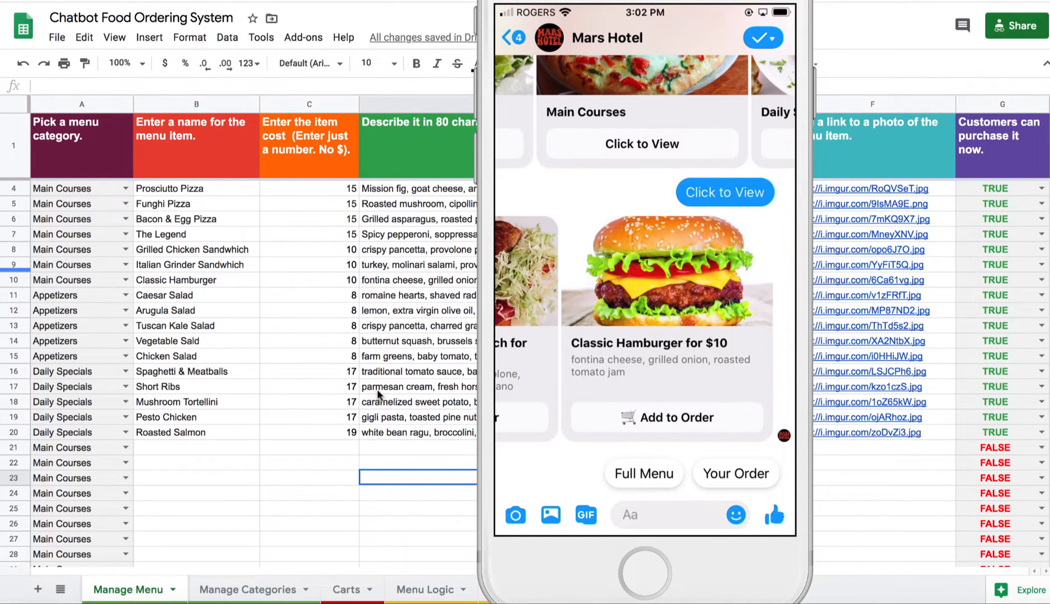
left_click(667, 418)
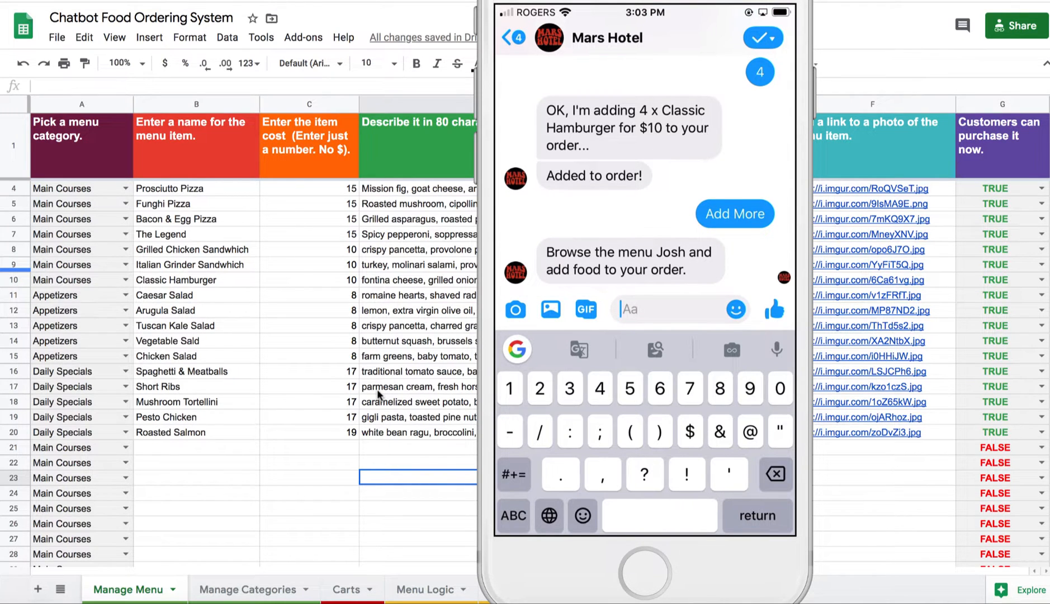
left_click(734, 215)
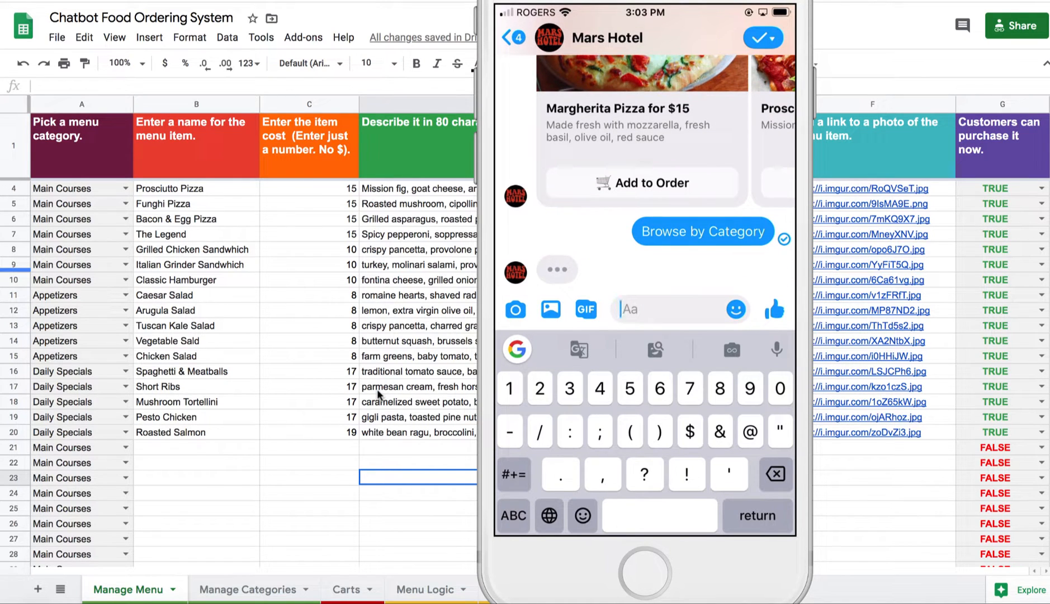
left_click(703, 232)
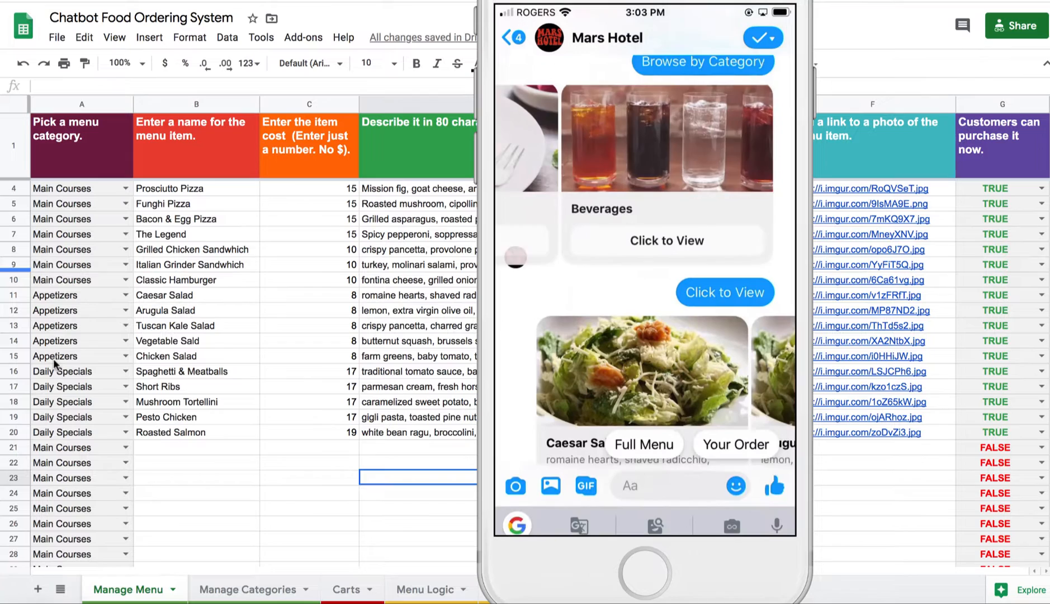
Add the Arugula Salad to the order and request View Order.
scroll("down", 3)
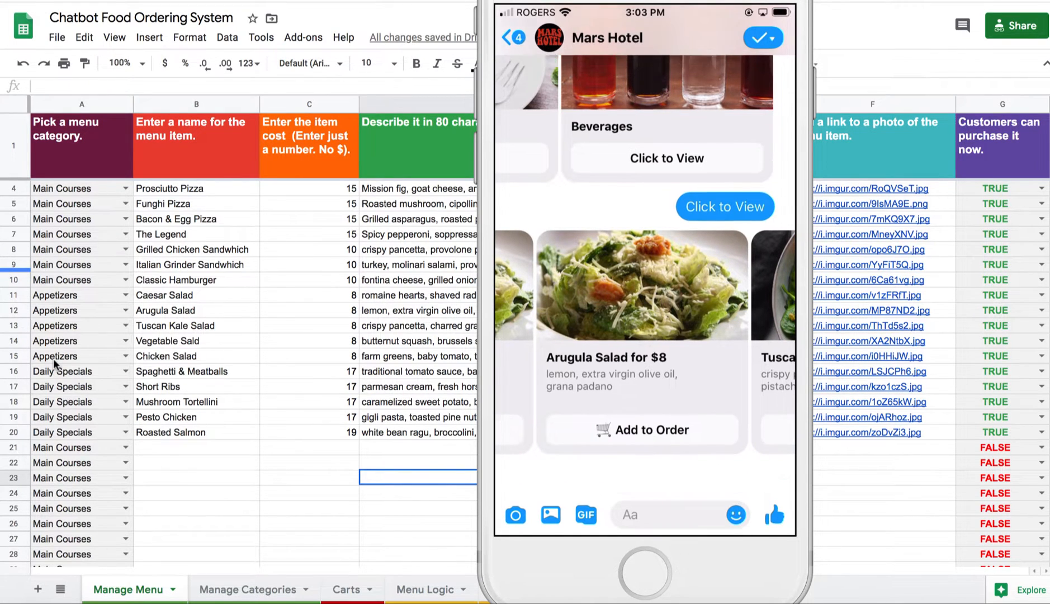
left_click(639, 430)
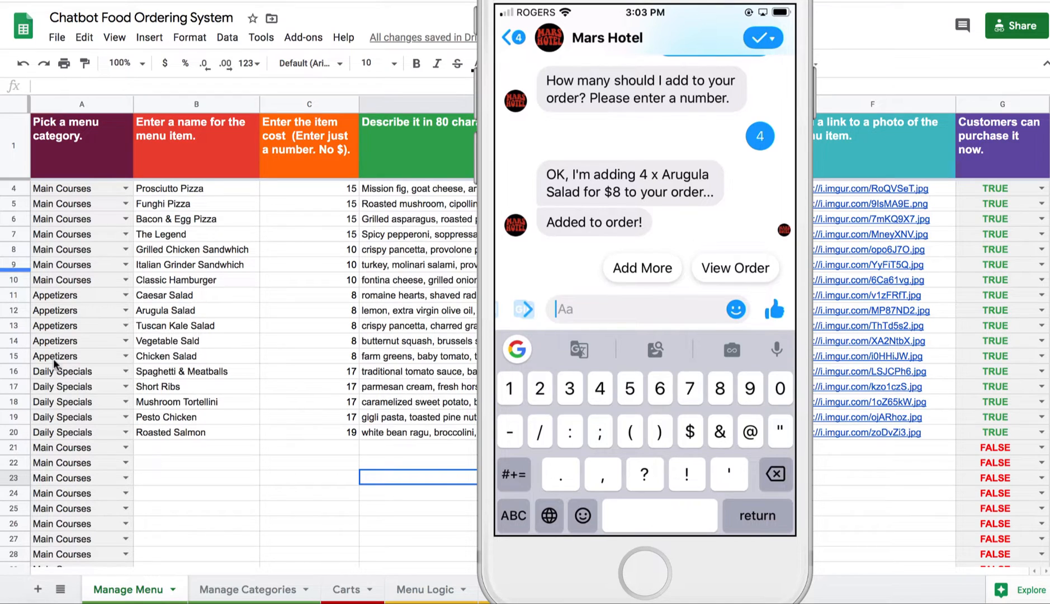
left_click(734, 269)
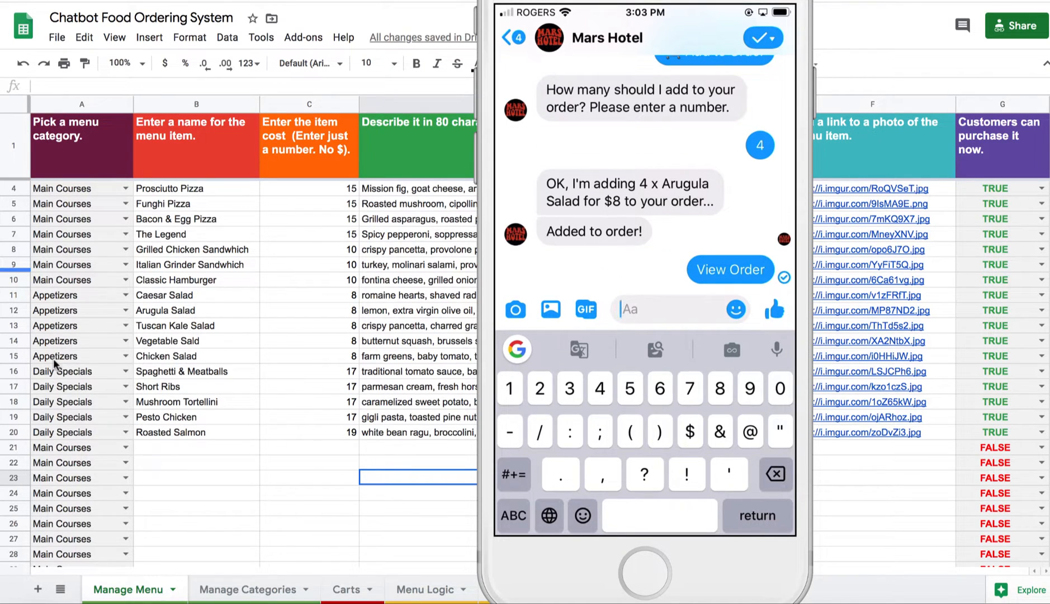
Remove the Arugula Salad from the order and confirm with Yes.
left_click(729, 269)
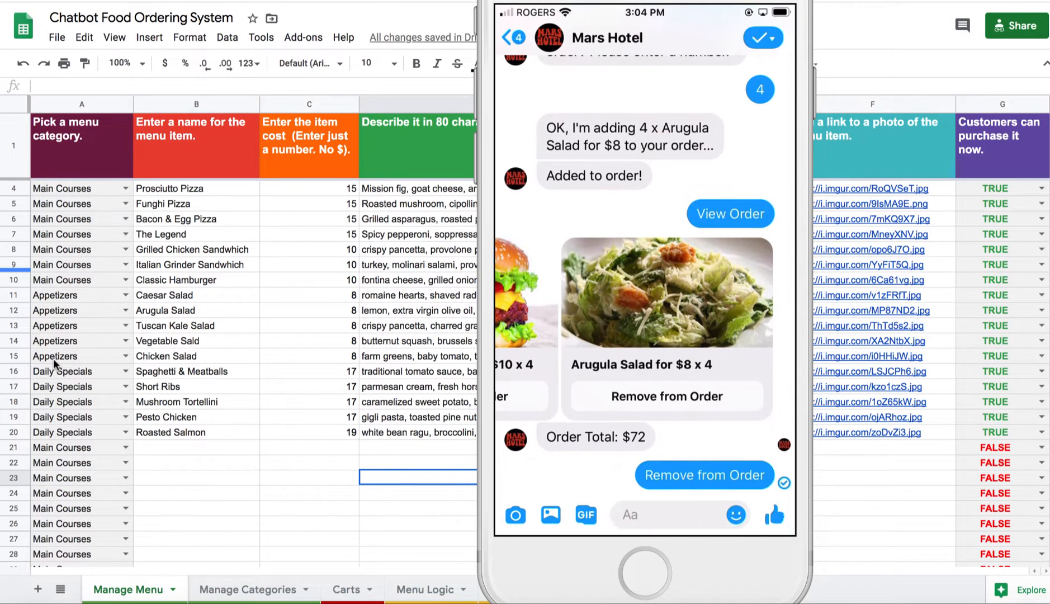
left_click(704, 475)
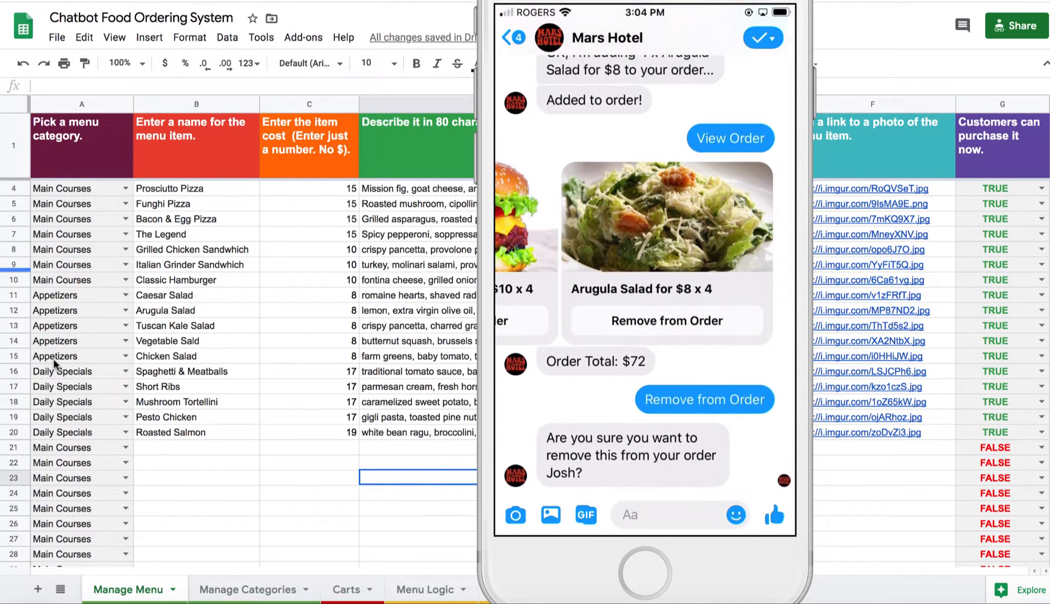
left_click(743, 419)
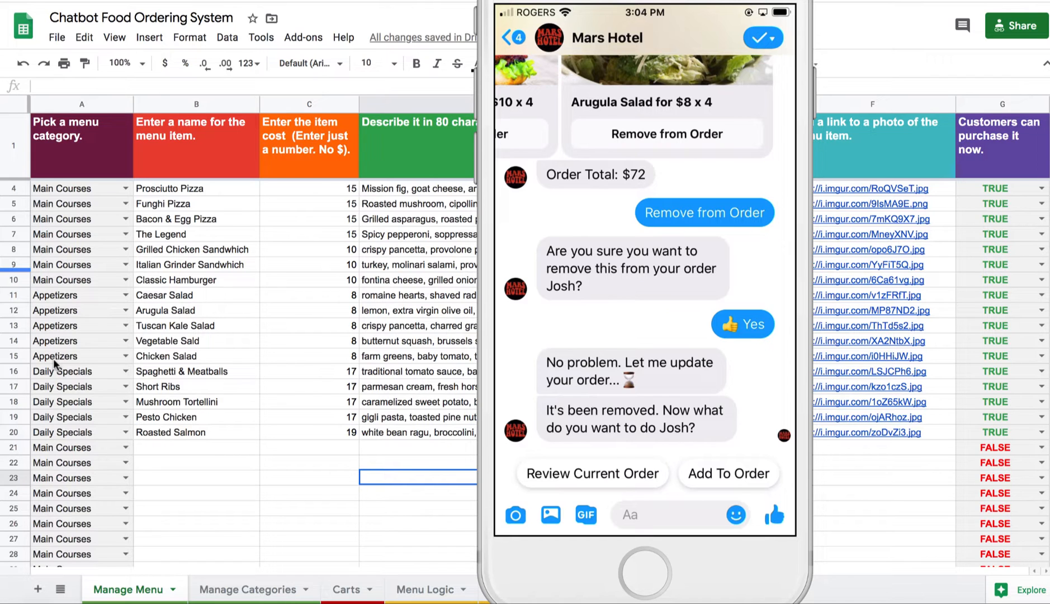
Review the $40 order, choose Modify Order and add Funghi Pizza.
left_click(592, 473)
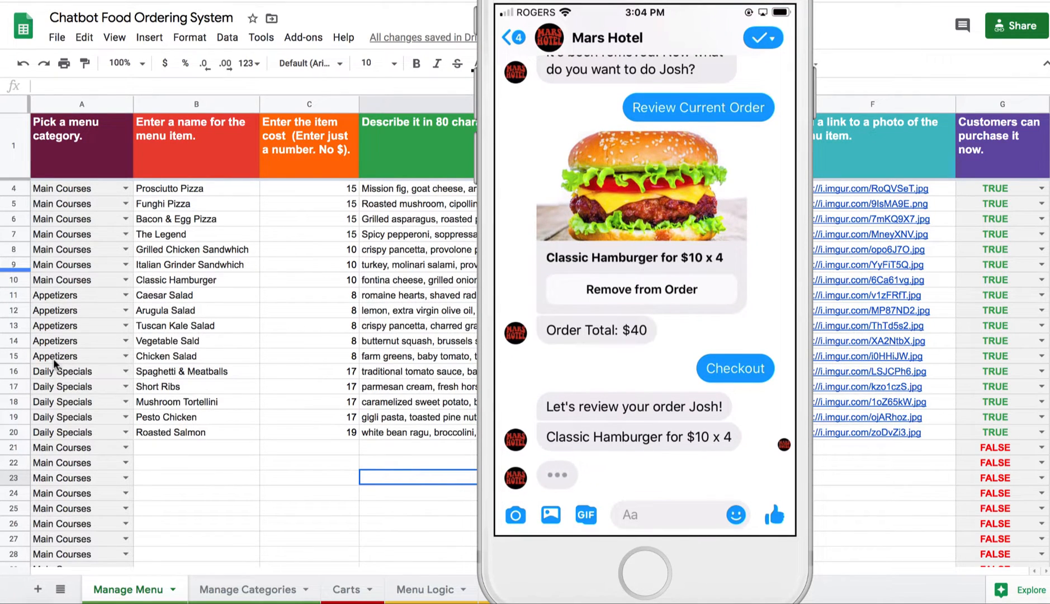
left_click(735, 368)
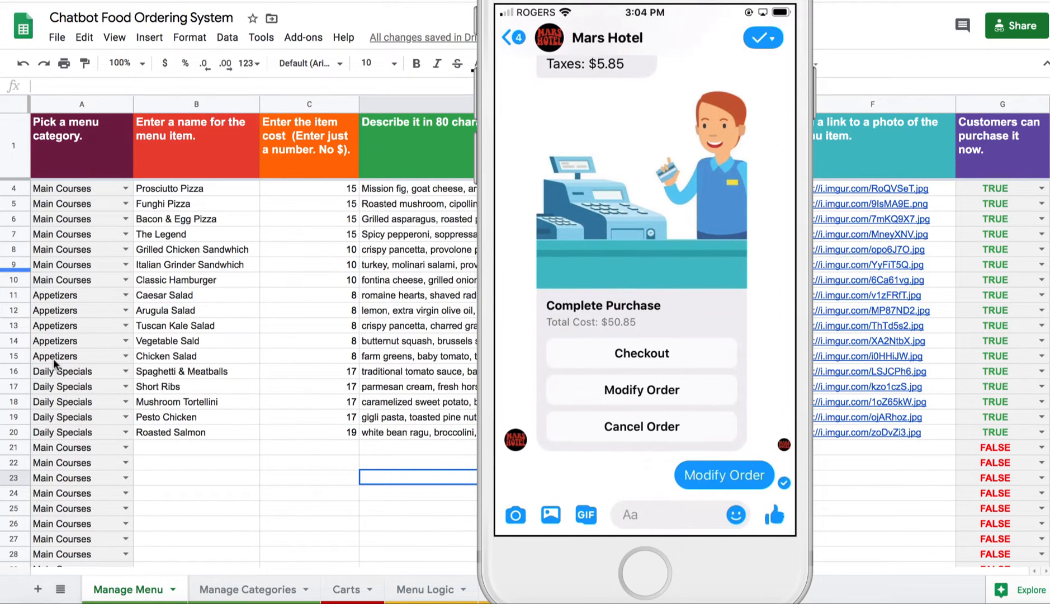
left_click(724, 476)
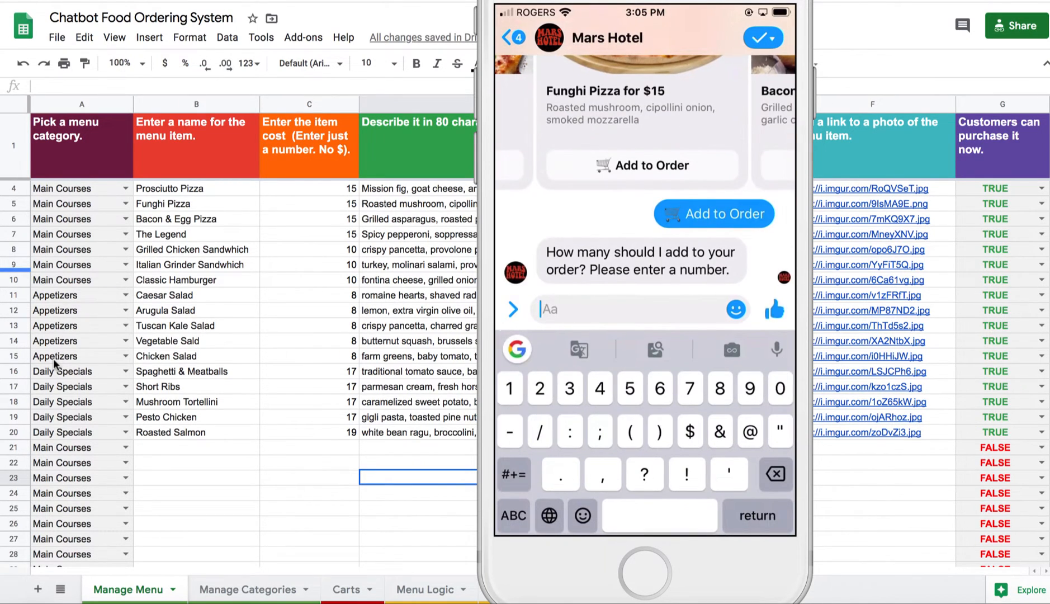
Enter quantity 10 for Funghi Pizza, view the order and proceed to checkout.
type("10")
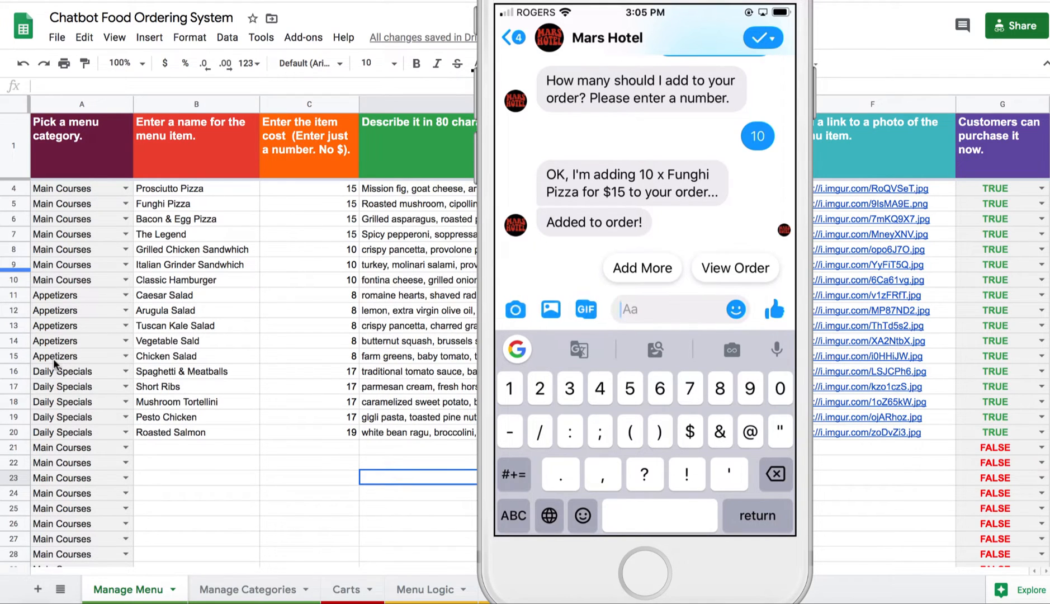
left_click(735, 268)
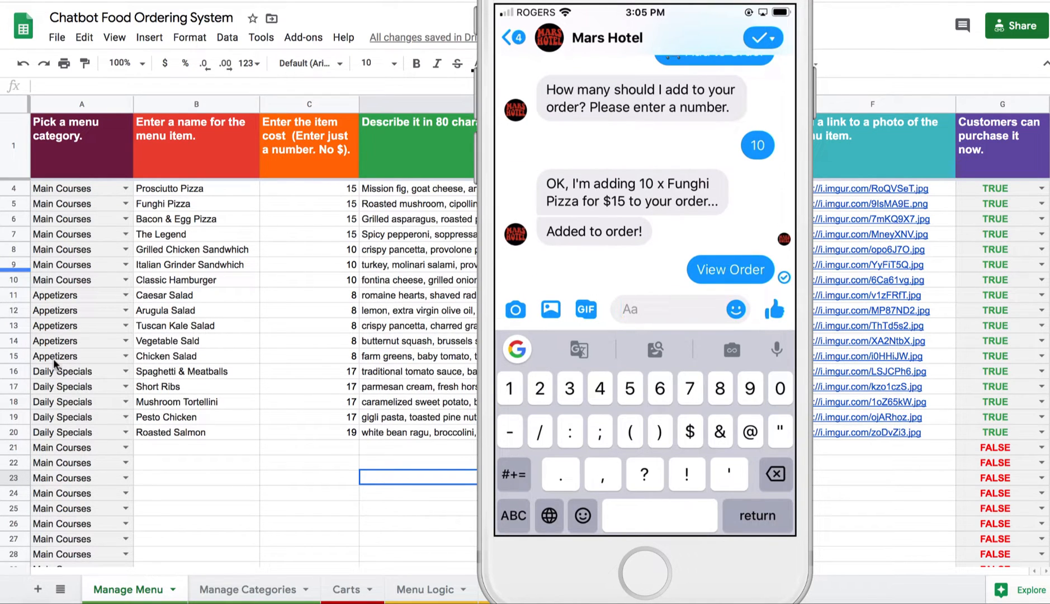
left_click(730, 270)
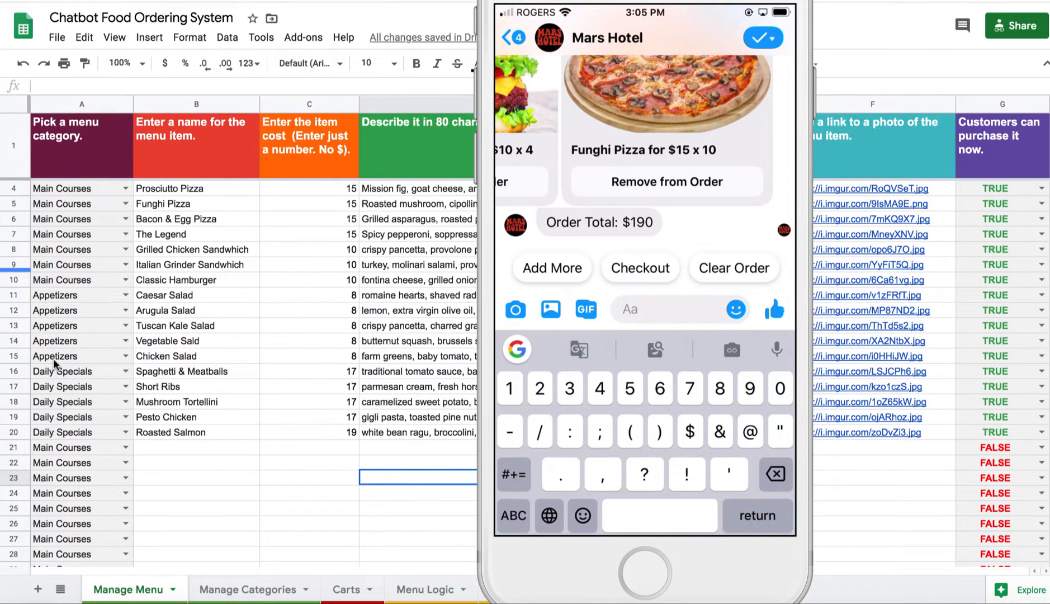
left_click(639, 268)
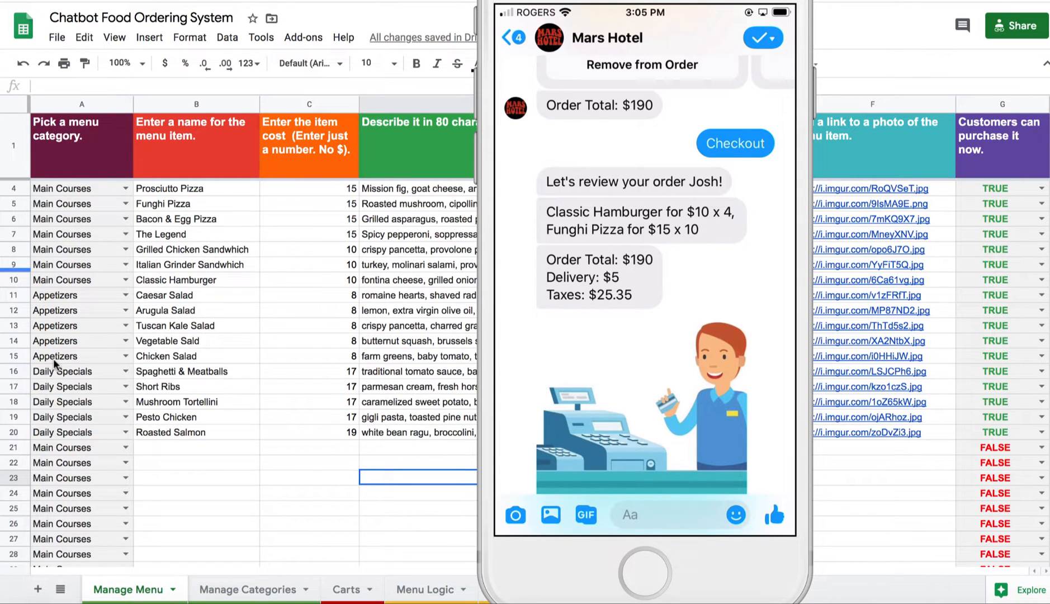
Review the $220.35 Complete Purchase card, then choose Cancel Order.
scroll("down", 3)
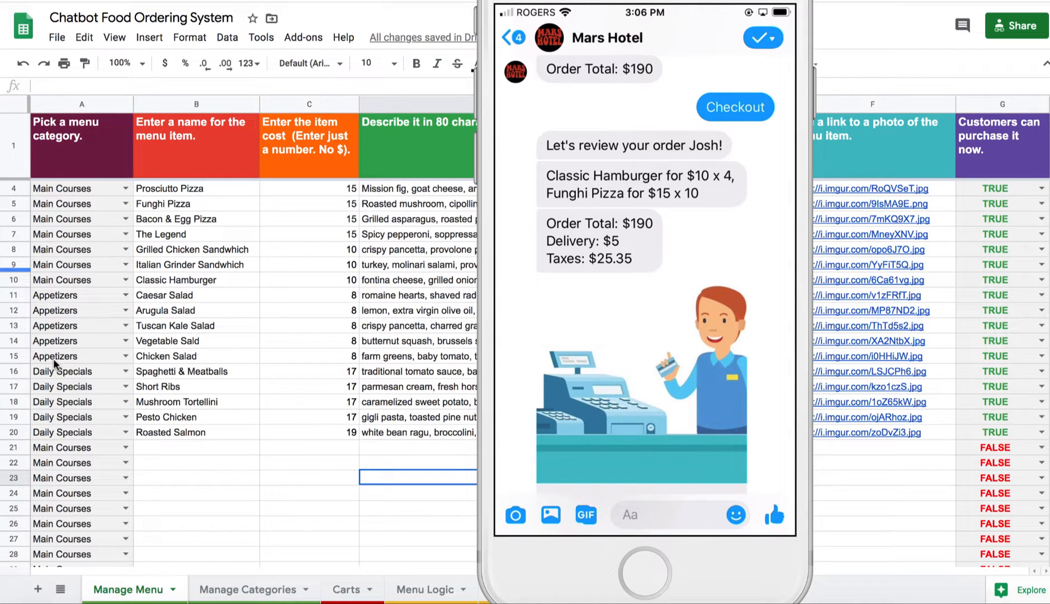
left_click(734, 107)
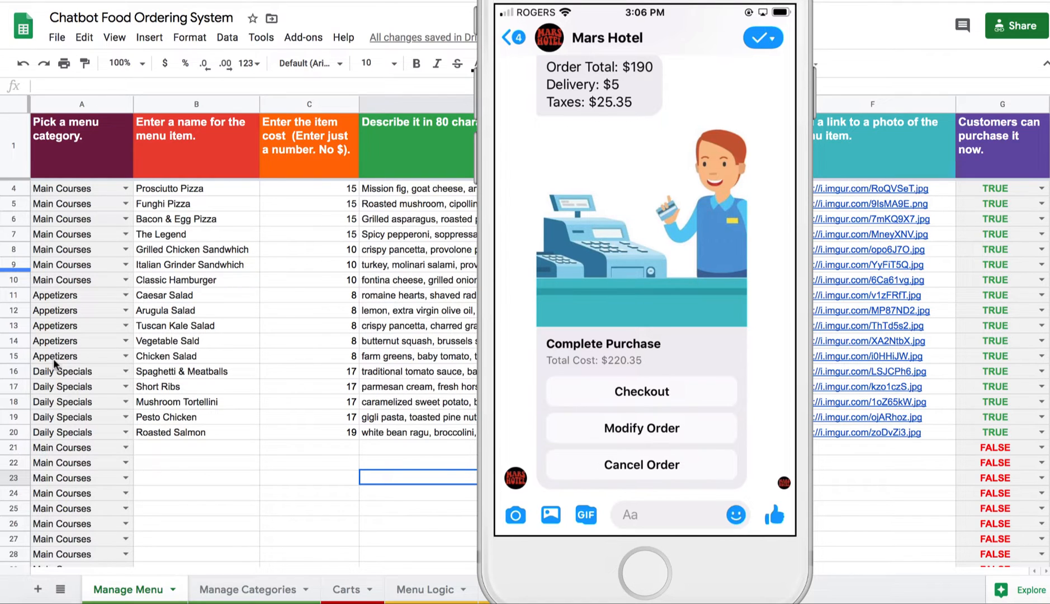
left_click(641, 464)
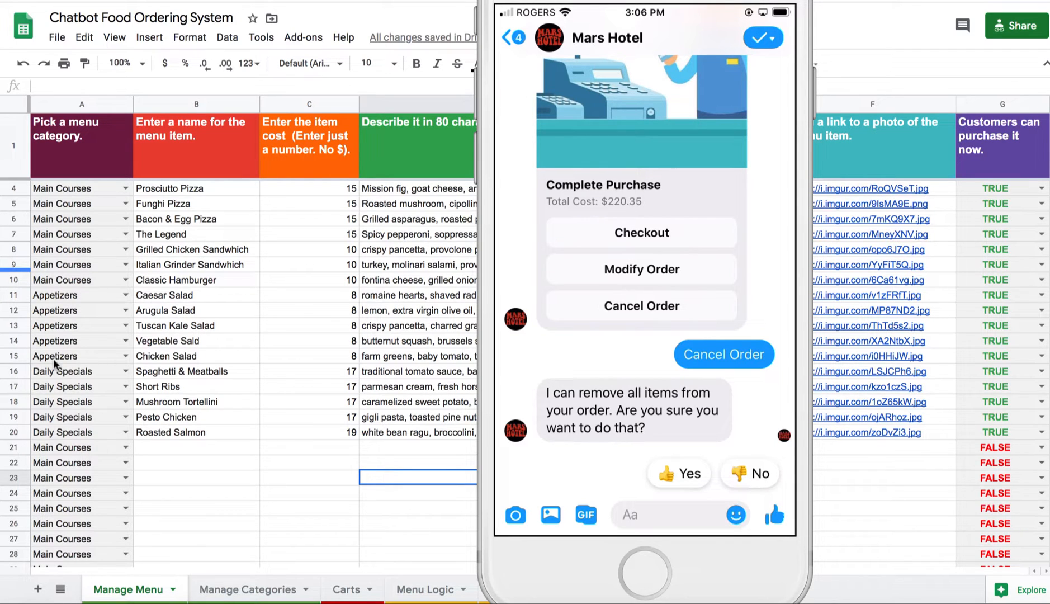
Confirm cancelling the whole order with Yes.
left_click(680, 473)
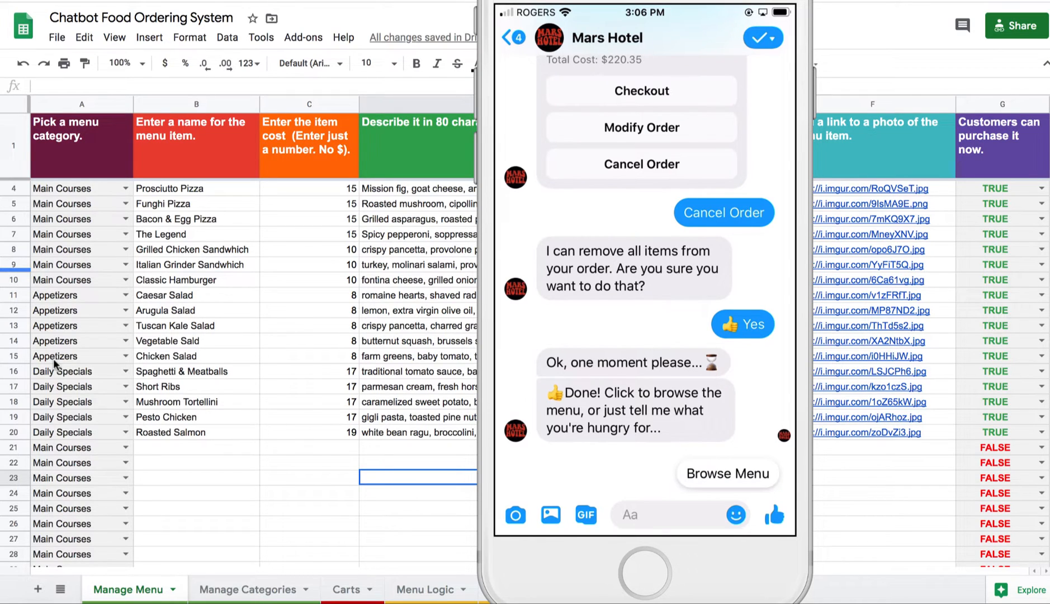
mouse_move(46, 277)
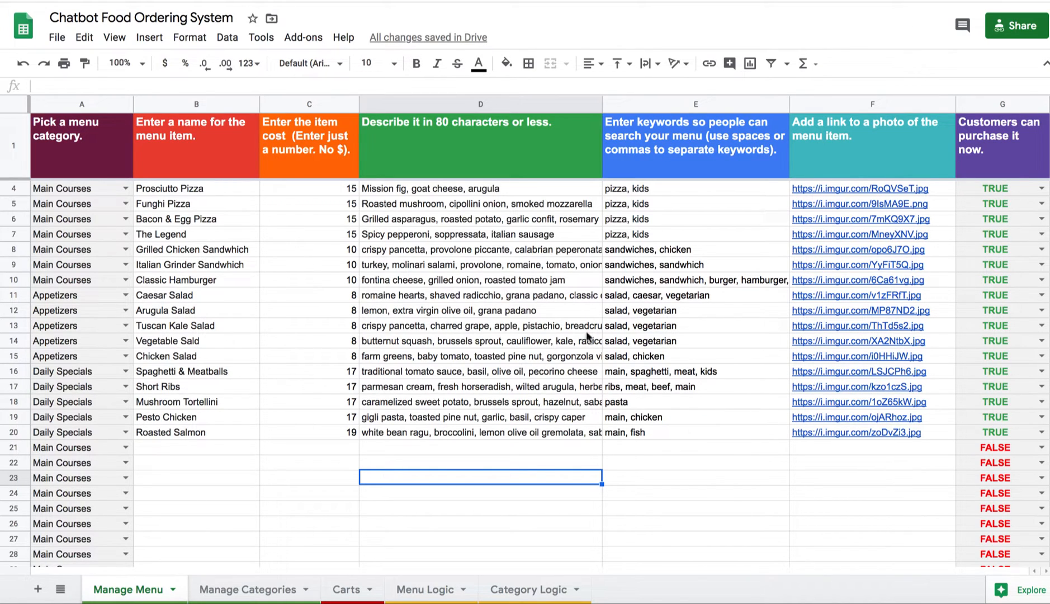
mouse_move(662, 423)
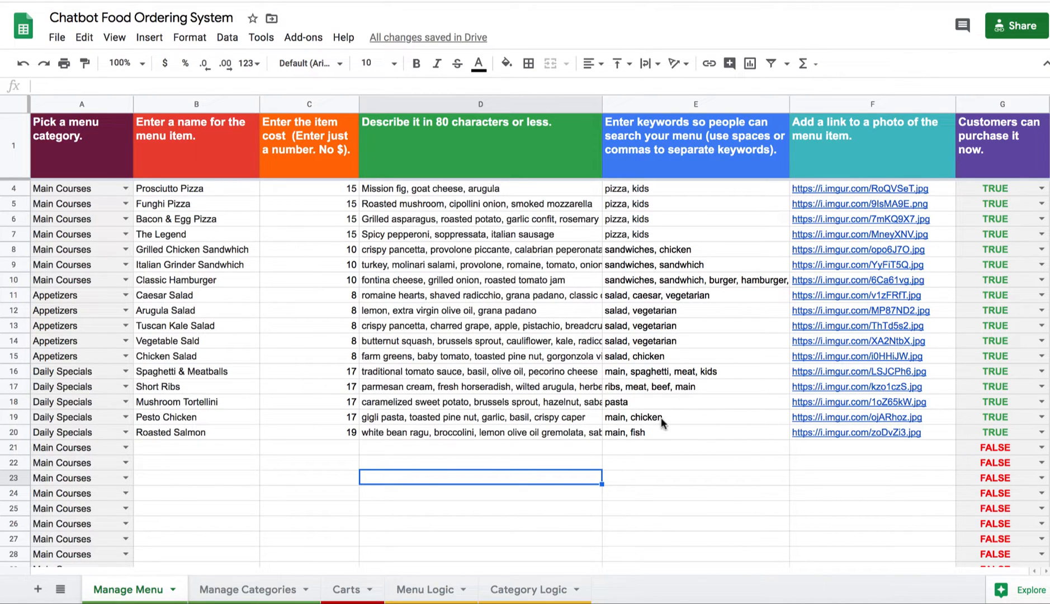
mouse_move(693, 352)
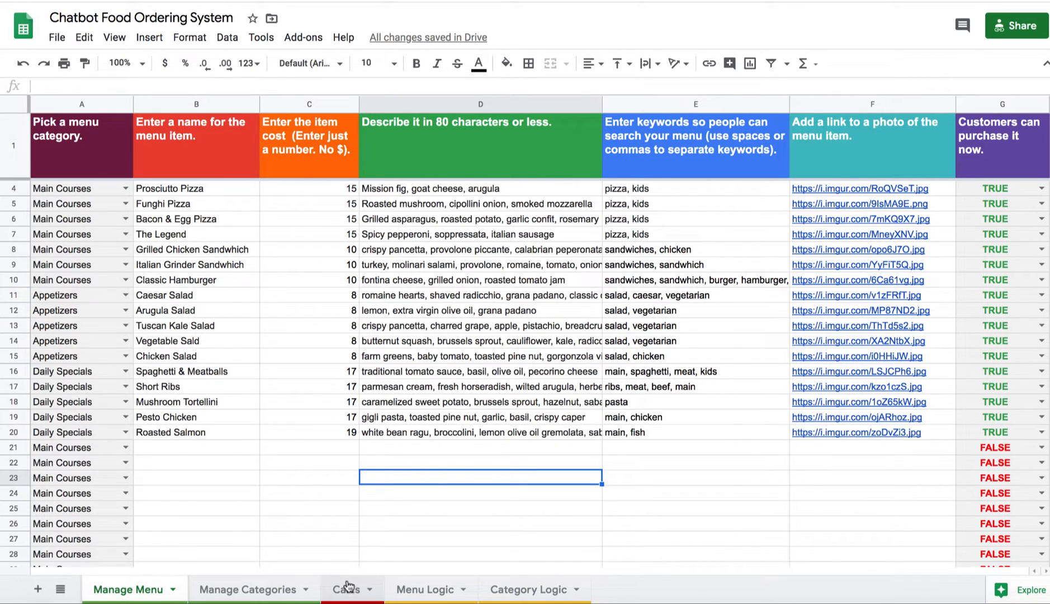
left_click(347, 589)
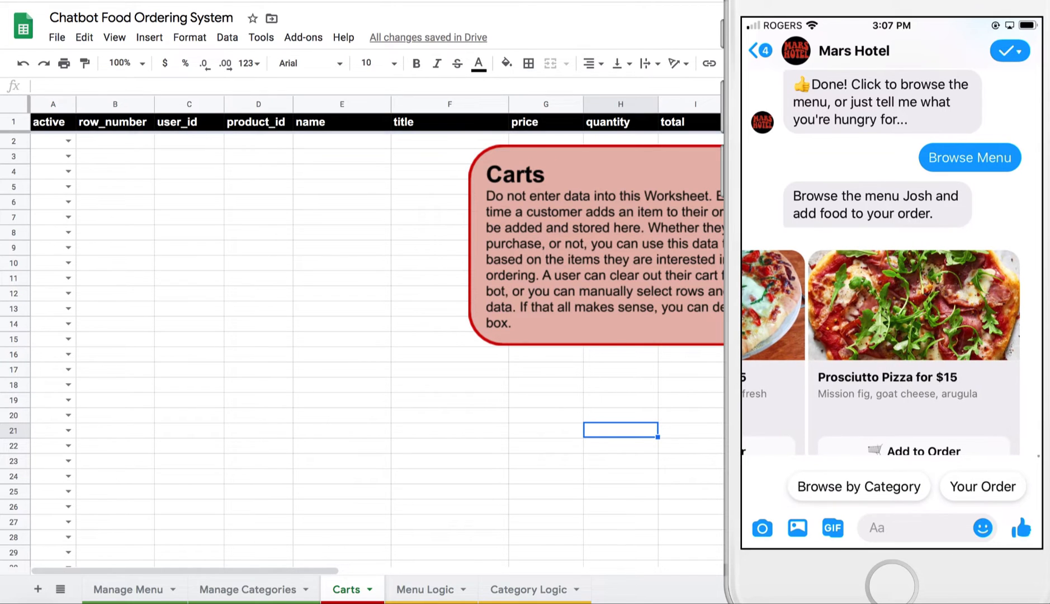
Browse by category and add 5 Tuscan Kale Salads to the order.
left_click(859, 487)
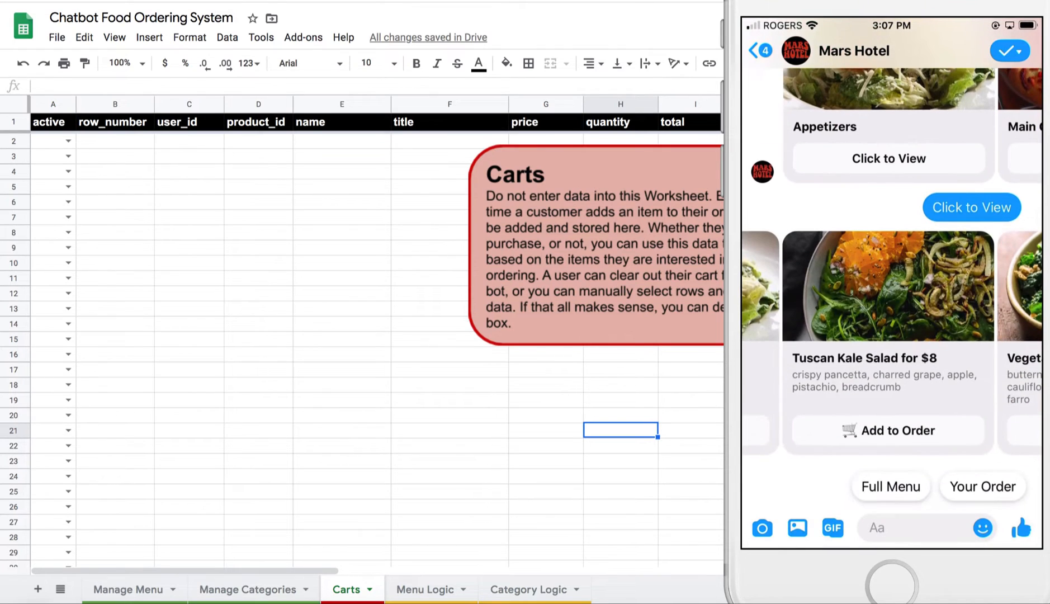
left_click(896, 431)
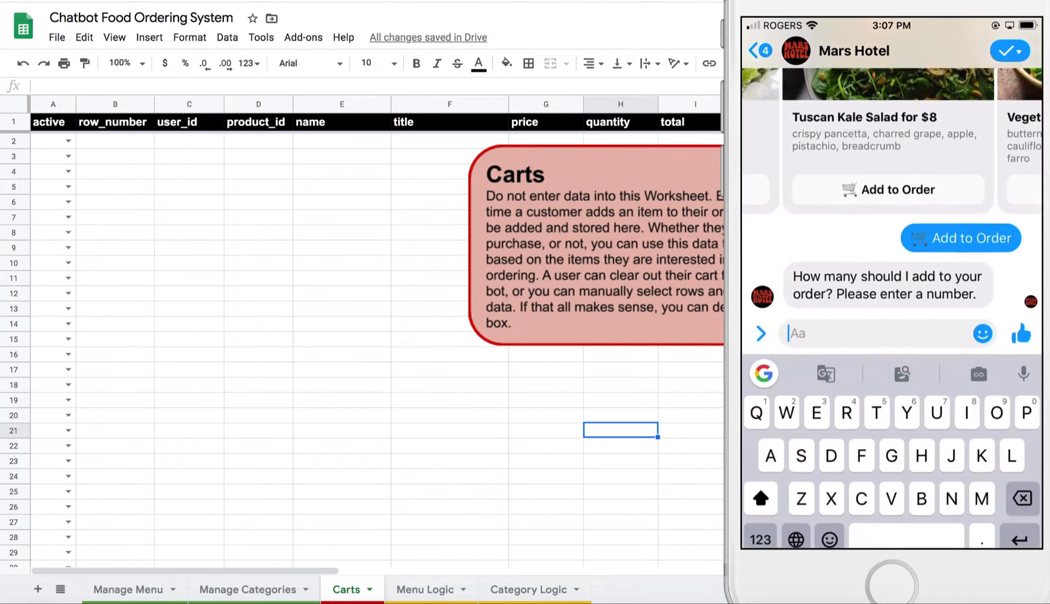
type("5")
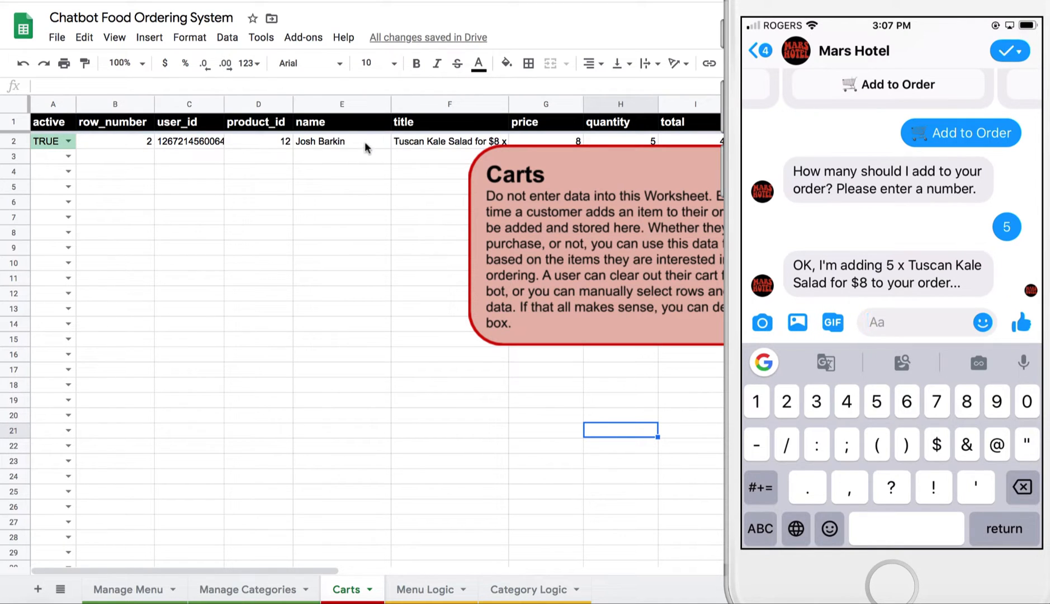
mouse_move(741, 96)
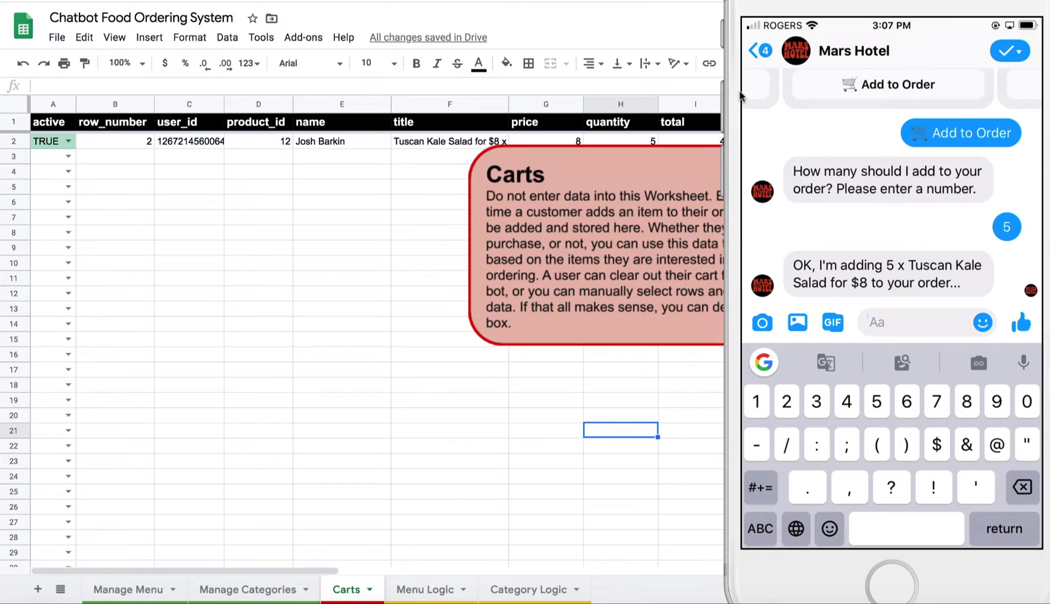
mouse_move(479, 440)
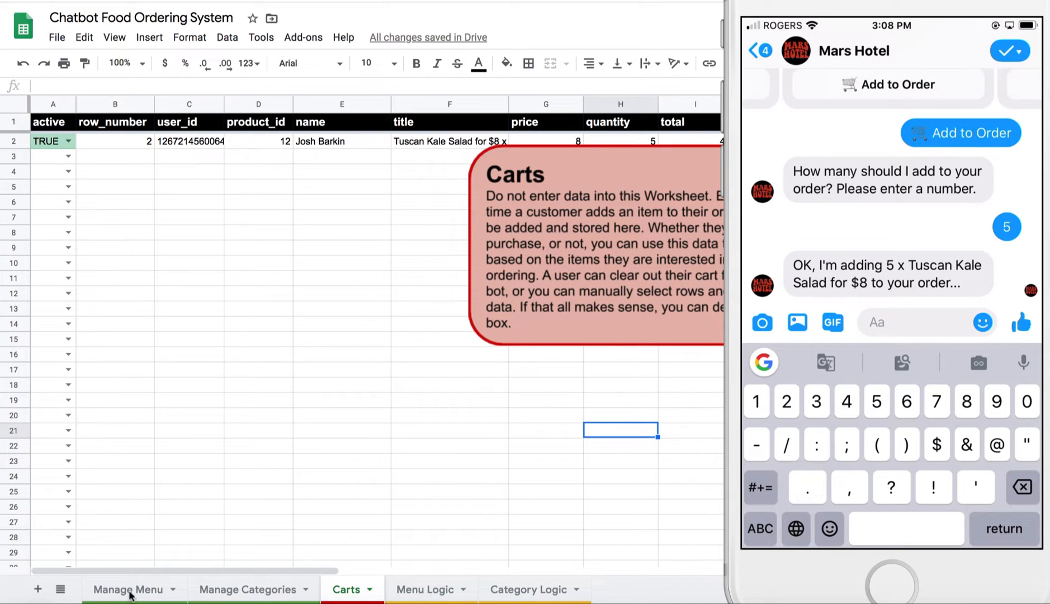
left_click(127, 589)
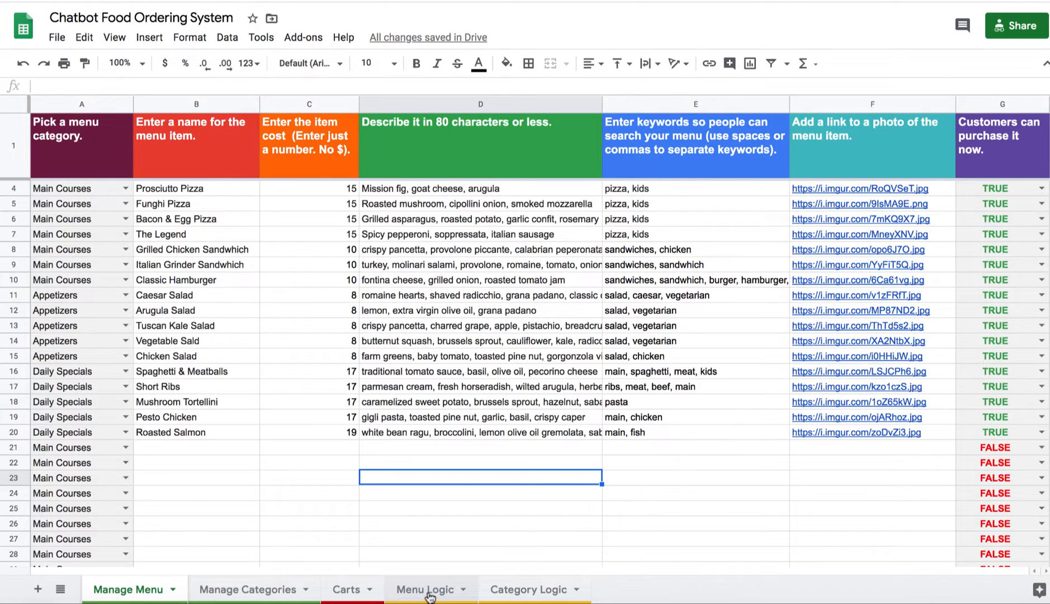
left_click(426, 590)
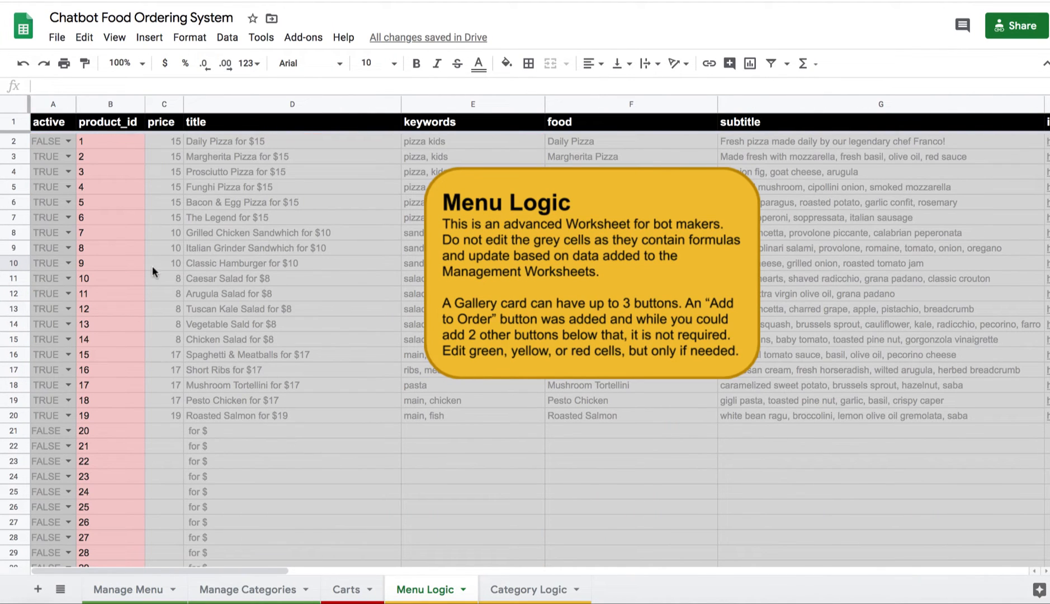
mouse_move(747, 450)
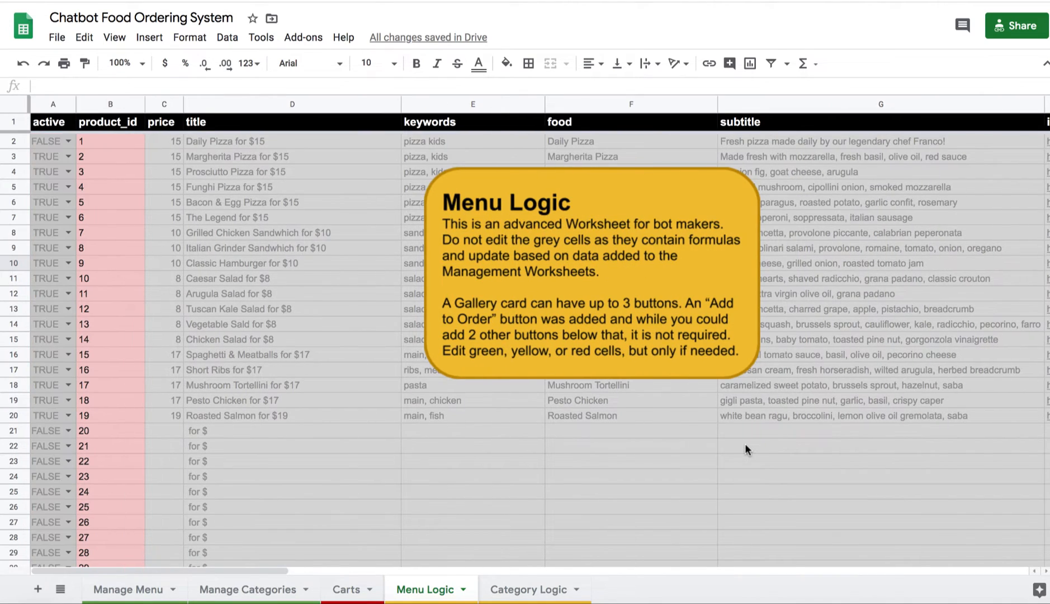
mouse_move(127, 209)
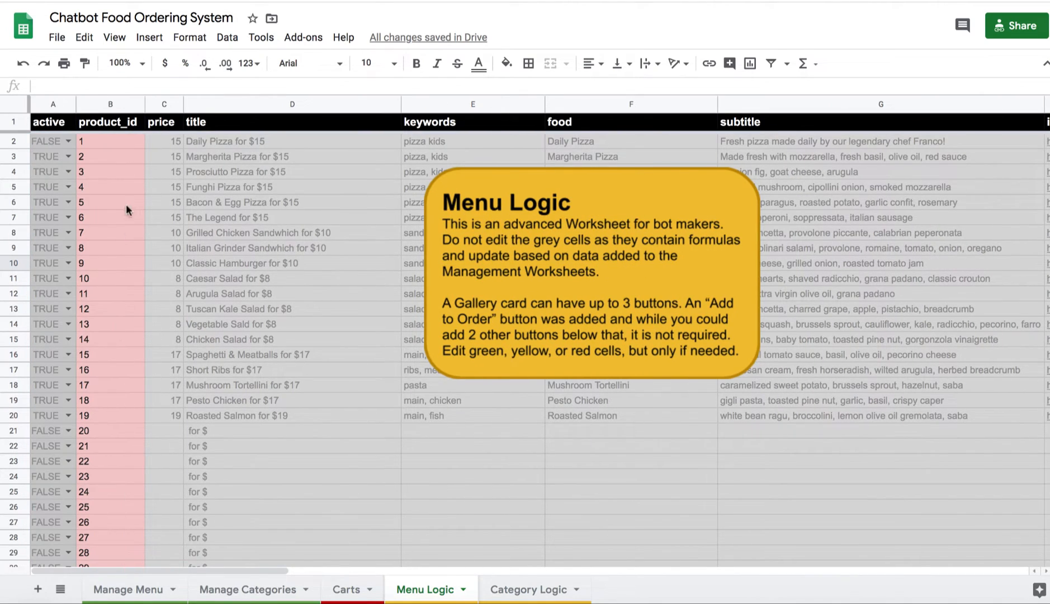
mouse_move(117, 219)
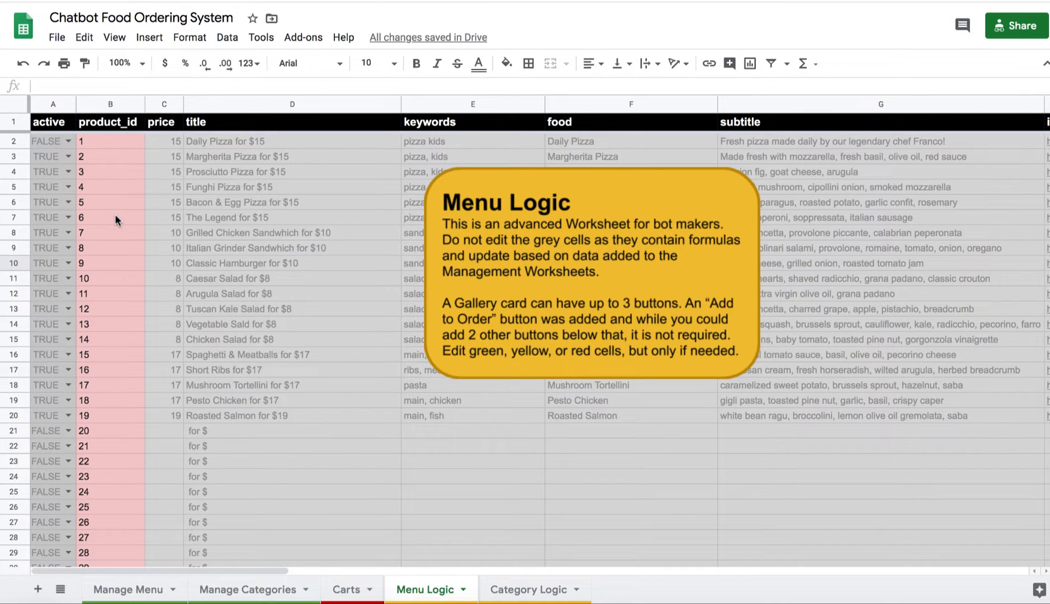
scroll("down", 3)
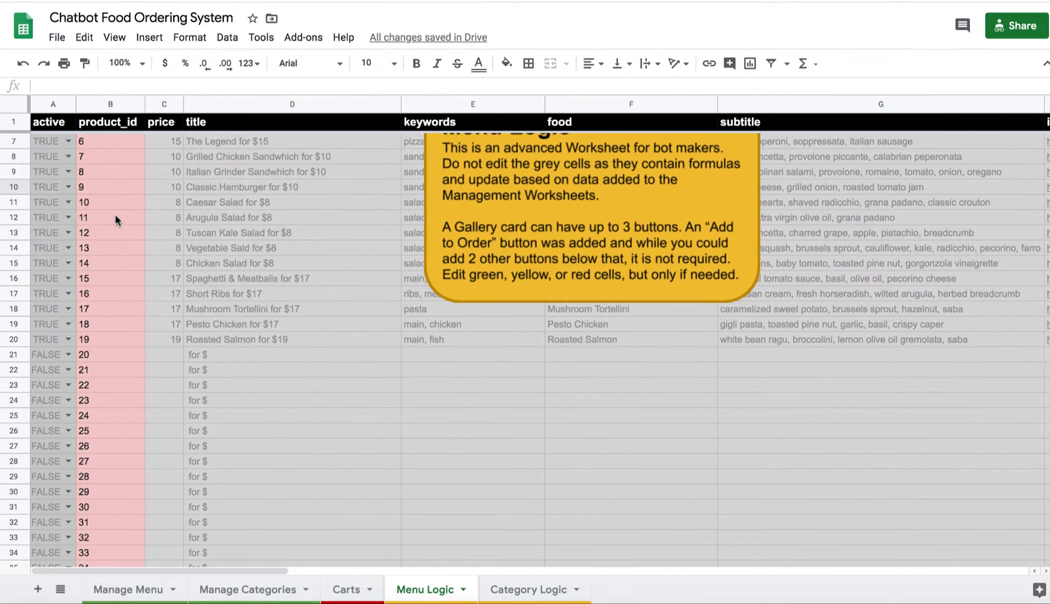
scroll("down", 3)
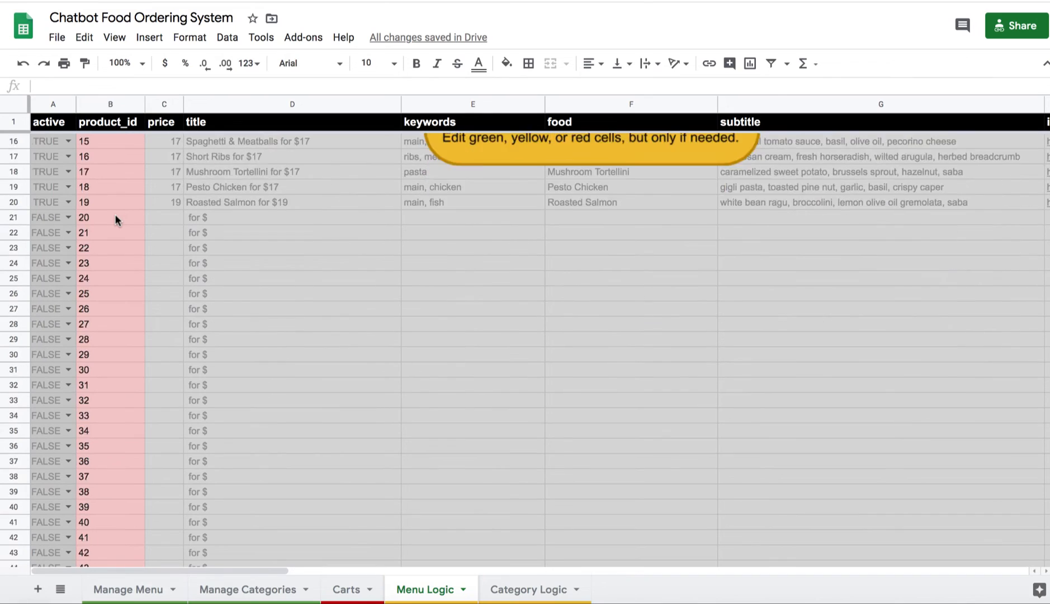
scroll("down", 3)
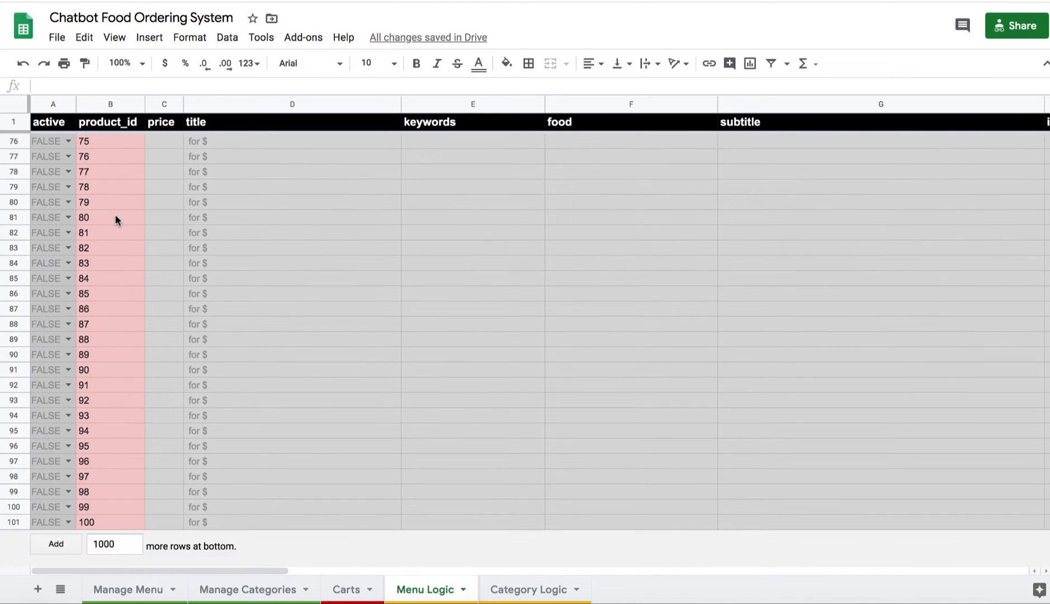
mouse_move(127, 595)
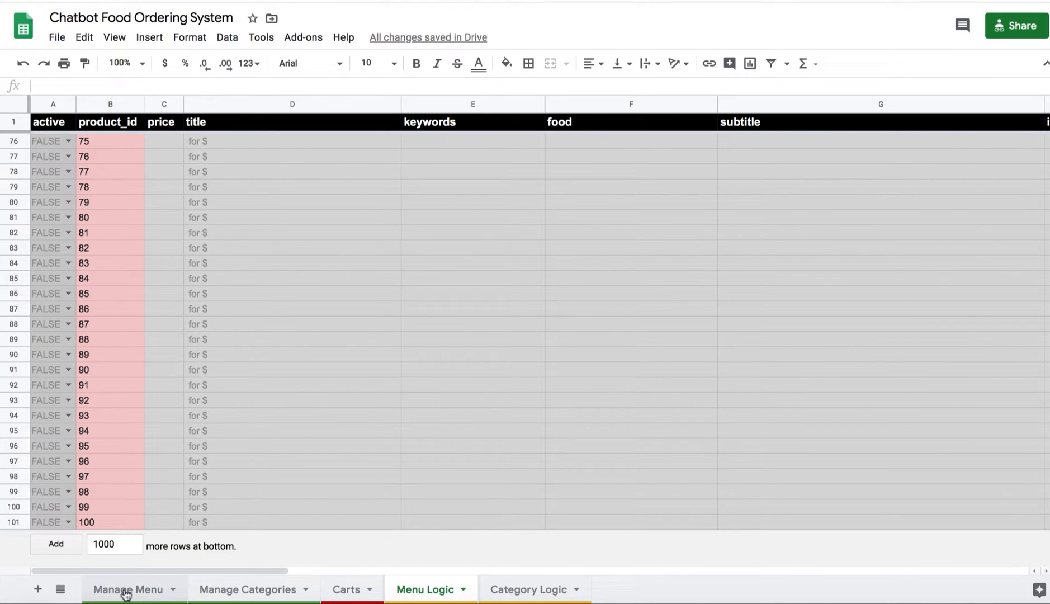
left_click(127, 590)
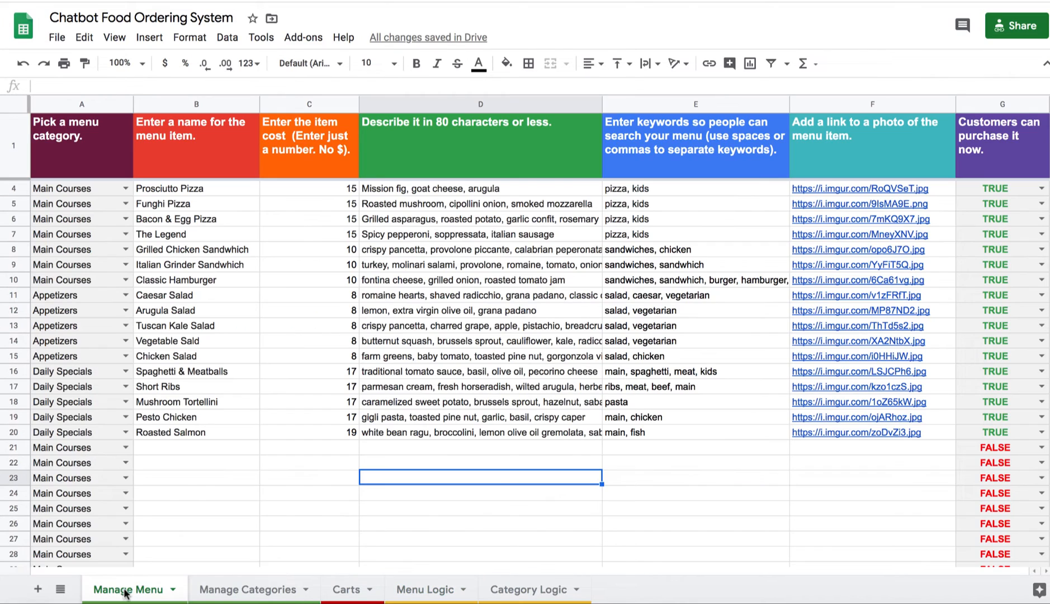
left_click(424, 589)
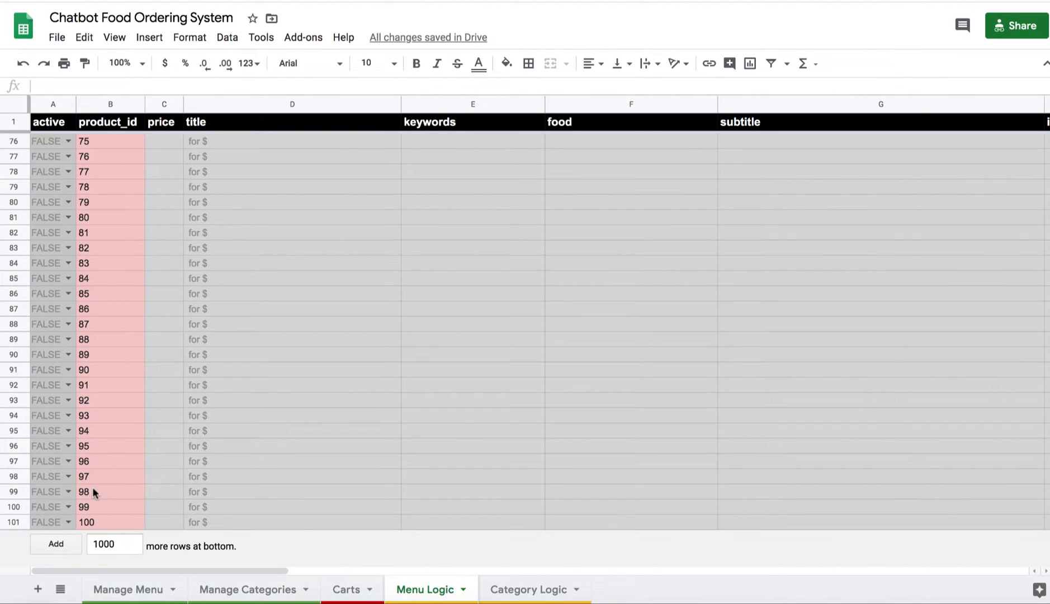
mouse_move(90, 412)
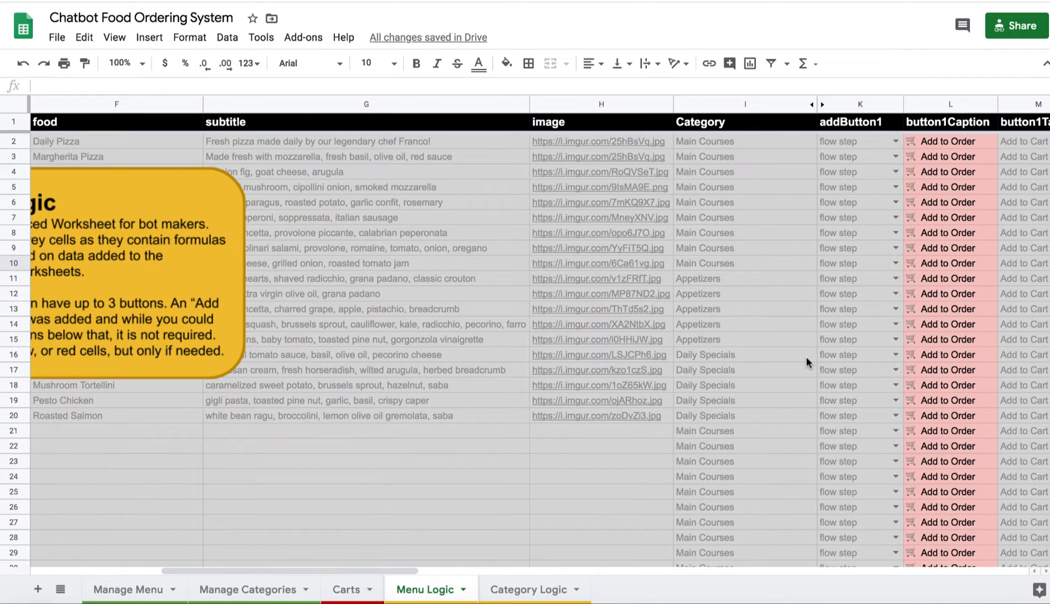
scroll("right", 3)
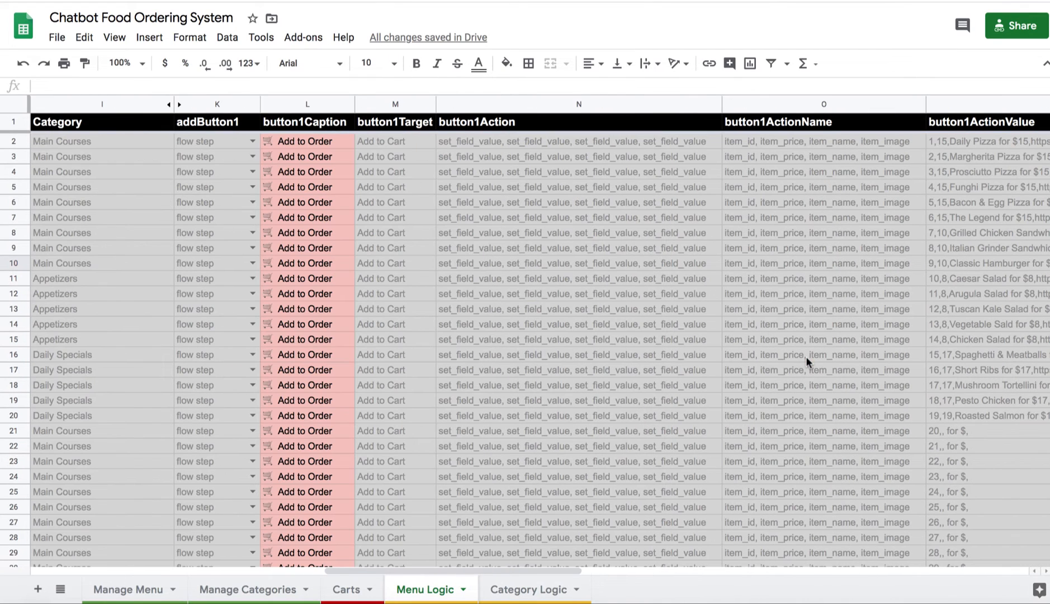
left_click(308, 155)
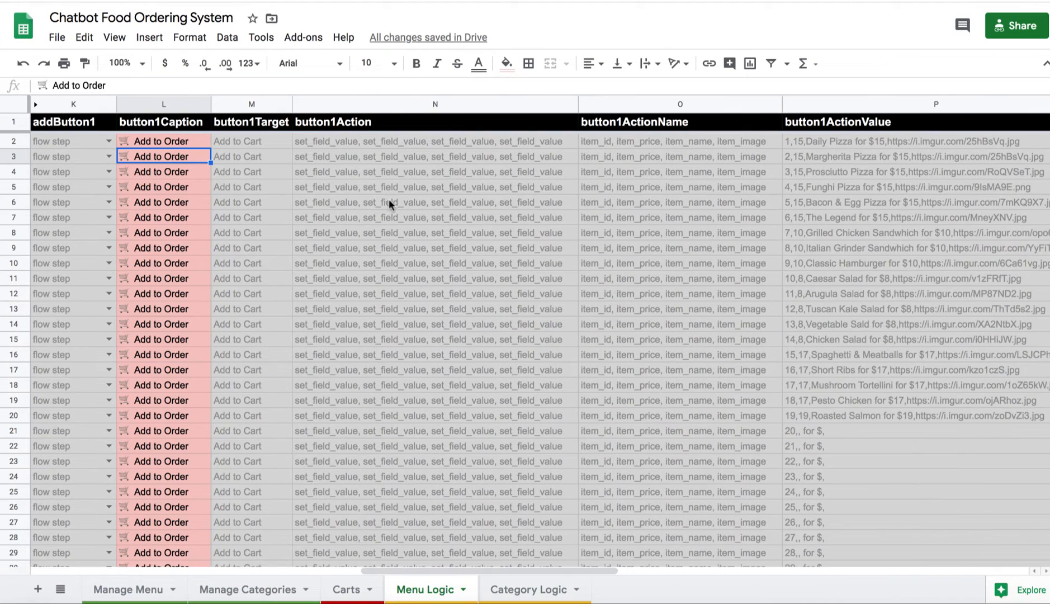
mouse_move(407, 310)
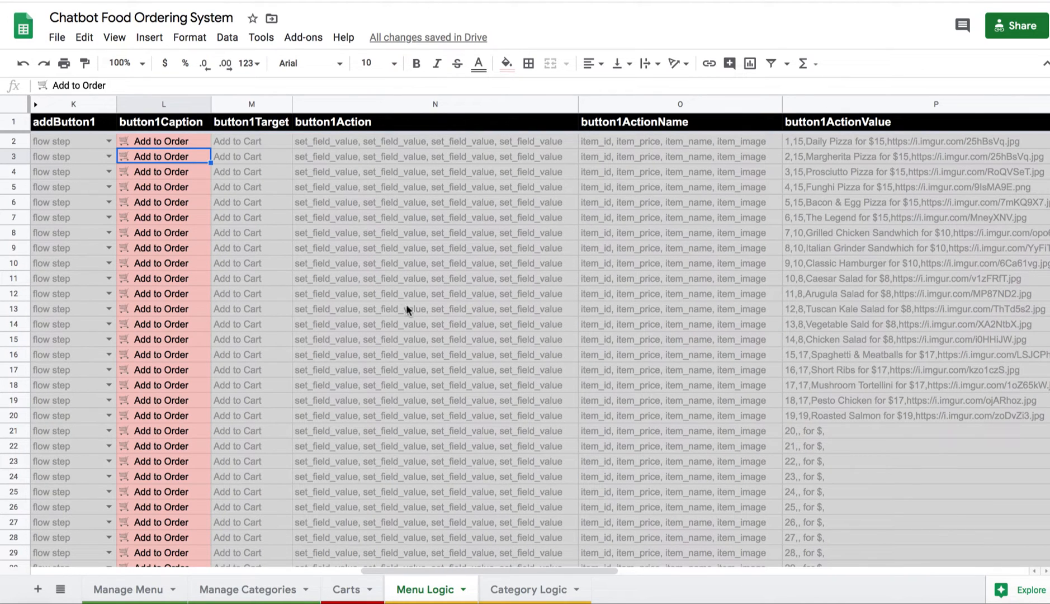
mouse_move(778, 375)
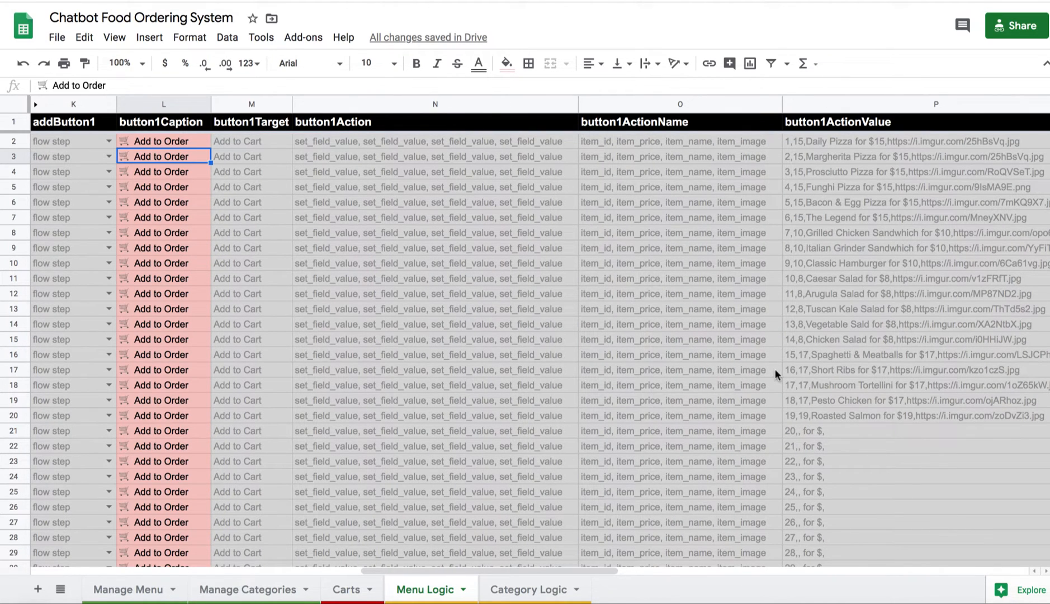
scroll("right", 3)
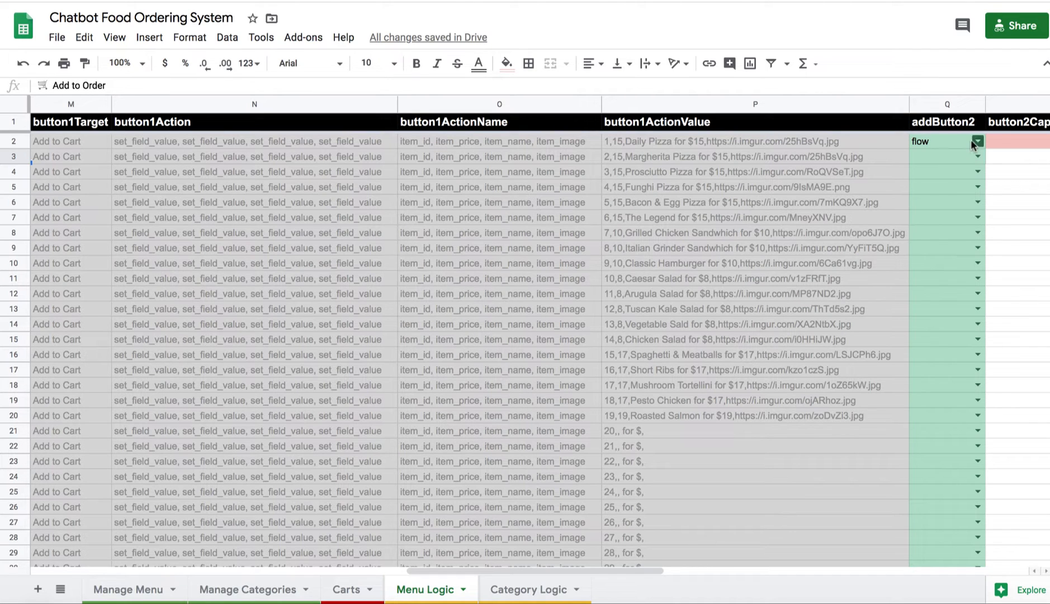
Set the second button's type in Q2 to none, then back to flow.
scroll("right", 3)
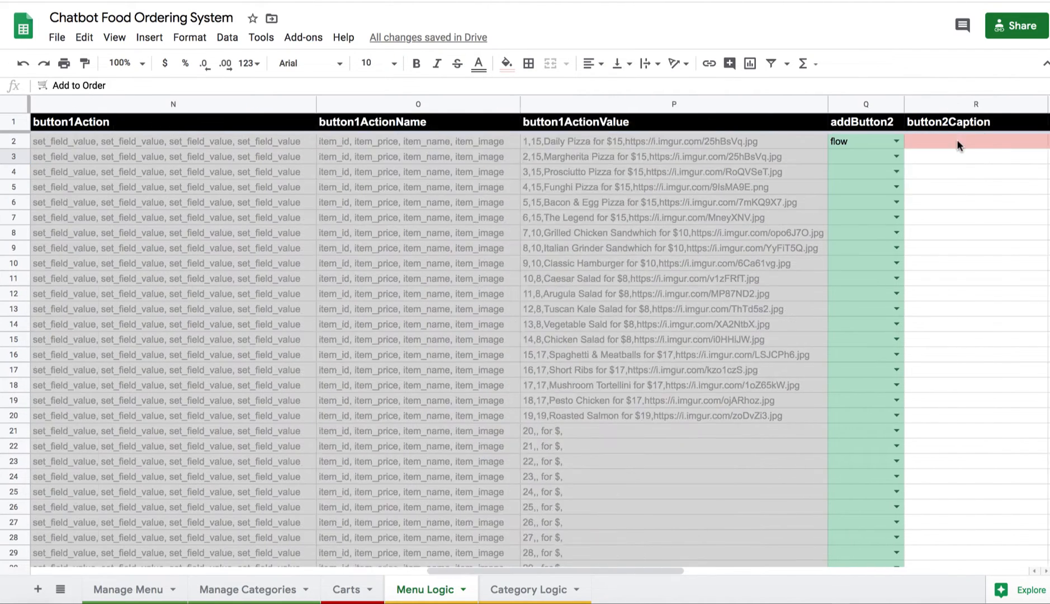
scroll("right", 3)
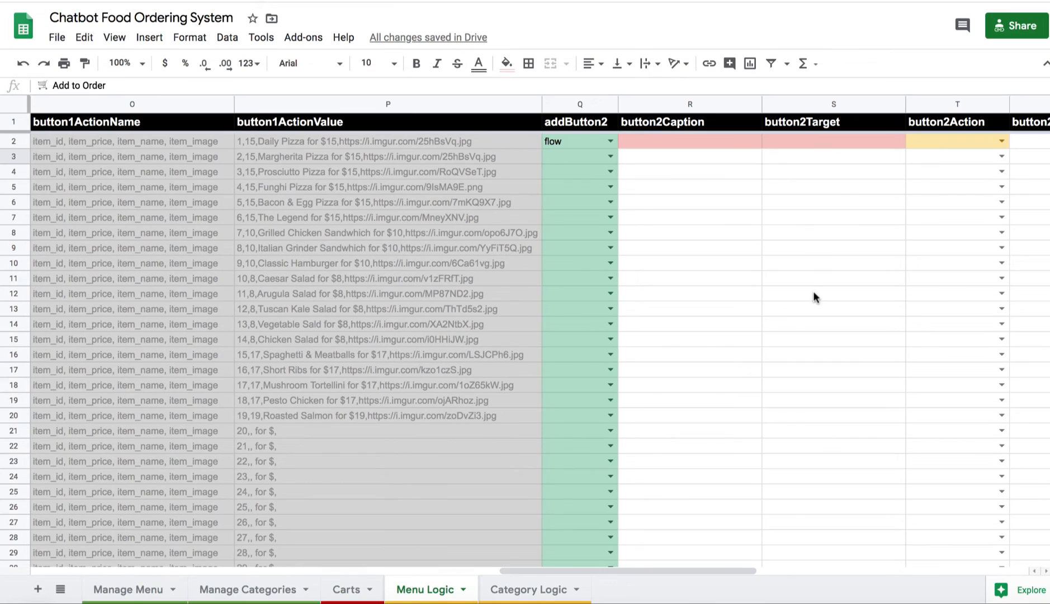
scroll("right", 3)
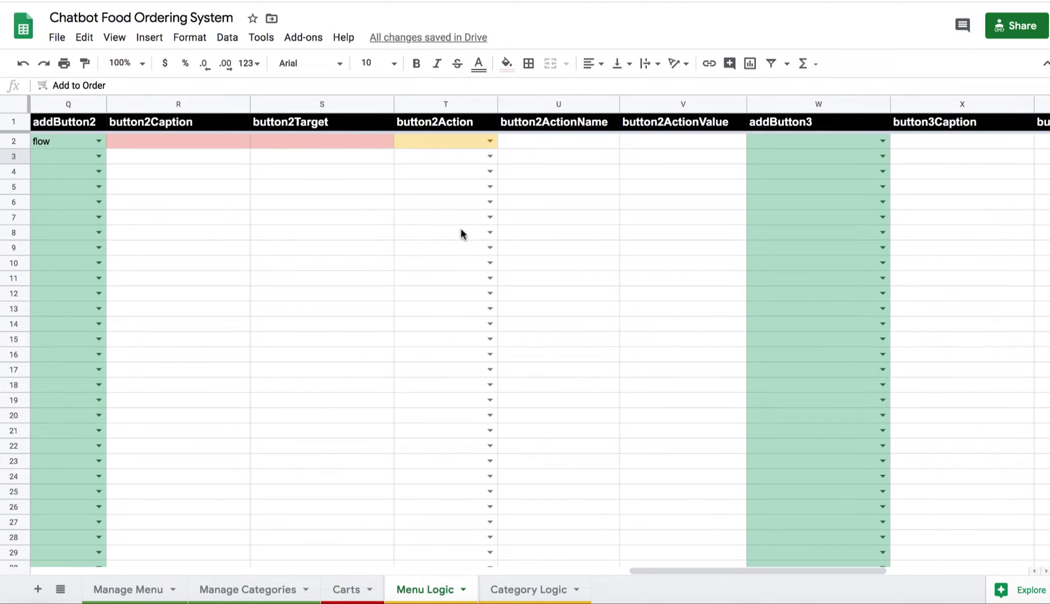
mouse_move(938, 175)
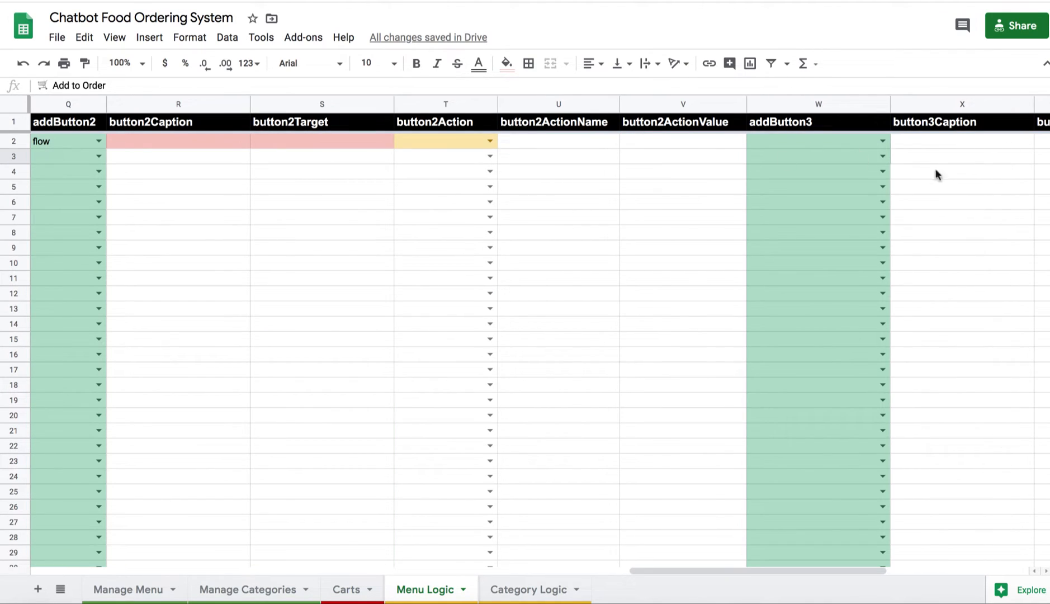
left_click(98, 141)
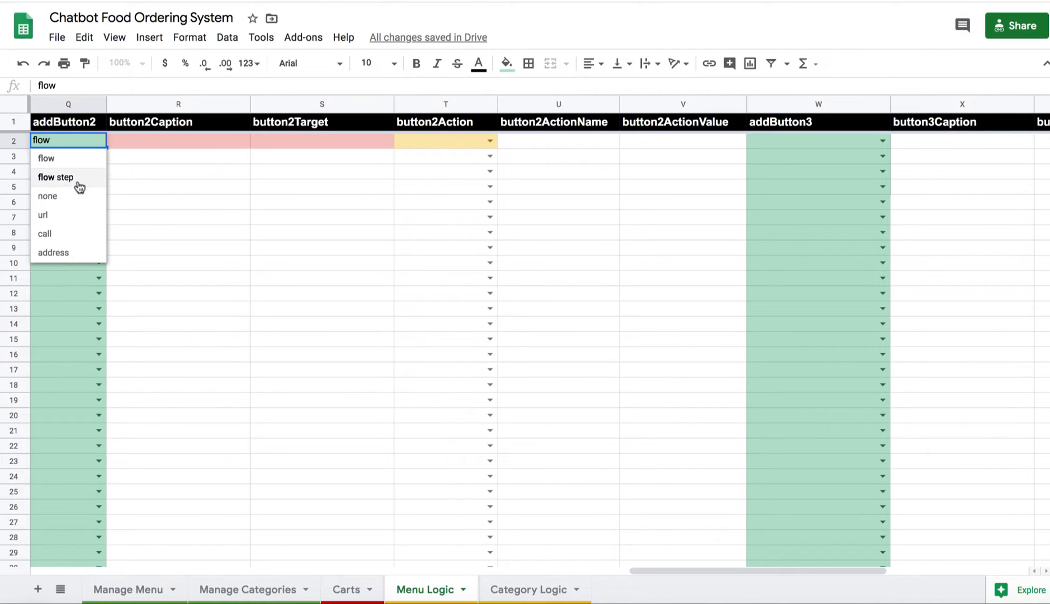
mouse_move(66, 252)
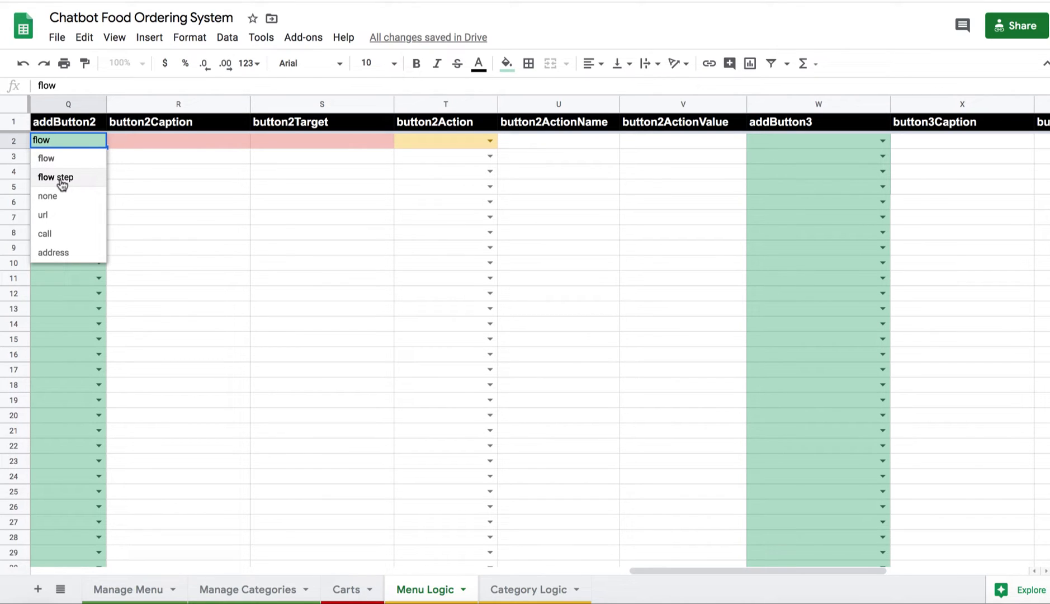
mouse_move(54, 216)
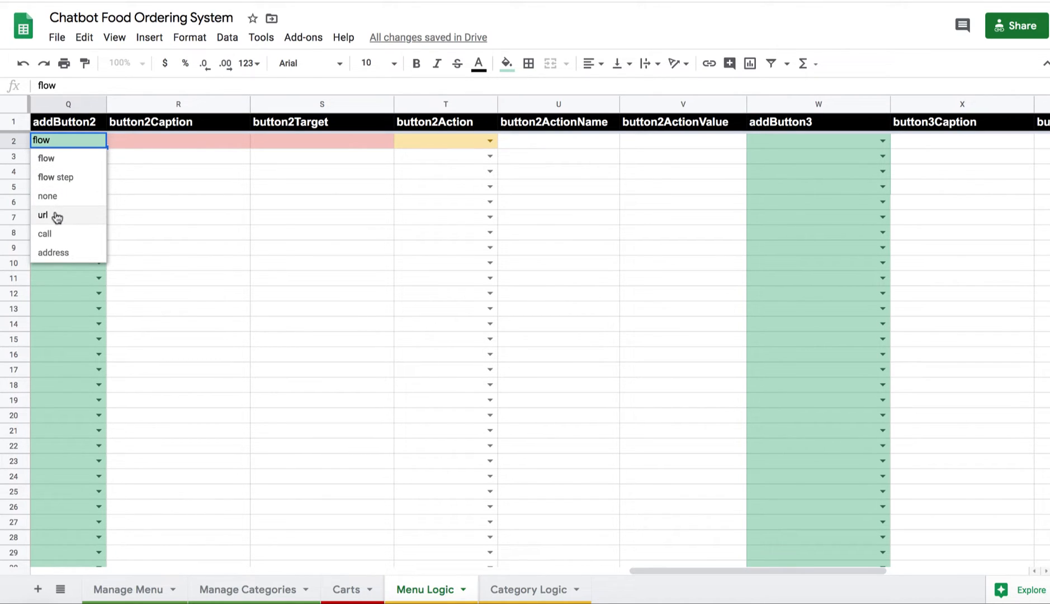
left_click(47, 196)
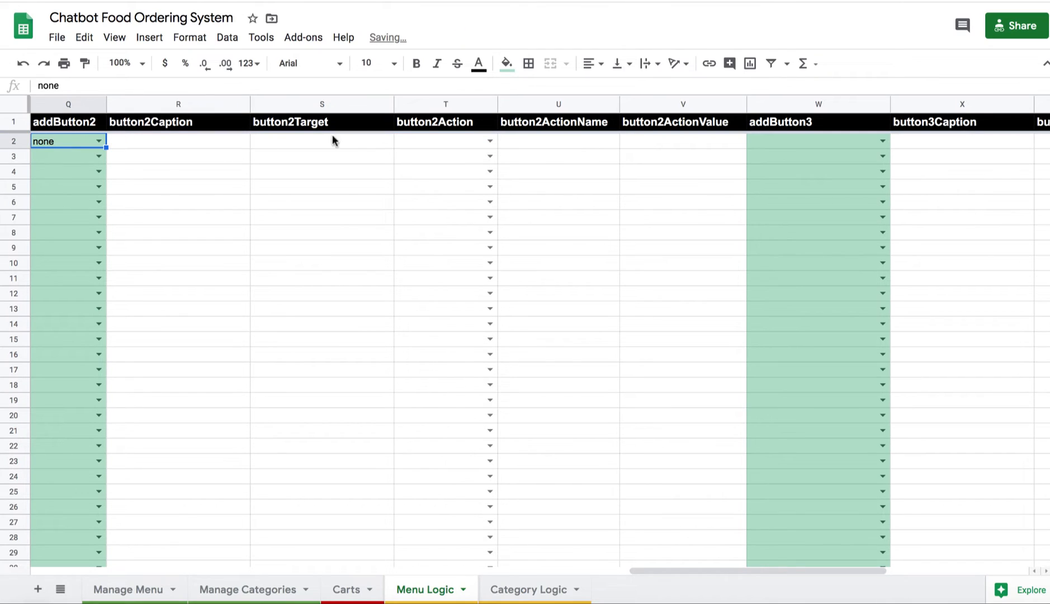
left_click(98, 141)
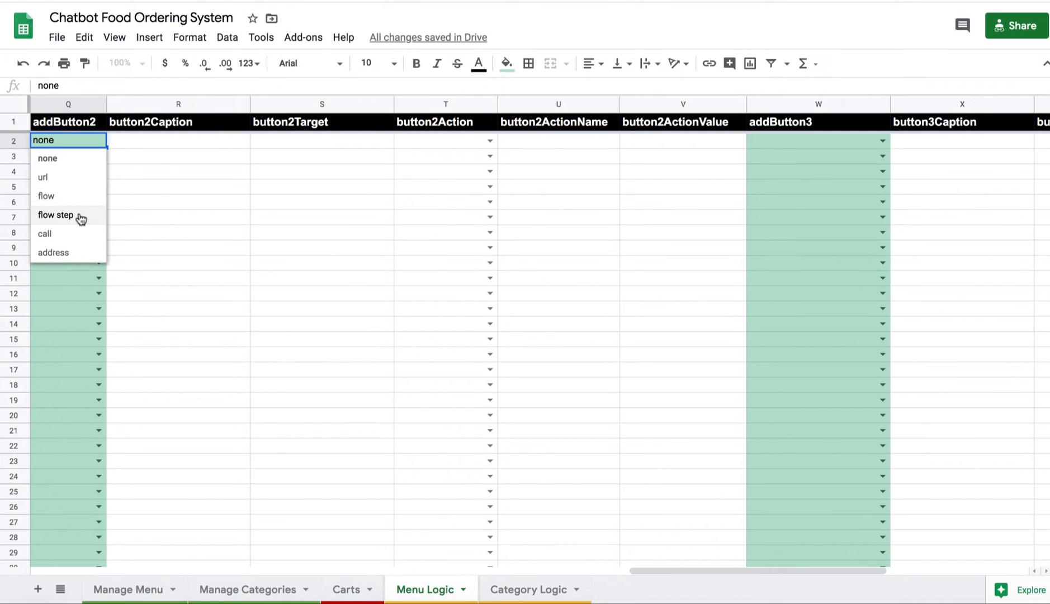
left_click(46, 196)
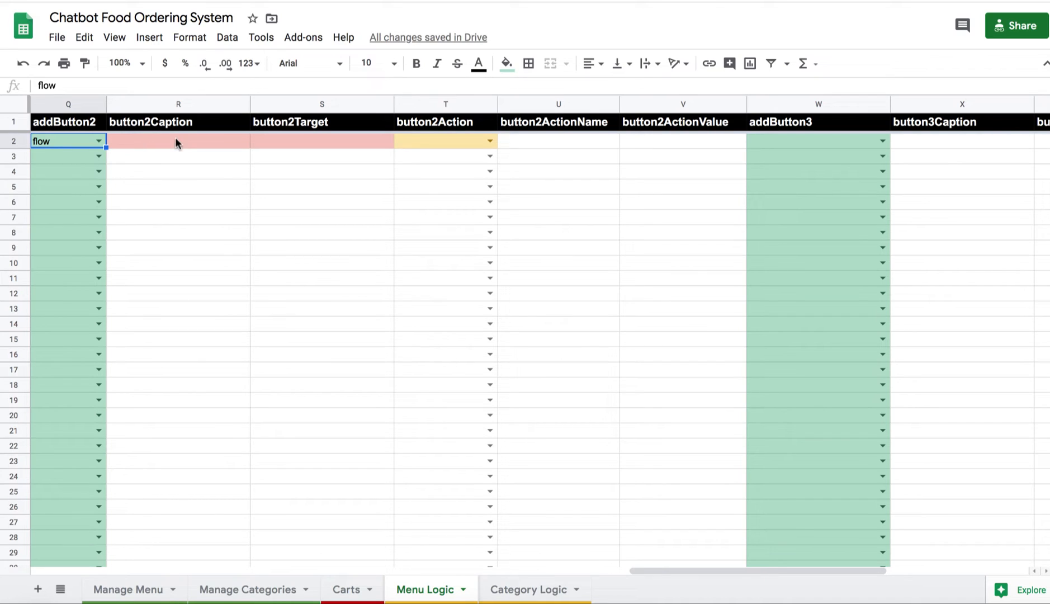
mouse_move(487, 127)
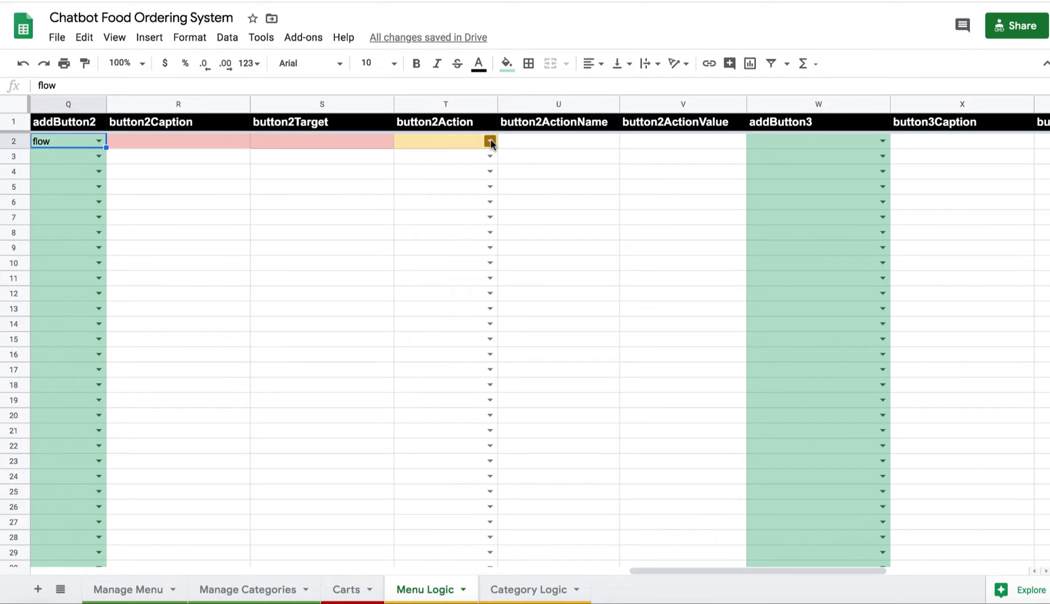
Set the second button's action in T2 to set_field_value.
left_click(490, 141)
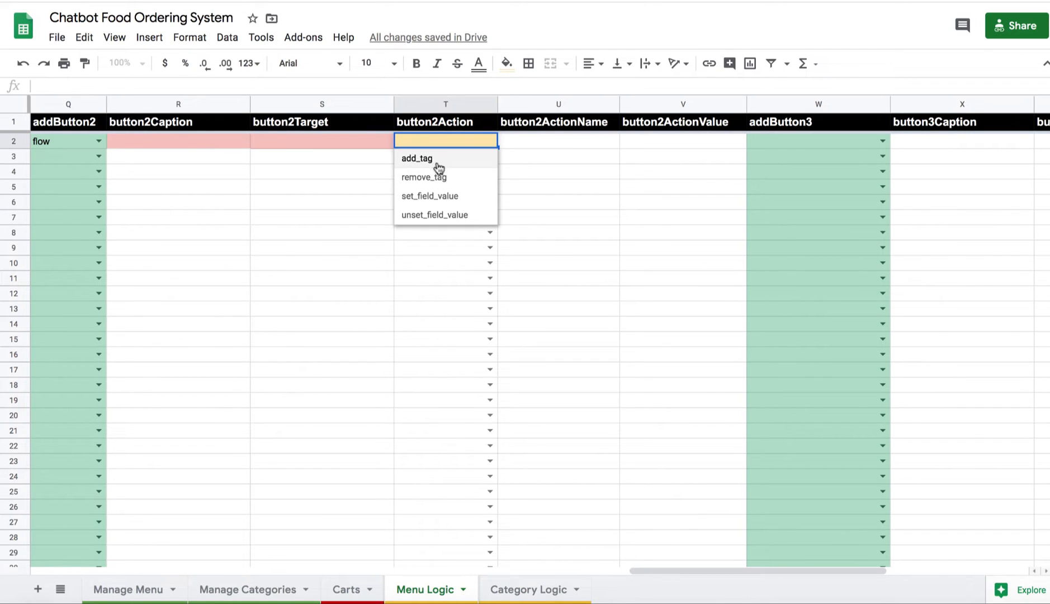
left_click(429, 196)
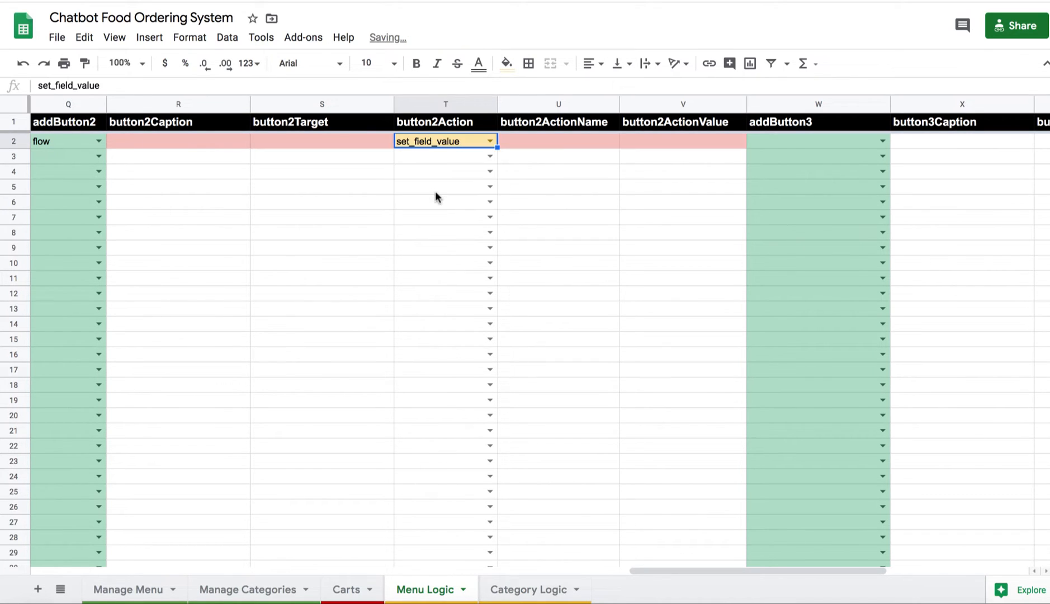
mouse_move(584, 131)
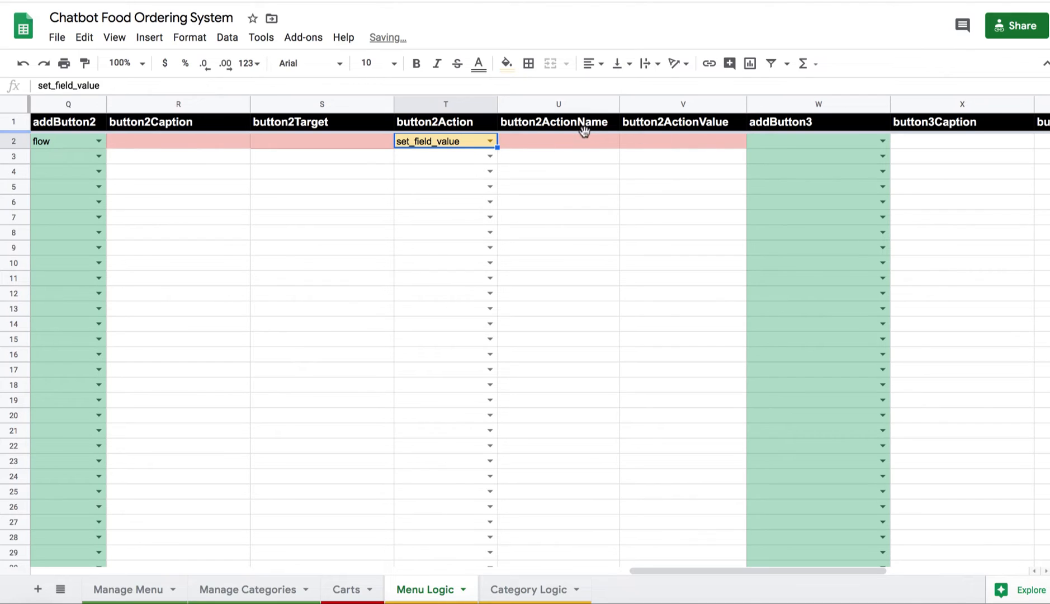
mouse_move(459, 302)
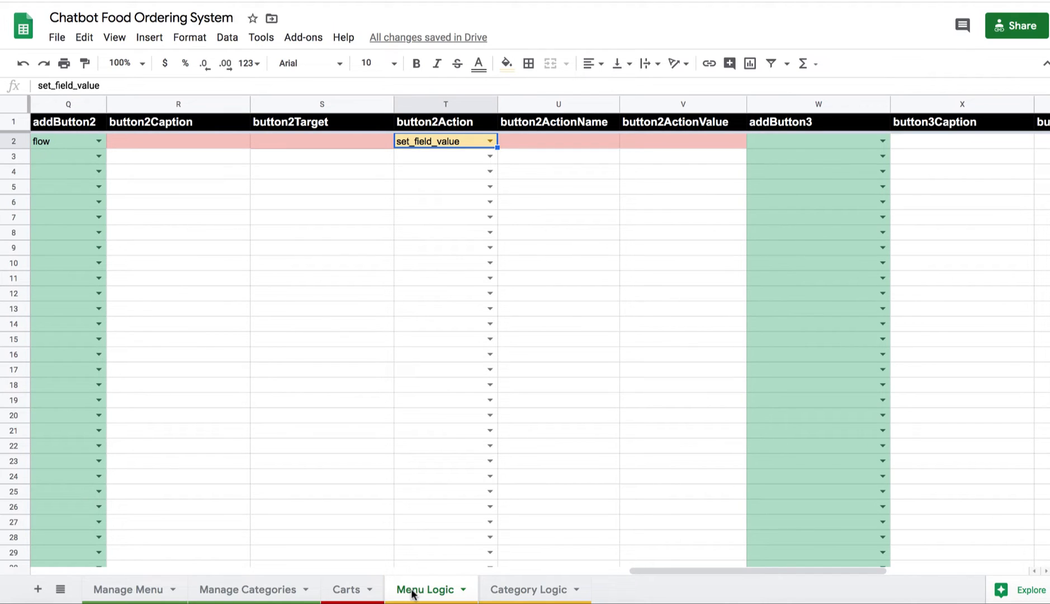
mouse_move(539, 595)
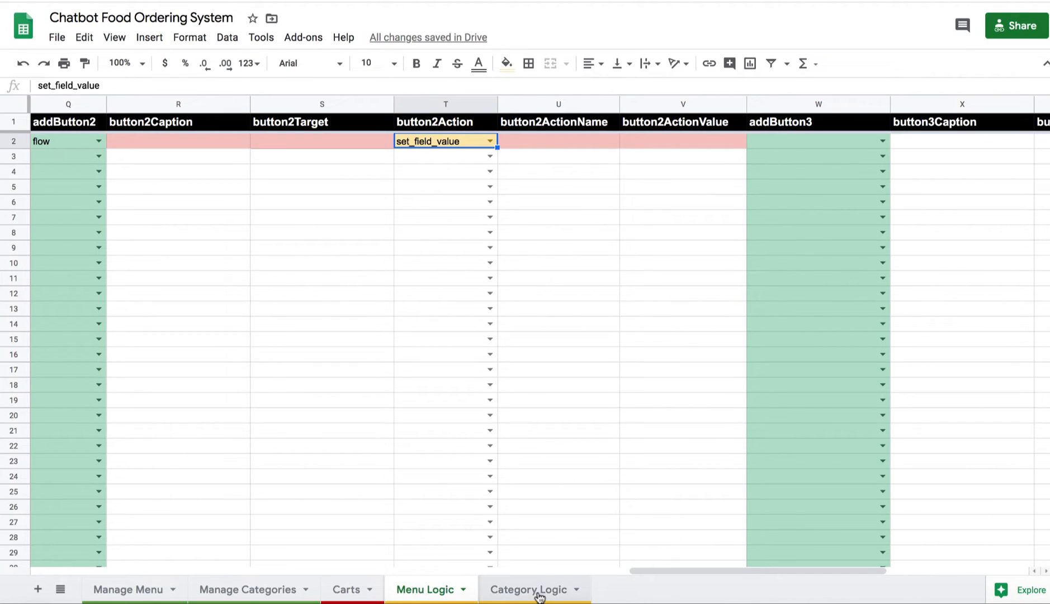
left_click(529, 590)
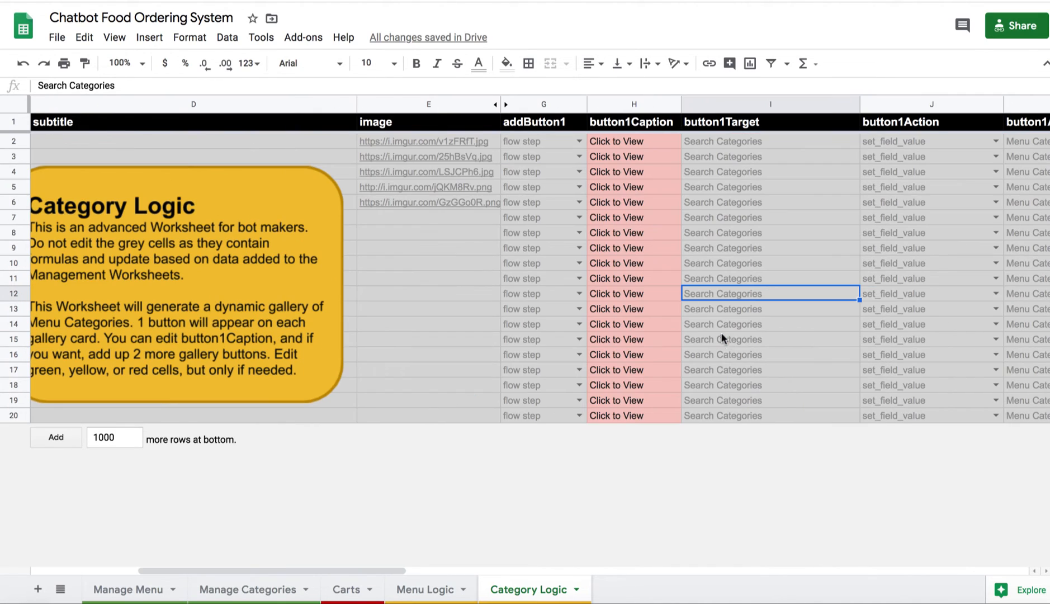
mouse_move(630, 144)
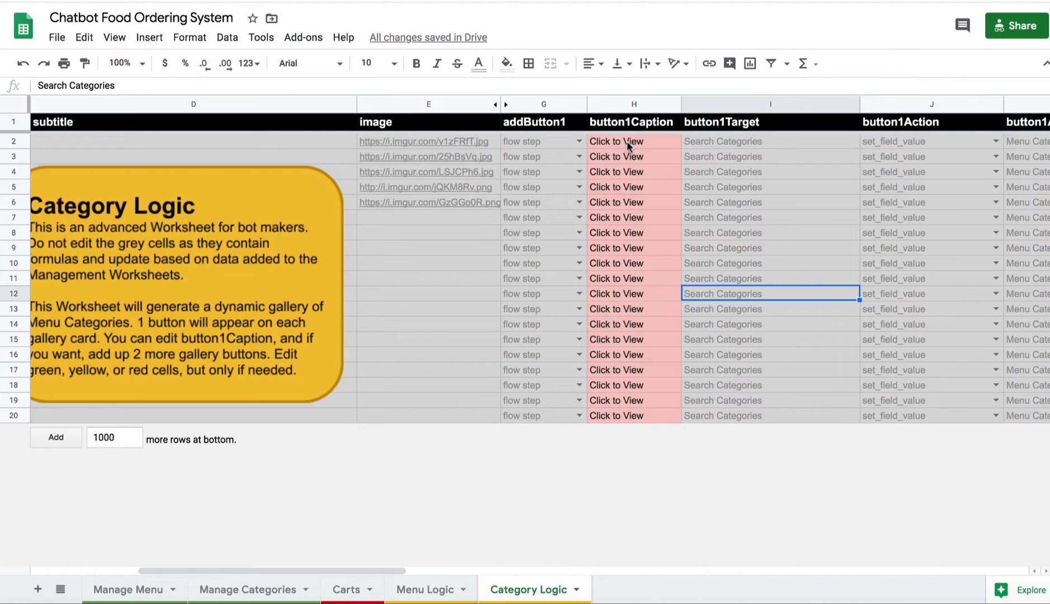
mouse_move(650, 341)
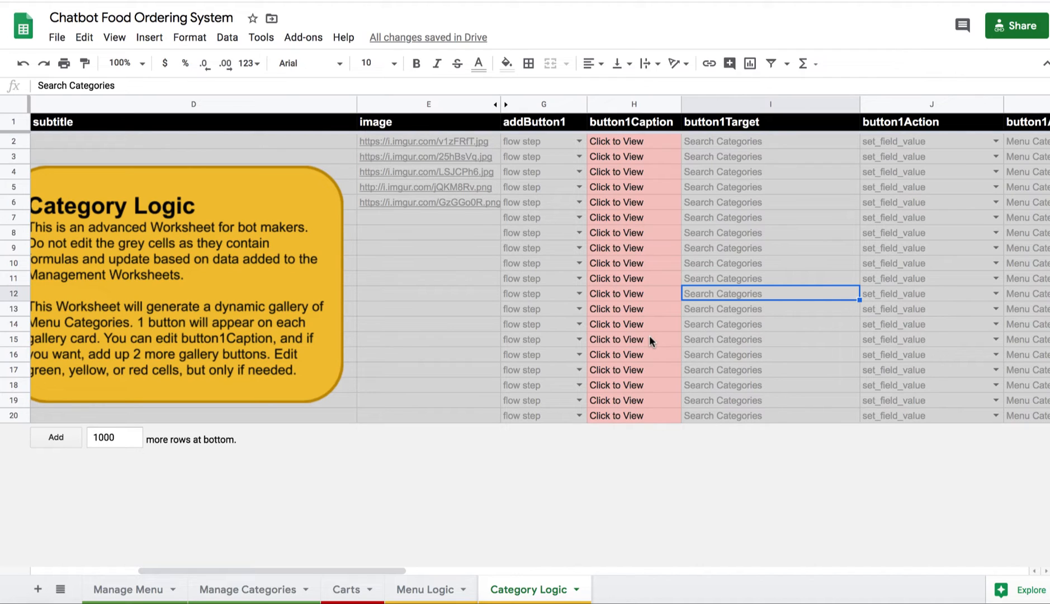
mouse_move(635, 203)
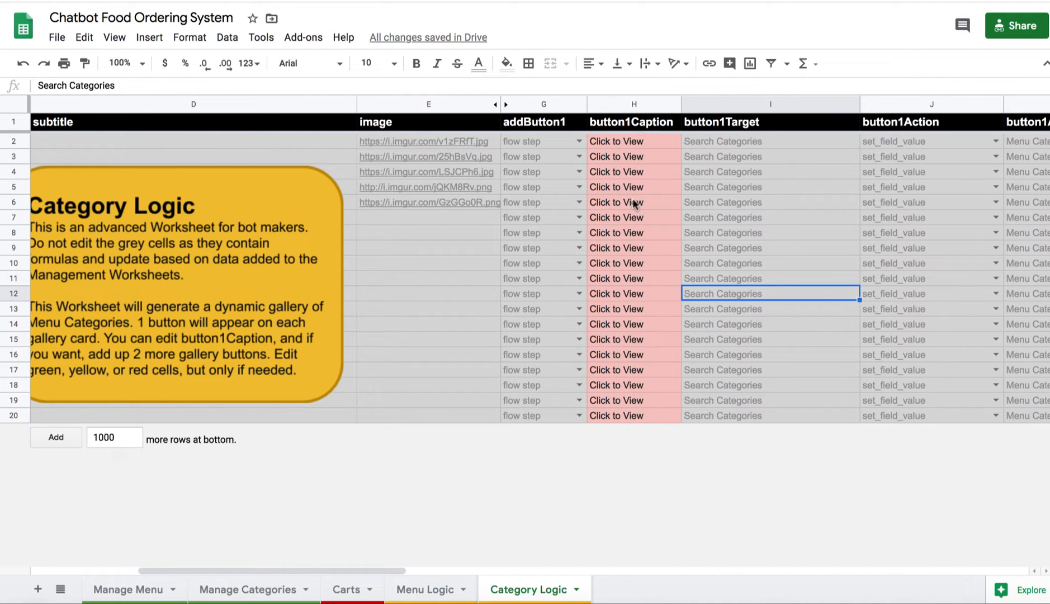
mouse_move(632, 338)
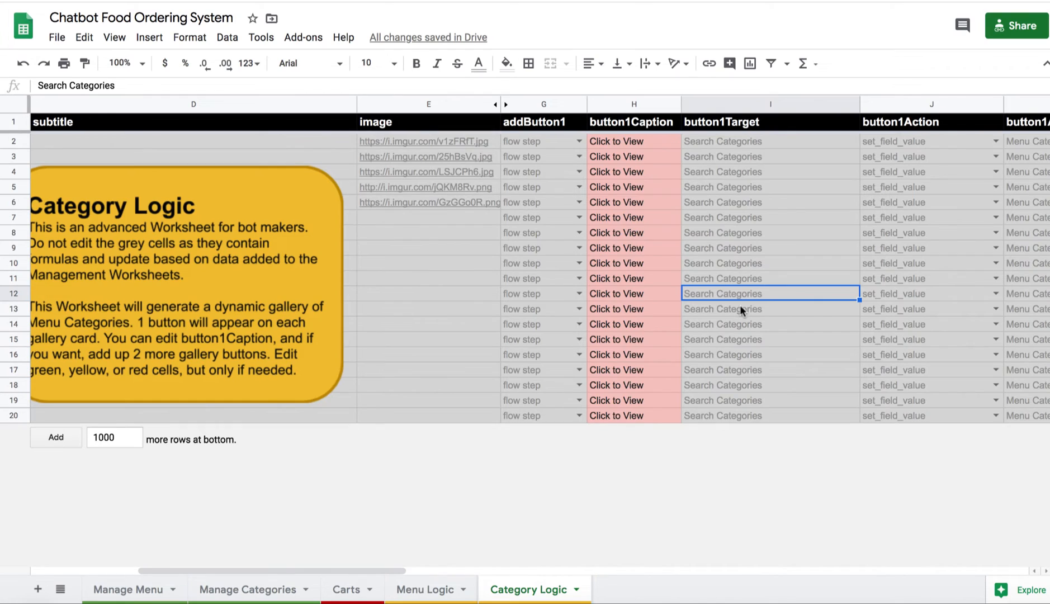
scroll("right", 3)
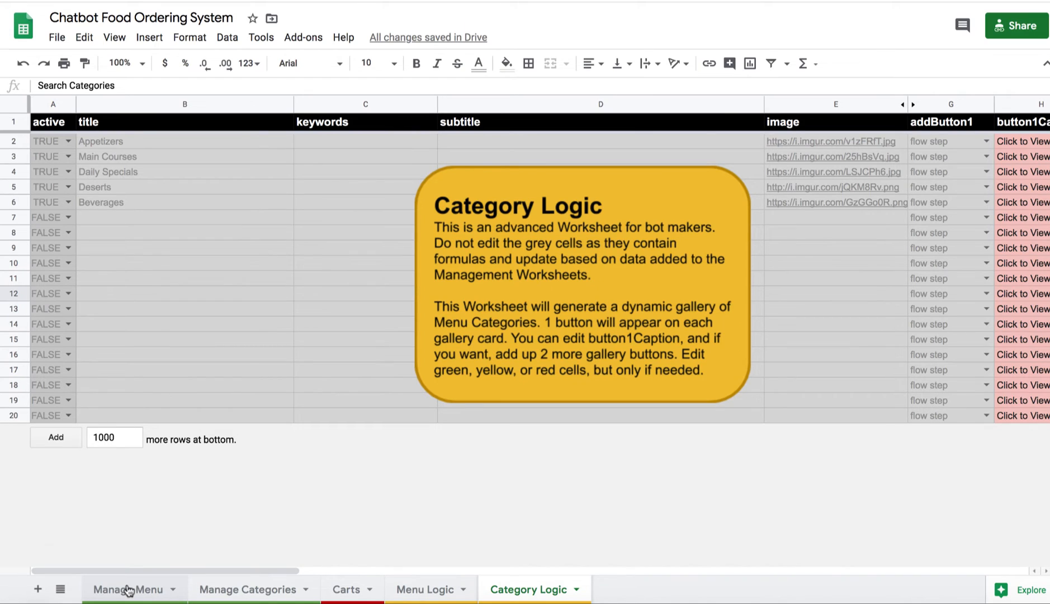
Review the Manage Menu items, glance at the five Manage Categories entries, and return to Manage Menu.
left_click(128, 590)
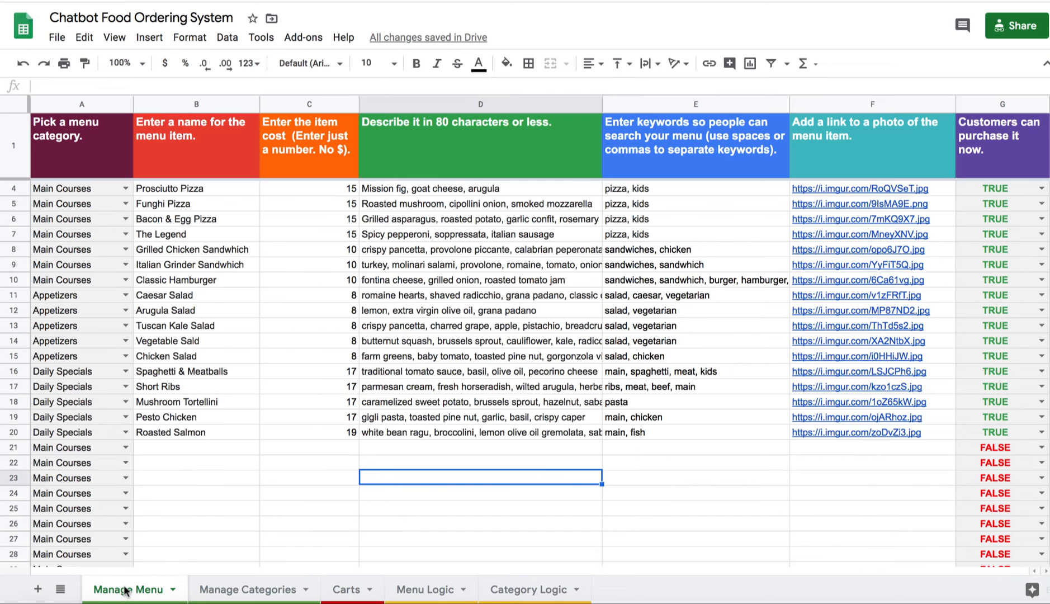
left_click(248, 589)
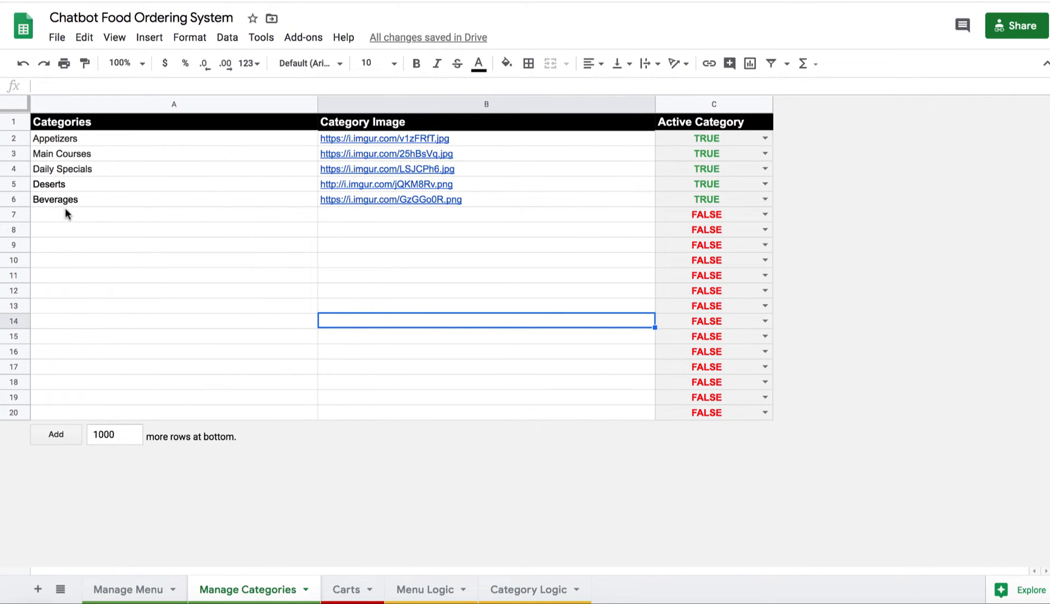
left_click(127, 589)
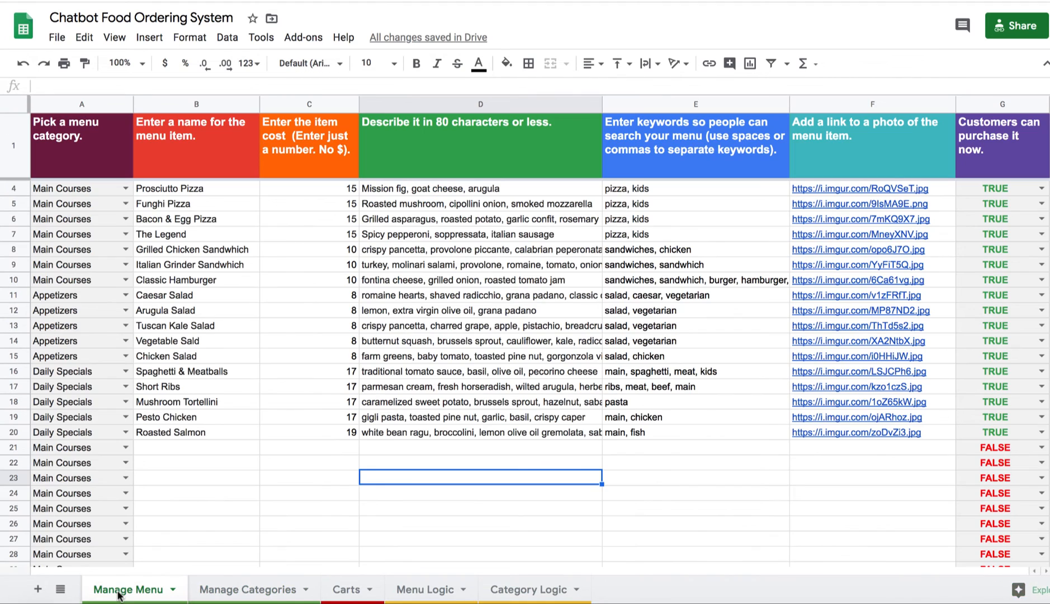
mouse_move(429, 306)
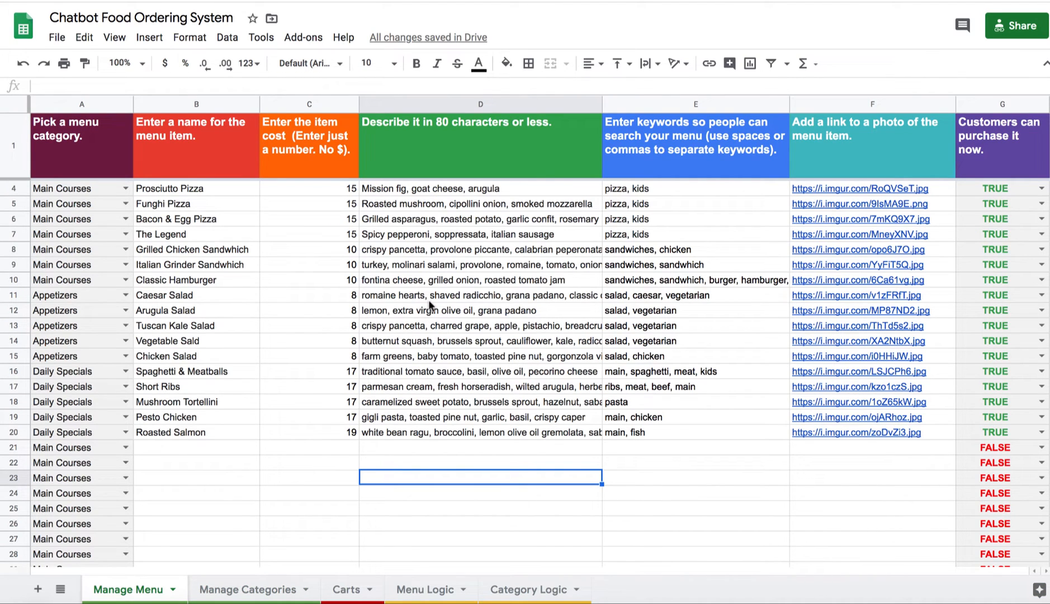
mouse_move(432, 307)
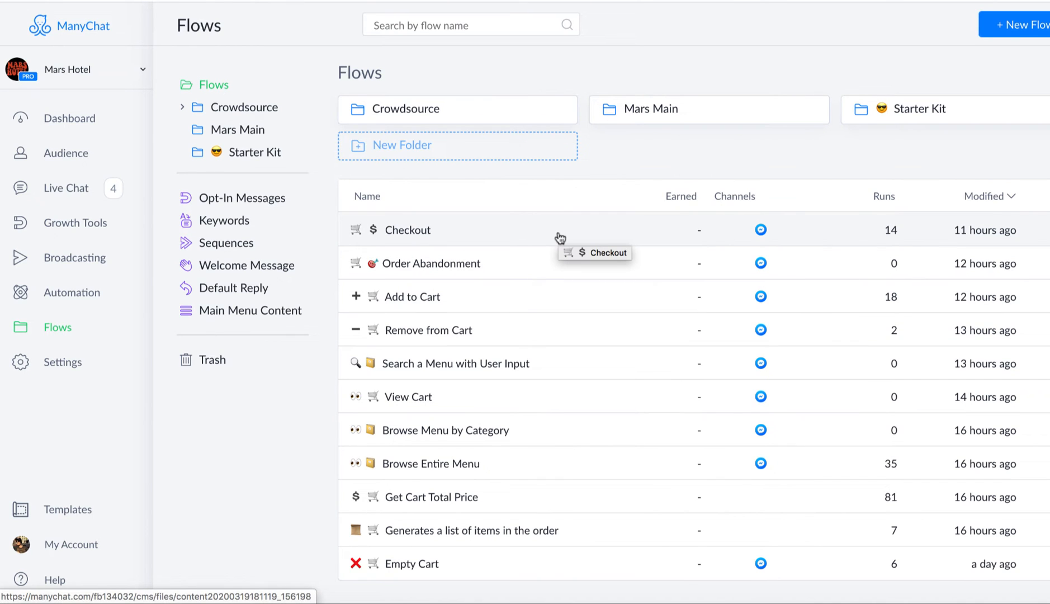
mouse_move(467, 178)
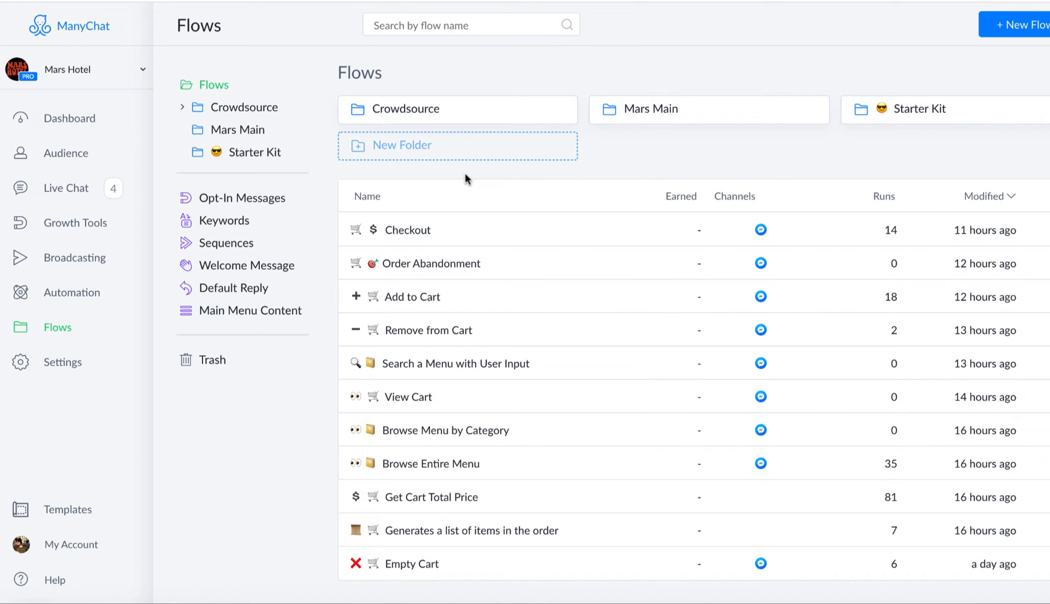
mouse_move(502, 505)
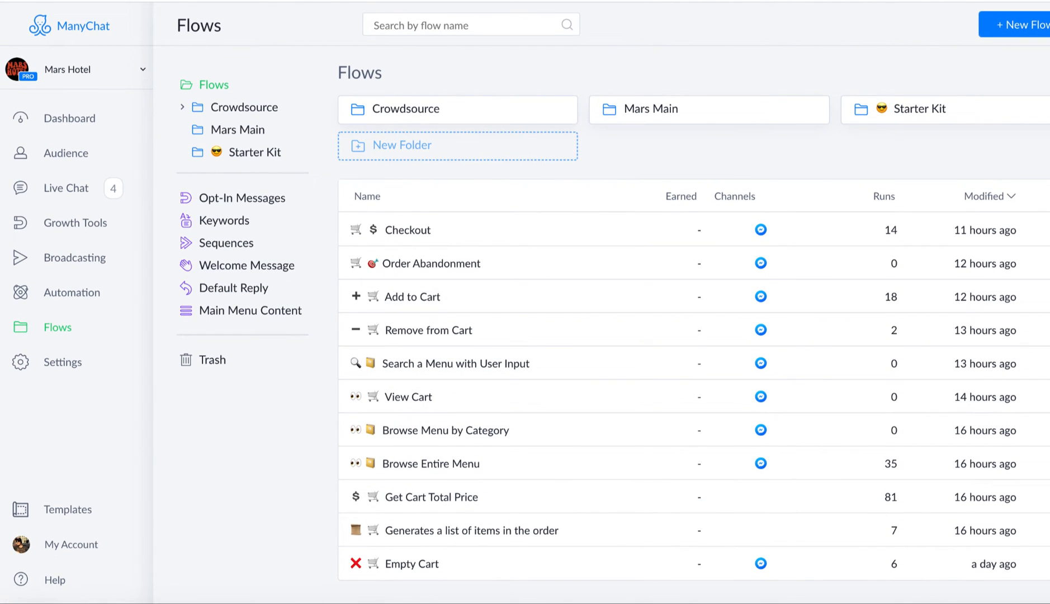
Enter edit mode on the published Checkout flow with its Checkout, Modify Order and Cancel Order card.
left_click(408, 229)
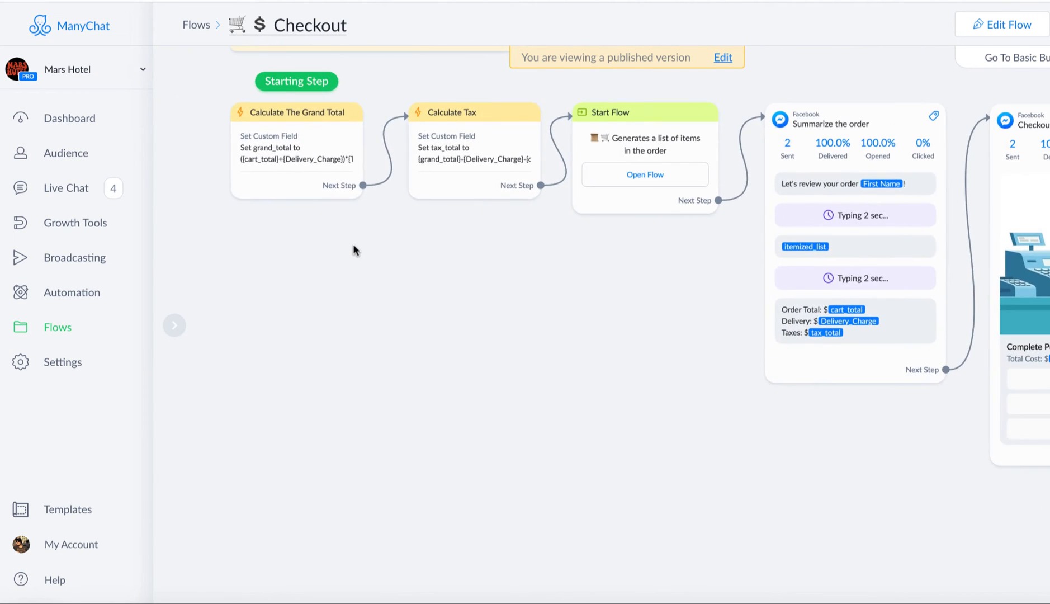
mouse_move(529, 353)
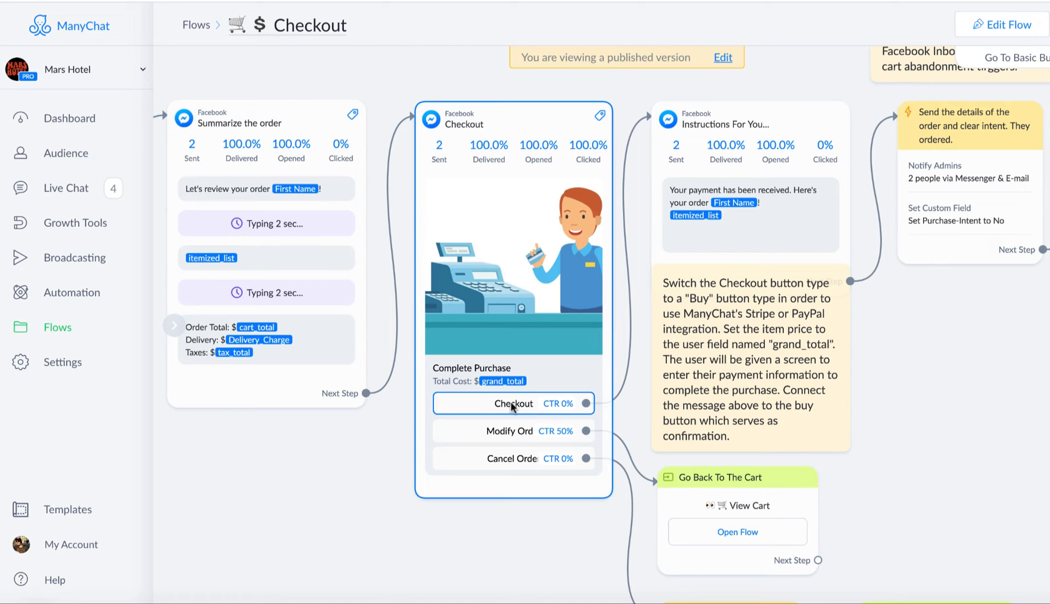
mouse_move(528, 408)
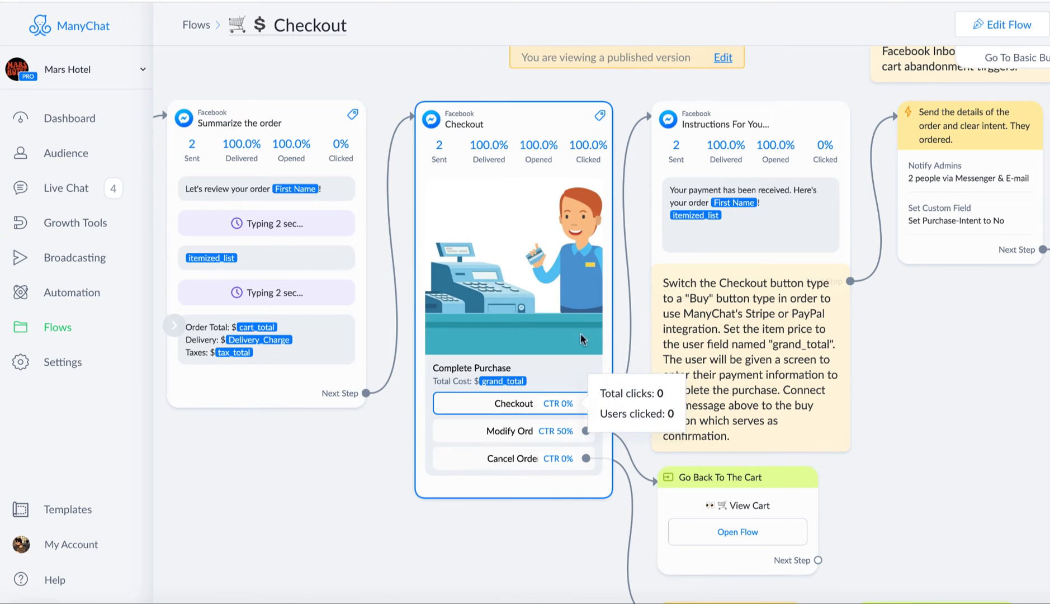
left_click(722, 57)
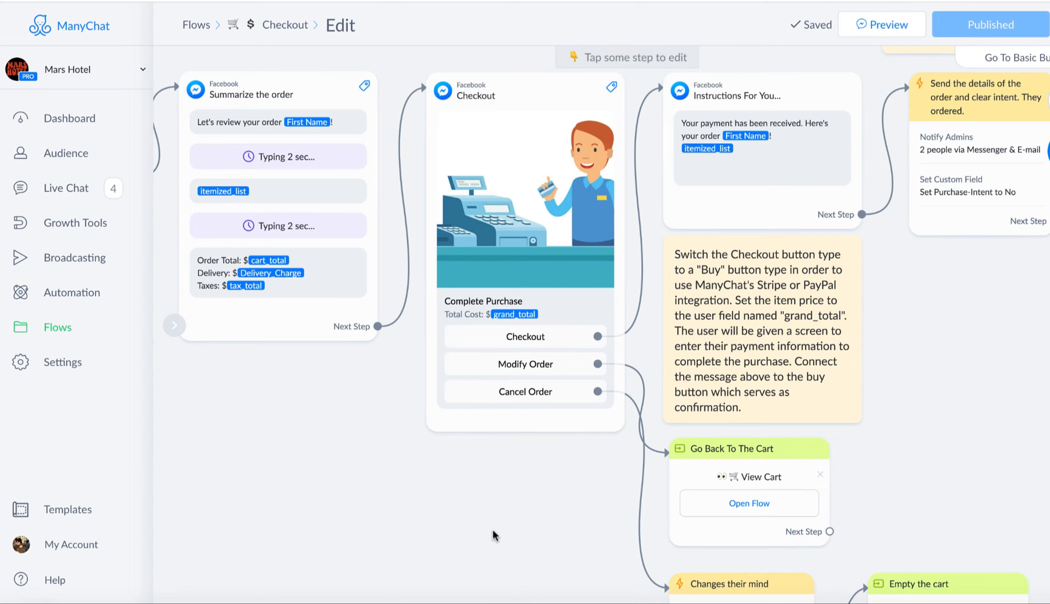
Convert the Checkout card's Checkout button into a Buy Button action.
left_click(526, 337)
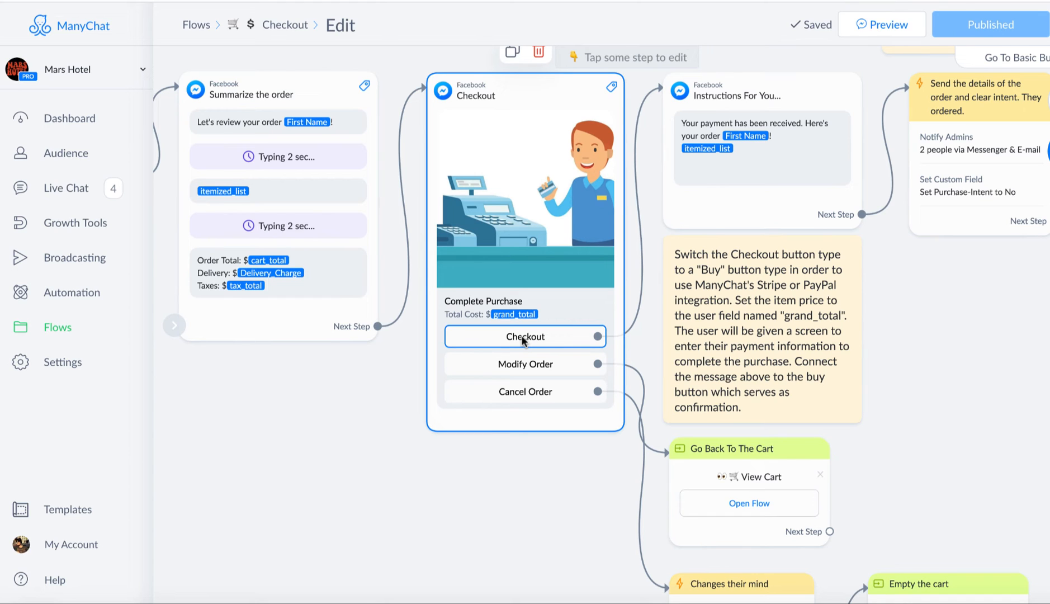
left_click(524, 337)
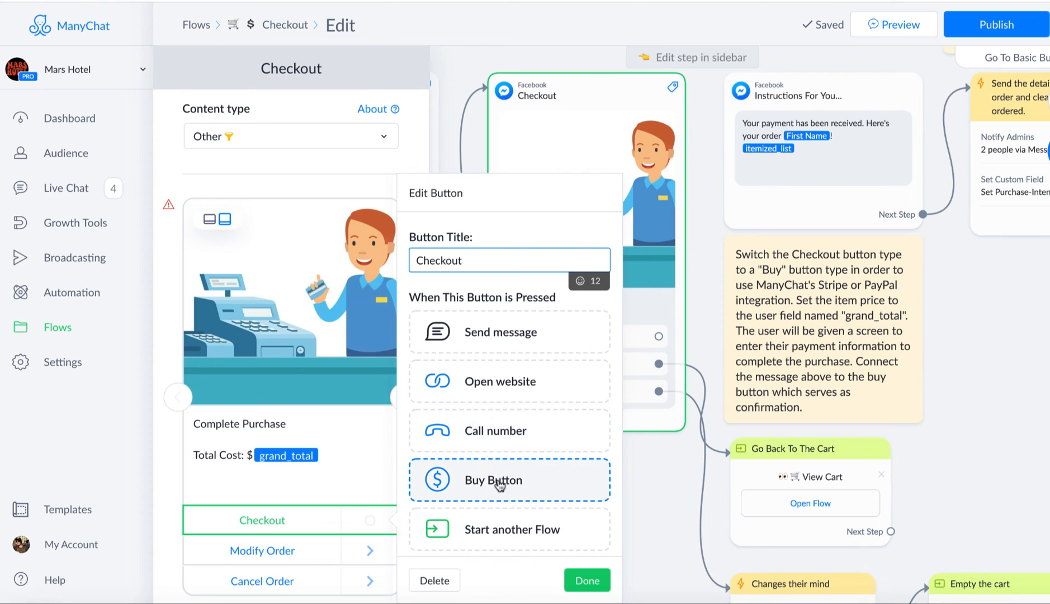
left_click(494, 480)
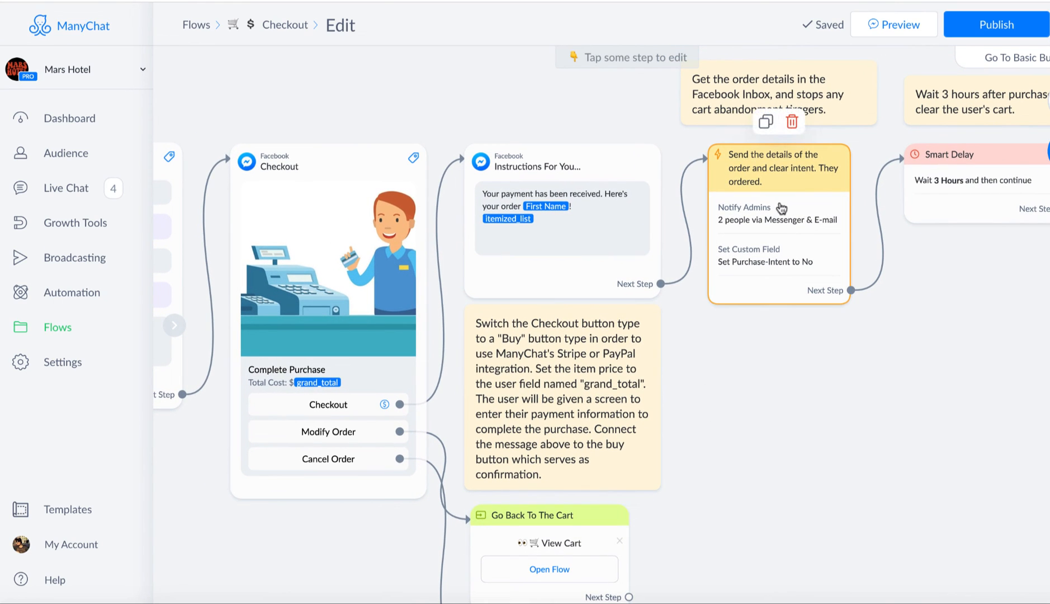
Review the post-purchase instructions, admin alert, delay and cart-emptying steps, then return to Google Sheets.
left_click(562, 222)
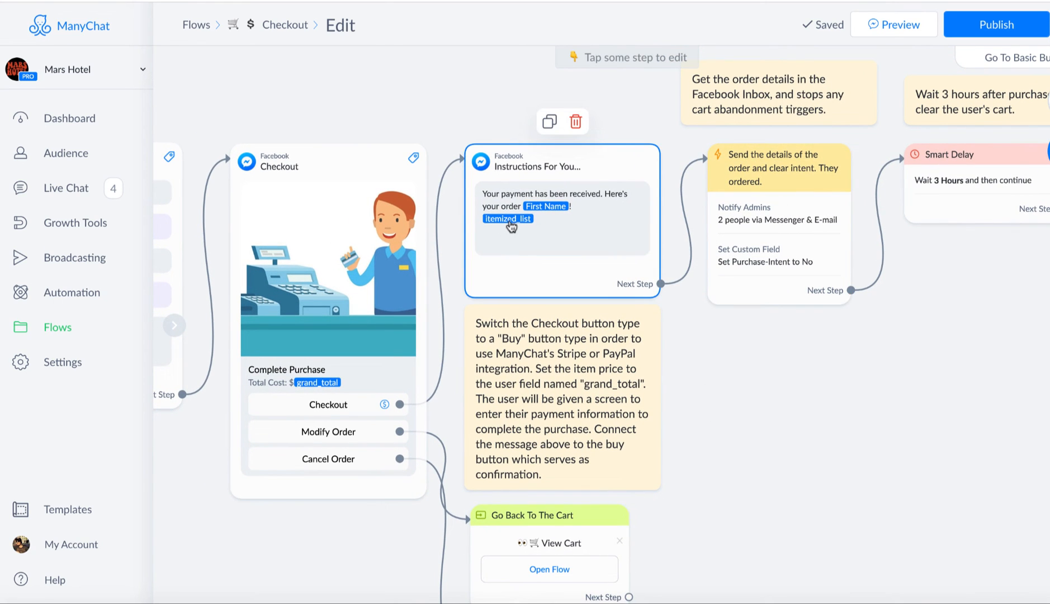
mouse_move(518, 239)
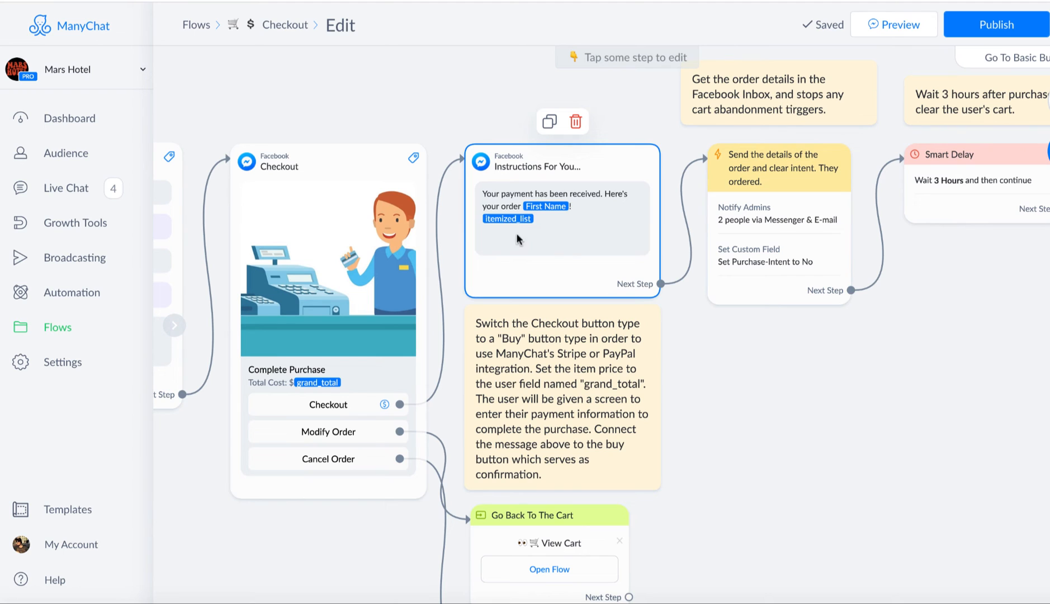
left_click(778, 168)
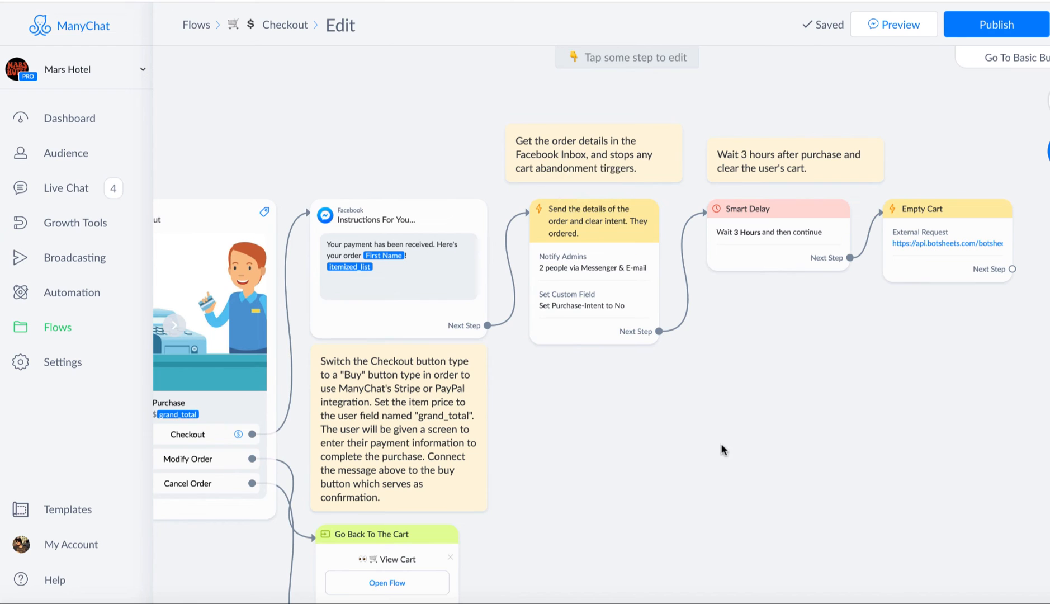
left_click(398, 267)
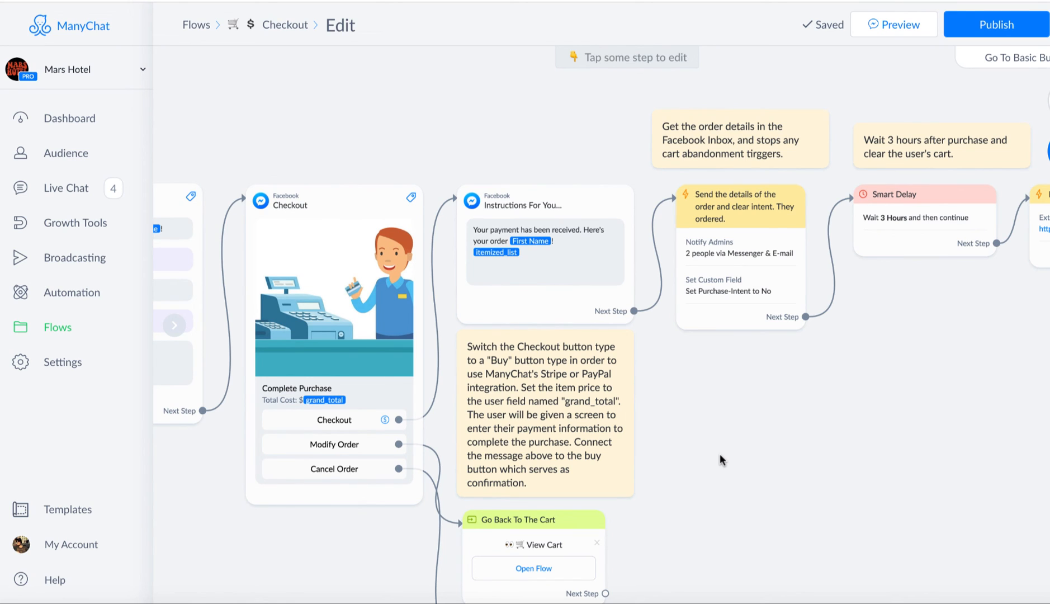
left_click(333, 420)
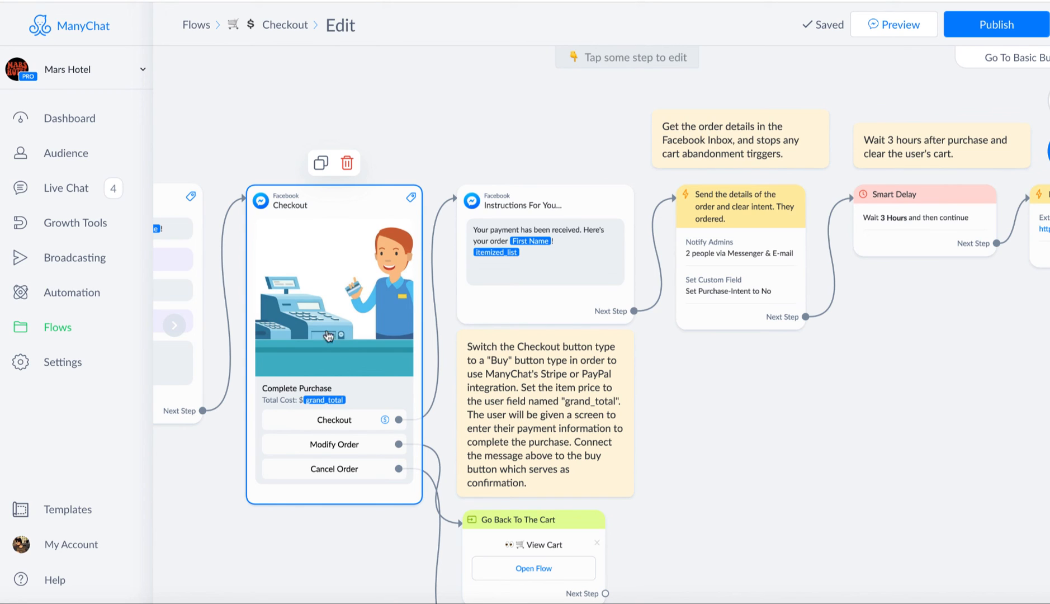
mouse_move(324, 402)
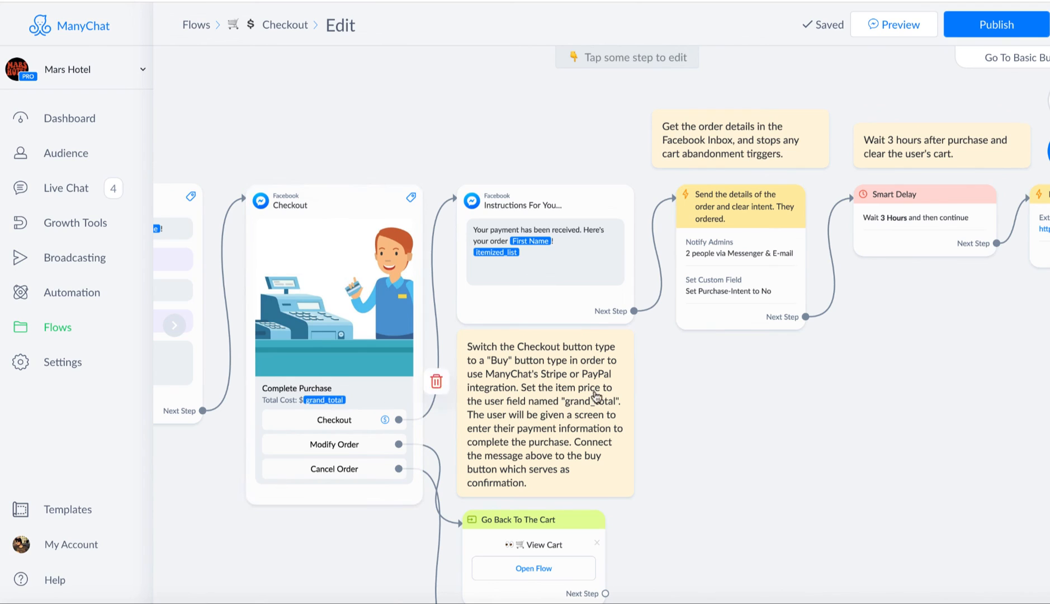
left_click(545, 254)
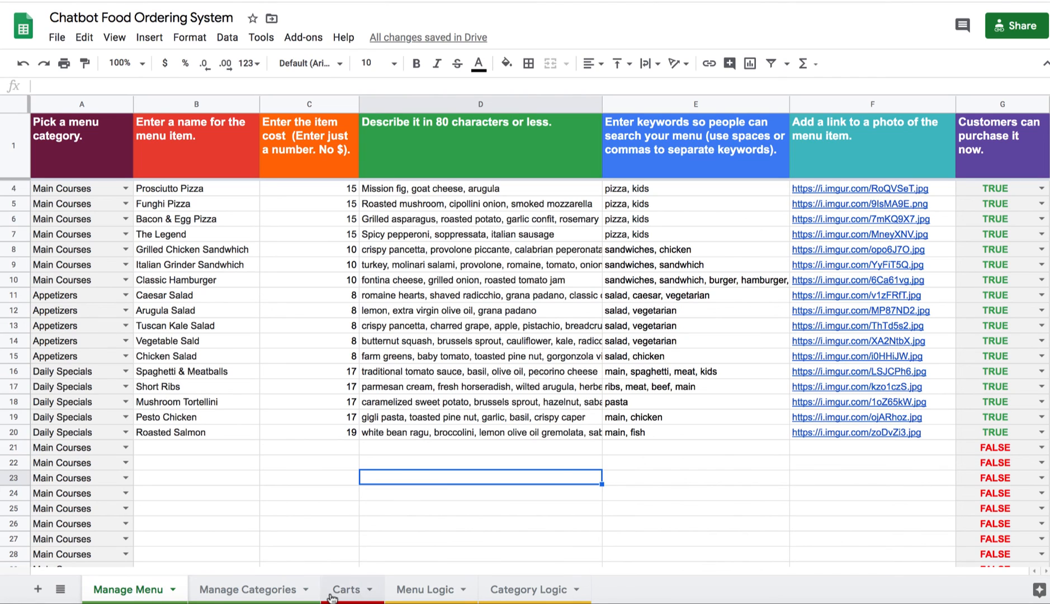
Show the Carts sheet with its single Tuscan Kale Salad row, quantity 5, total 40.
left_click(347, 591)
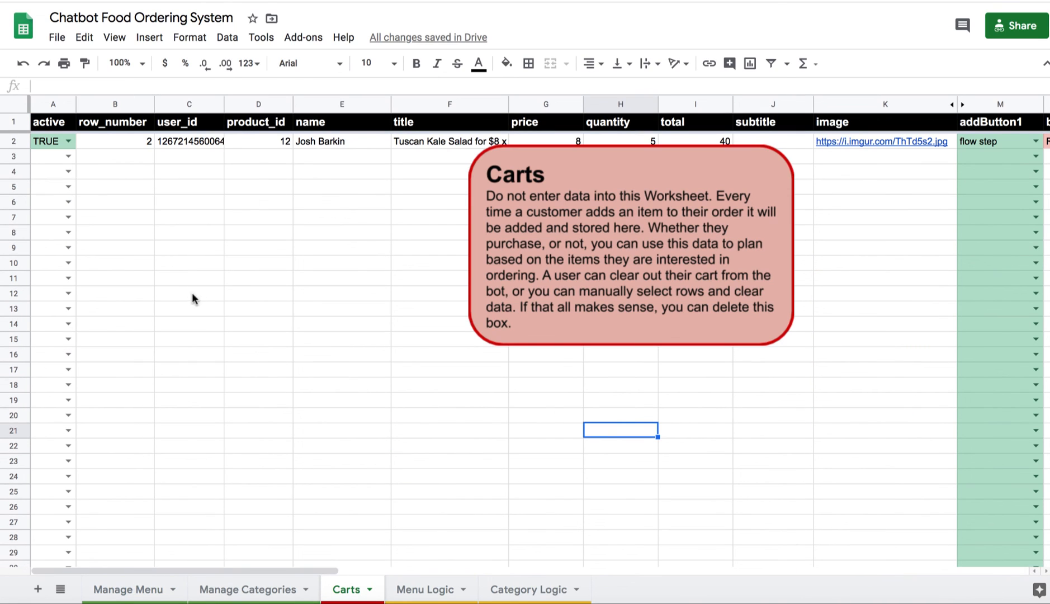
mouse_move(394, 516)
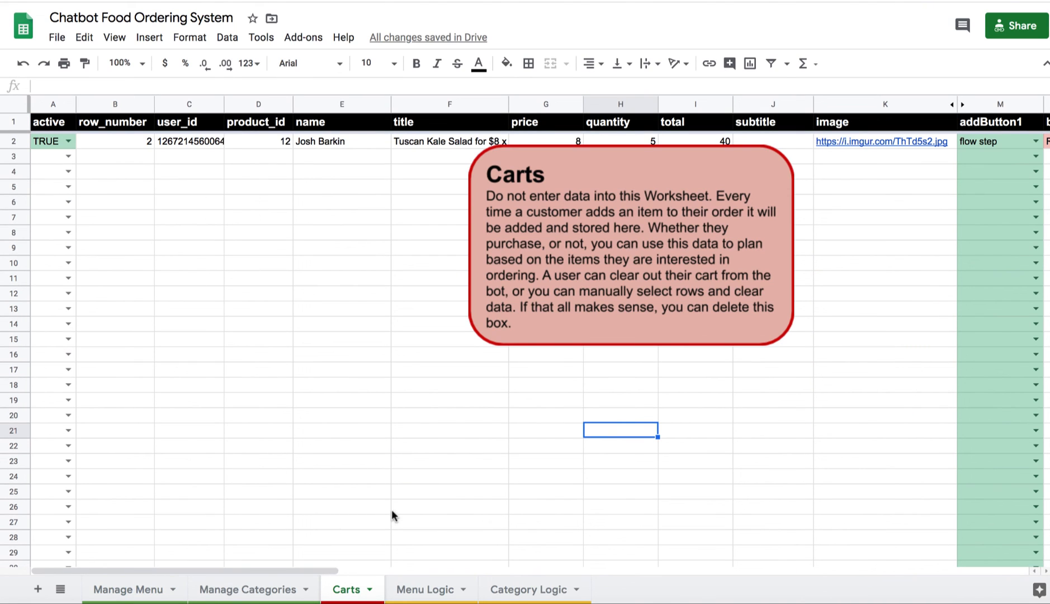